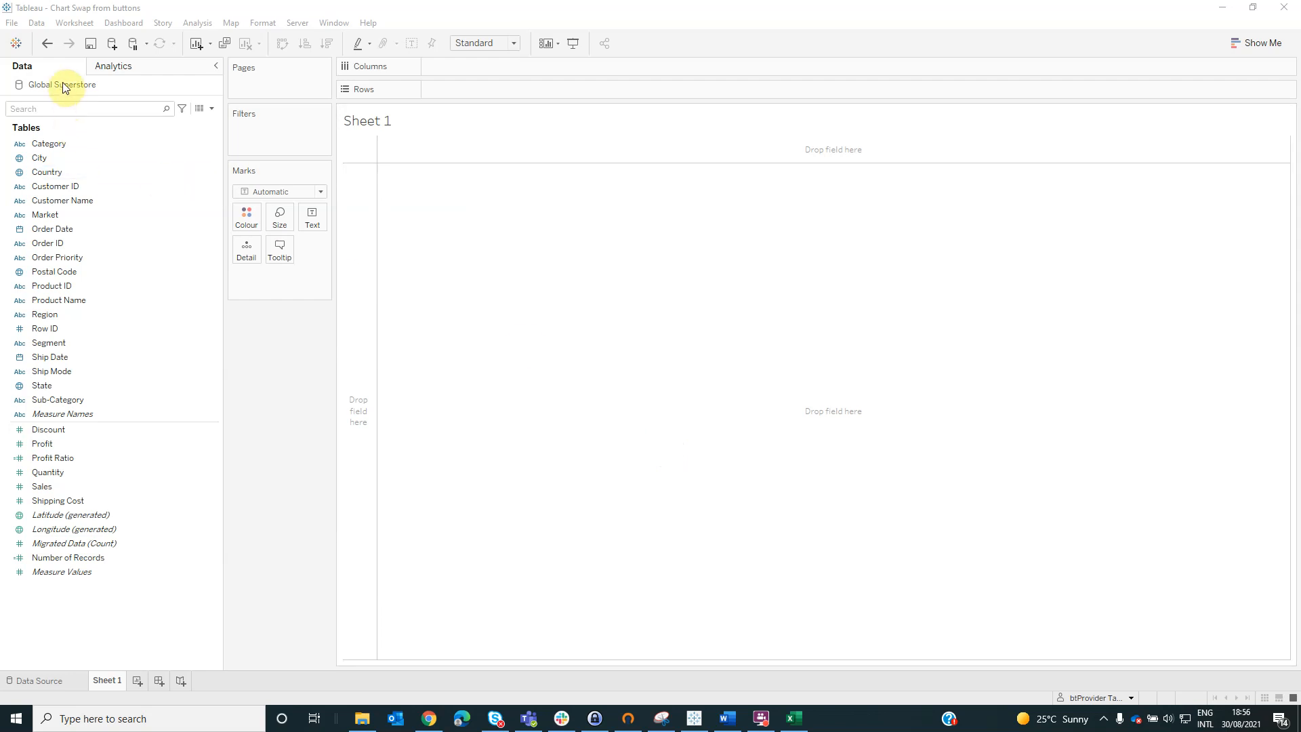
pyautogui.moveTo(218, 121)
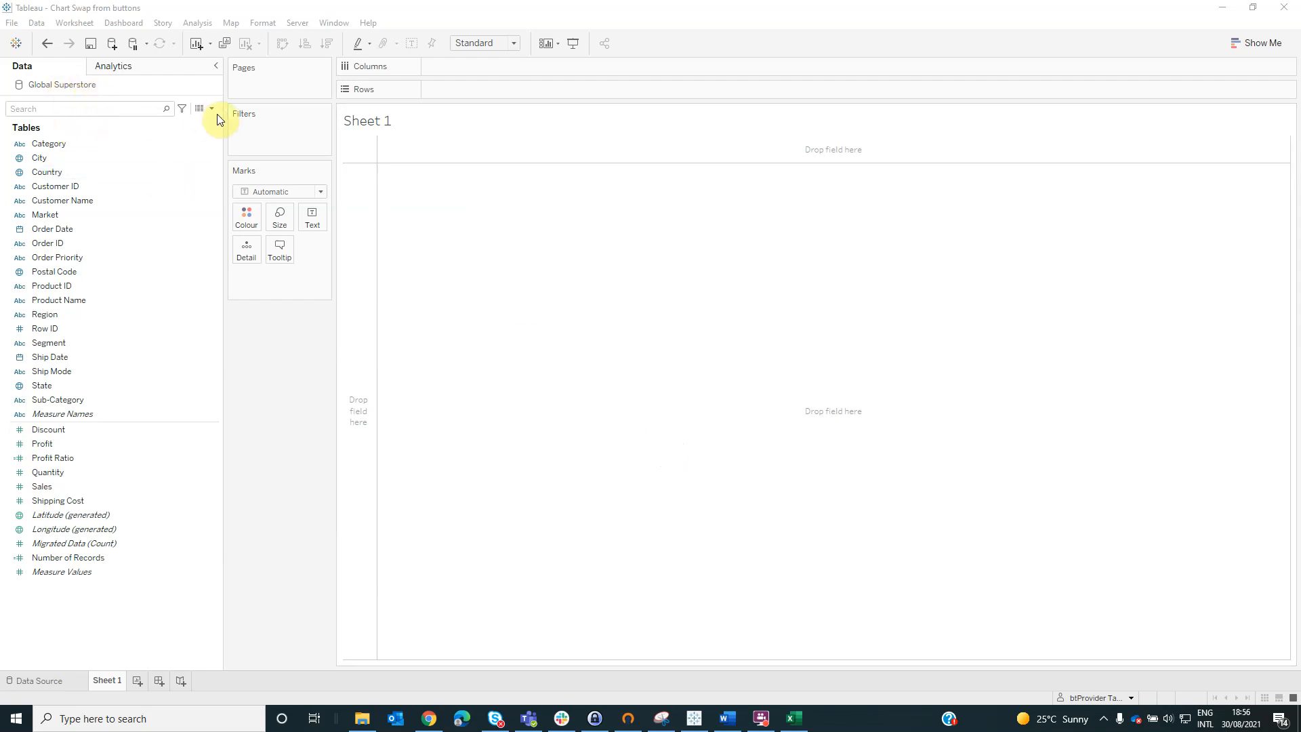
# Step: Create a new parameter named 'Chart type parameter' with String data type
pyautogui.click(212, 108)
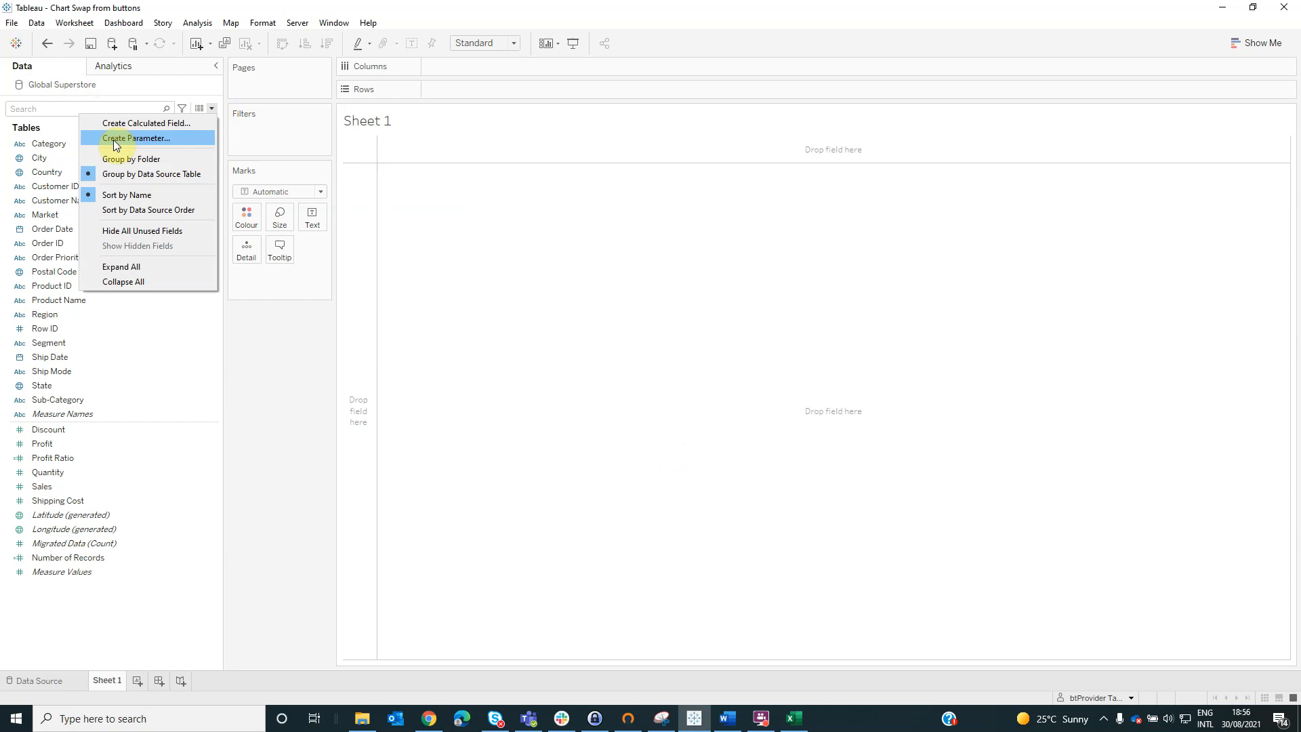
pyautogui.click(137, 138)
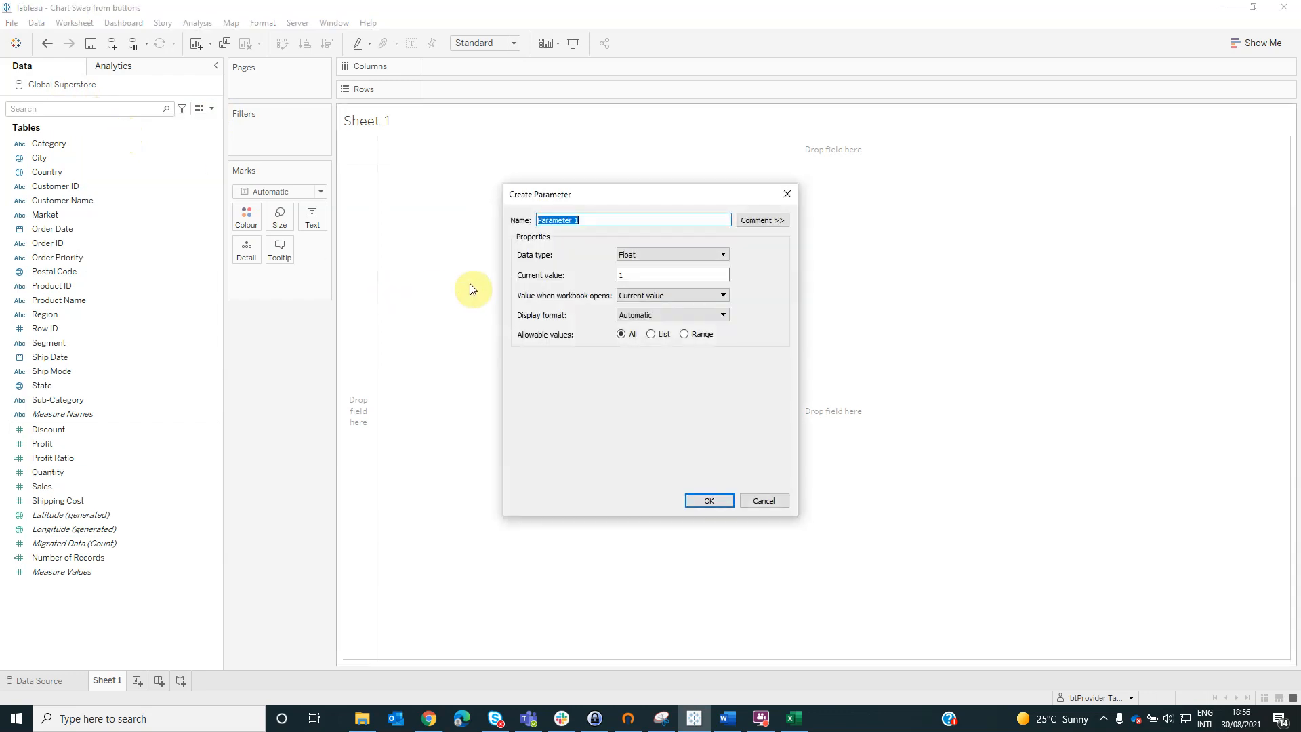
pyautogui.write('Char ty')
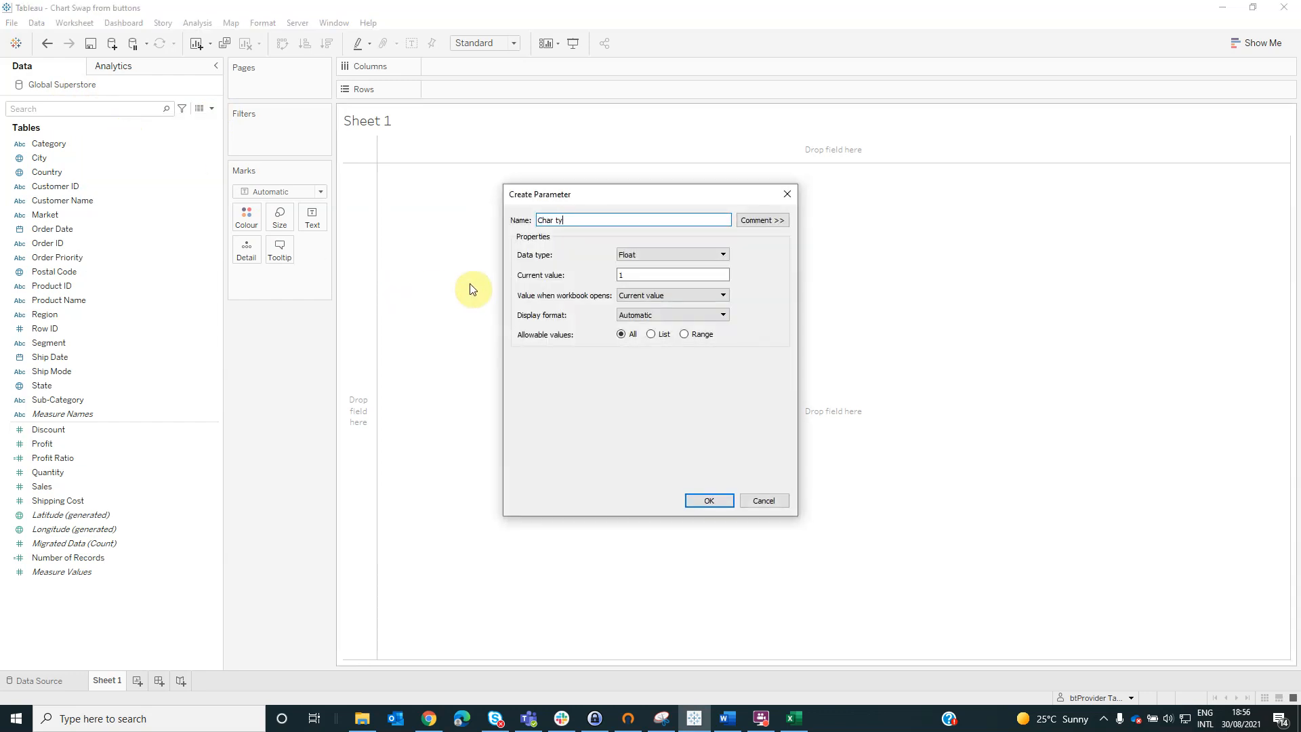
pyautogui.write('rameter')
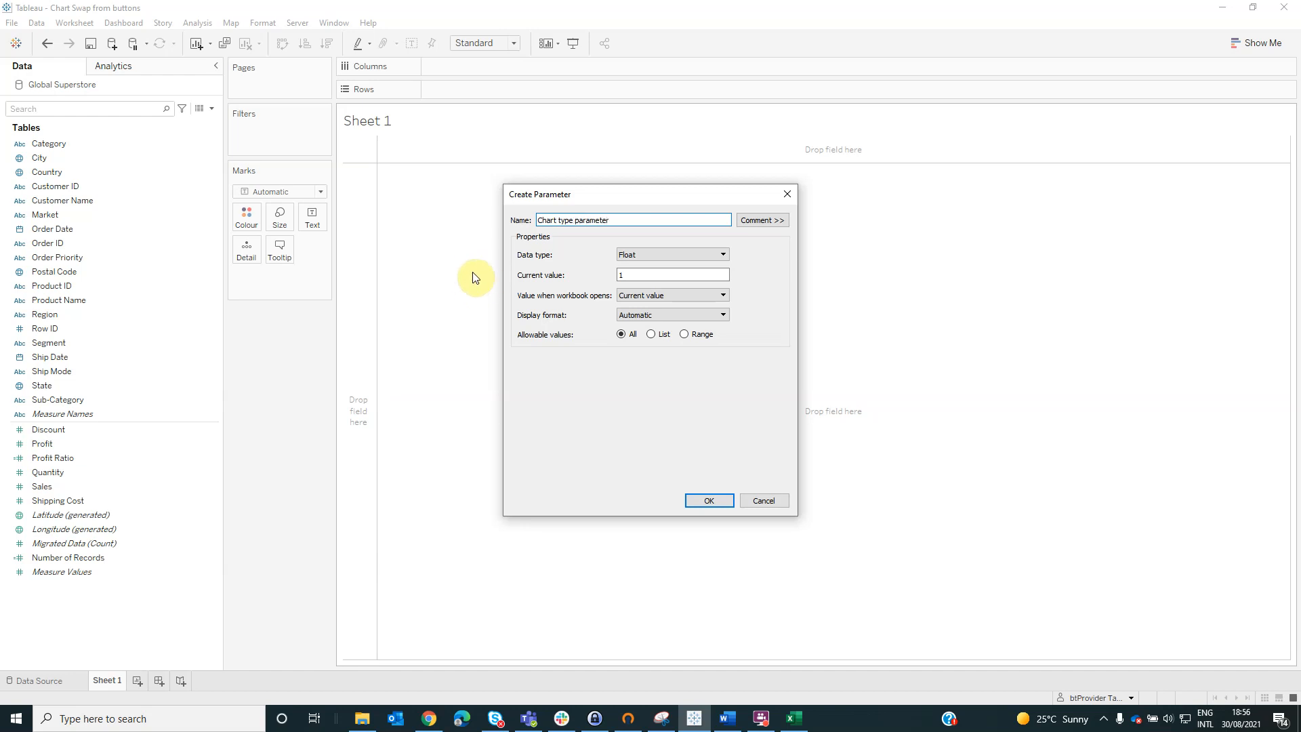
pyautogui.click(672, 253)
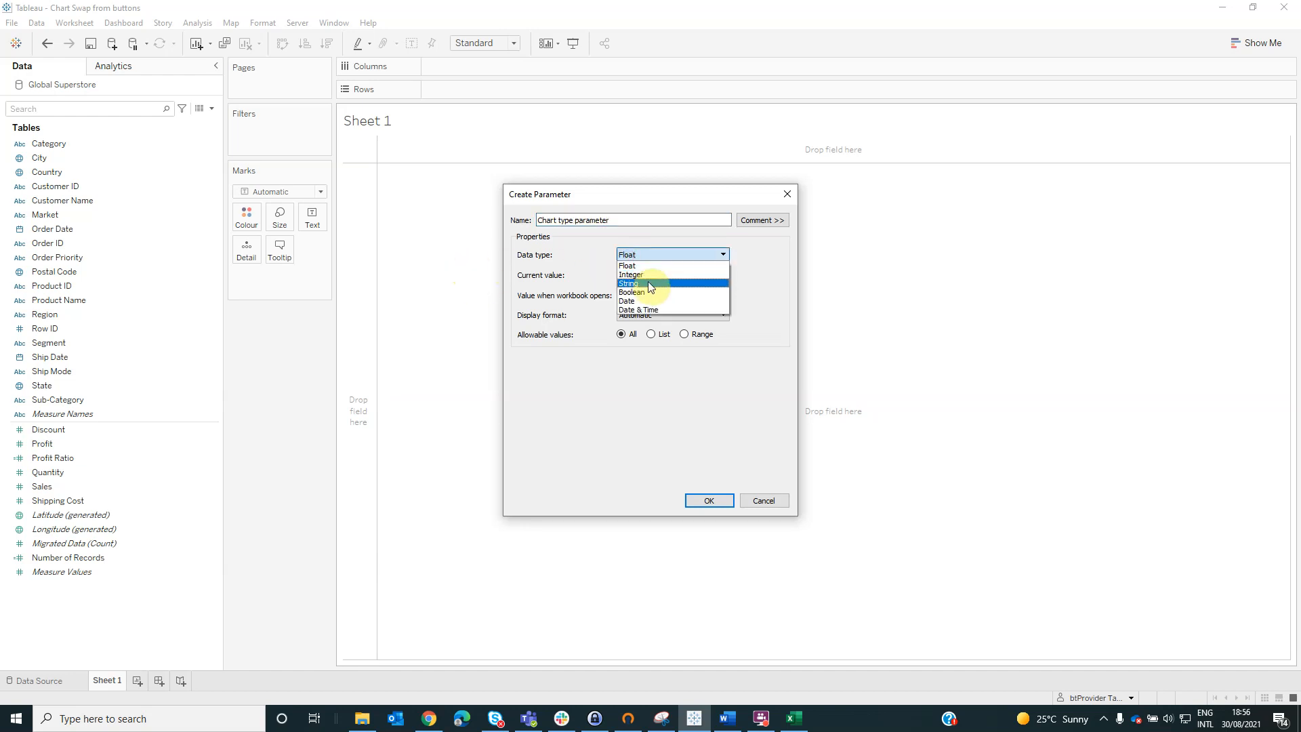
pyautogui.click(628, 283)
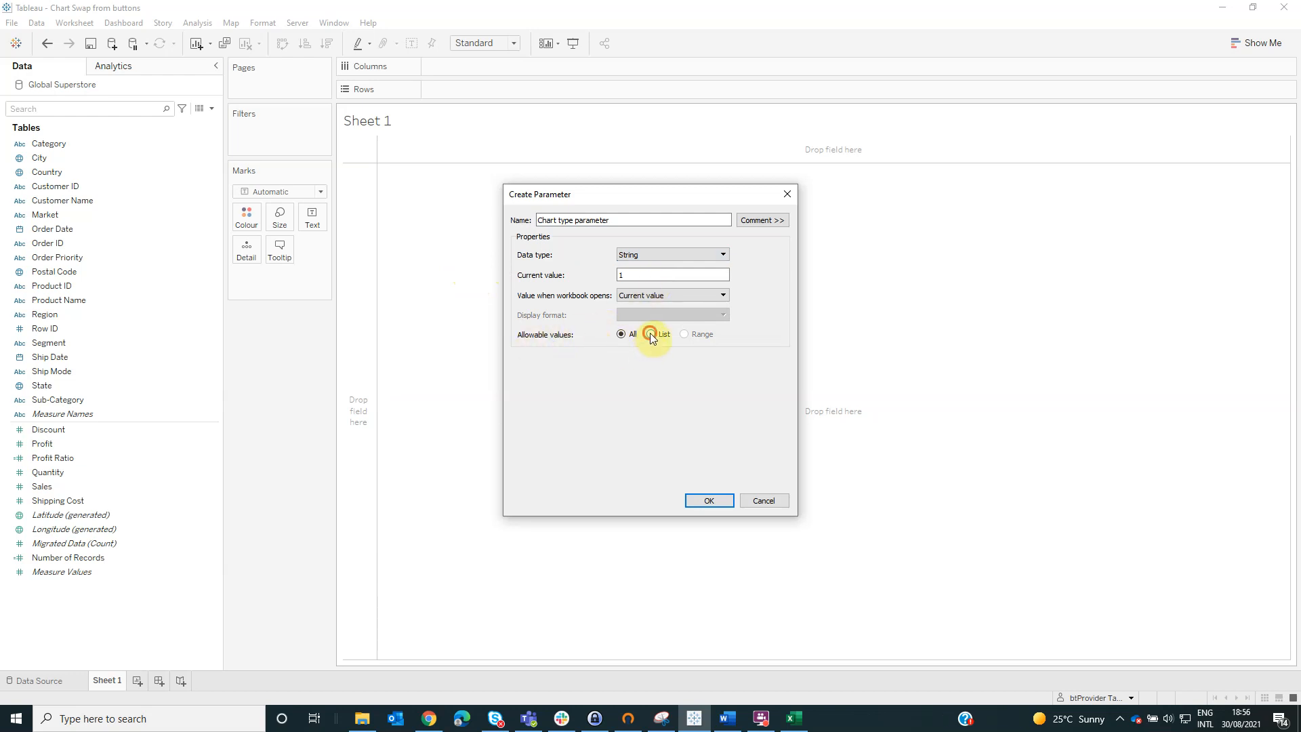
# Step: Limit it to the list Area chart, Bar chart, Scatter plot and create it
pyautogui.click(651, 334)
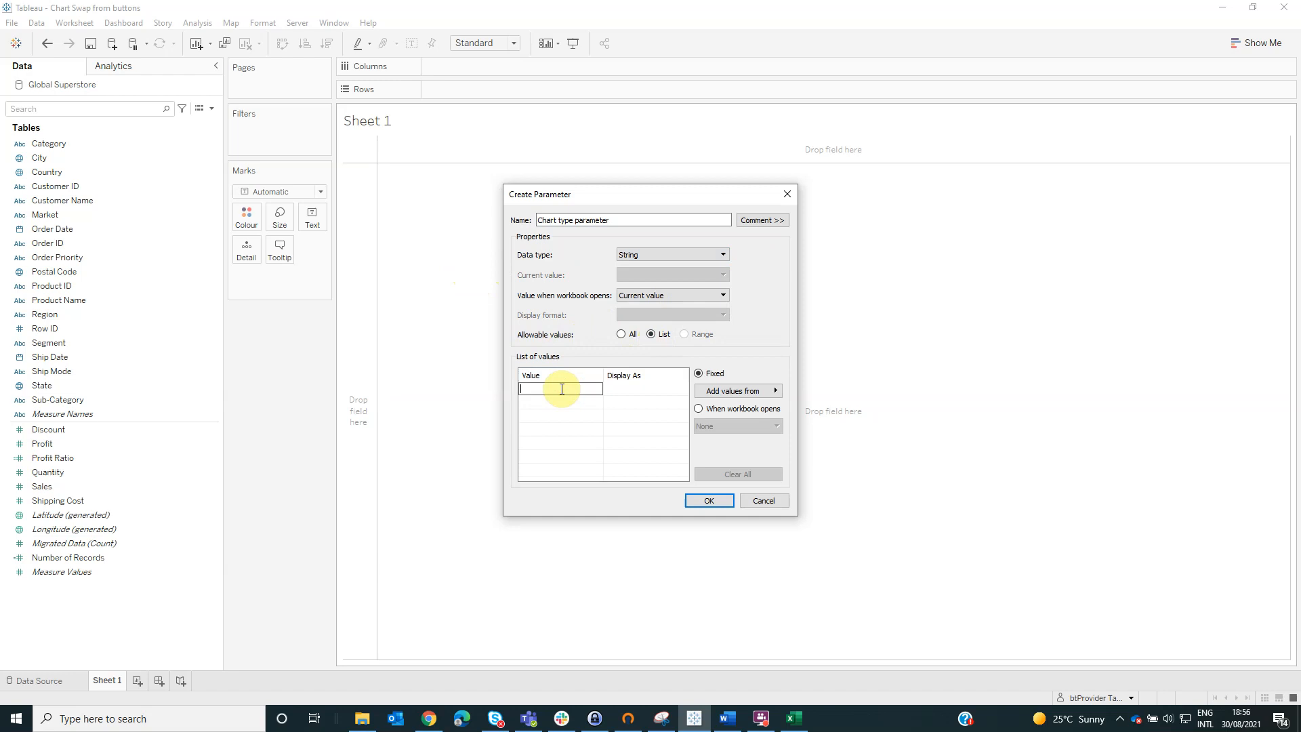
pyautogui.write('Area chart')
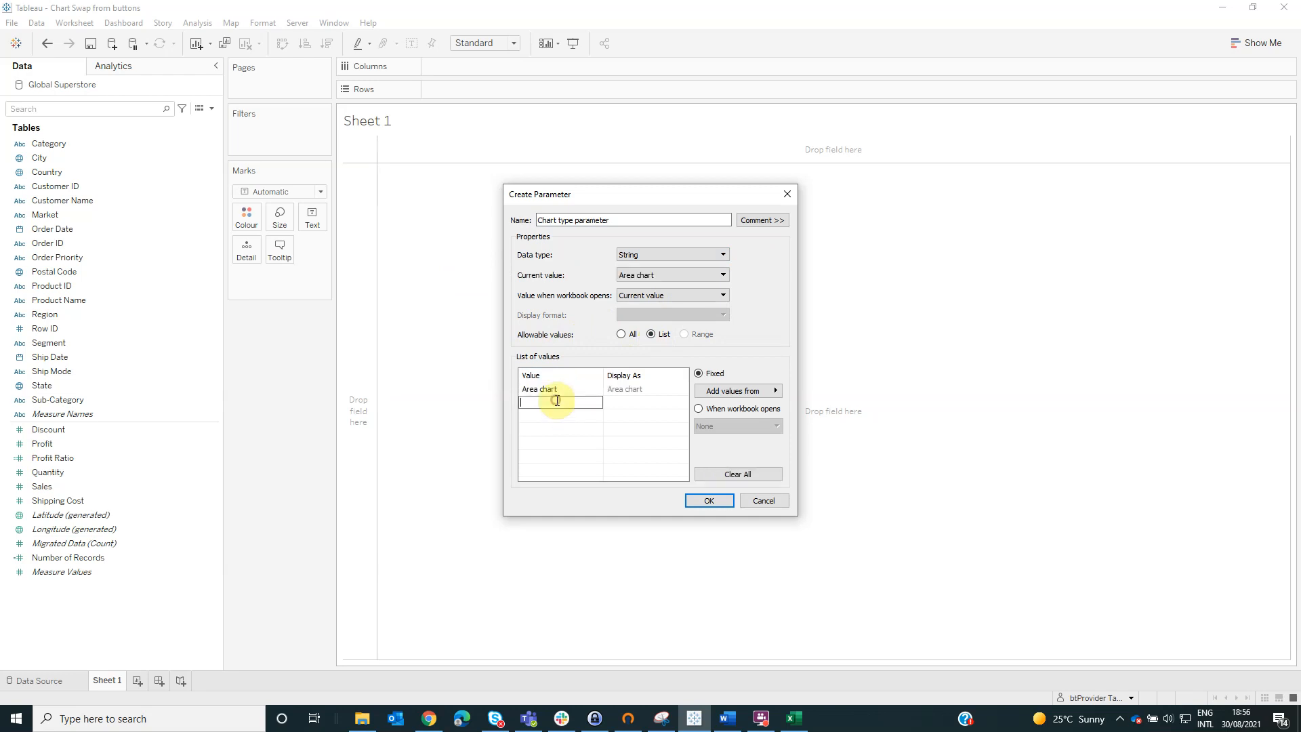
pyautogui.write('Bar ca')
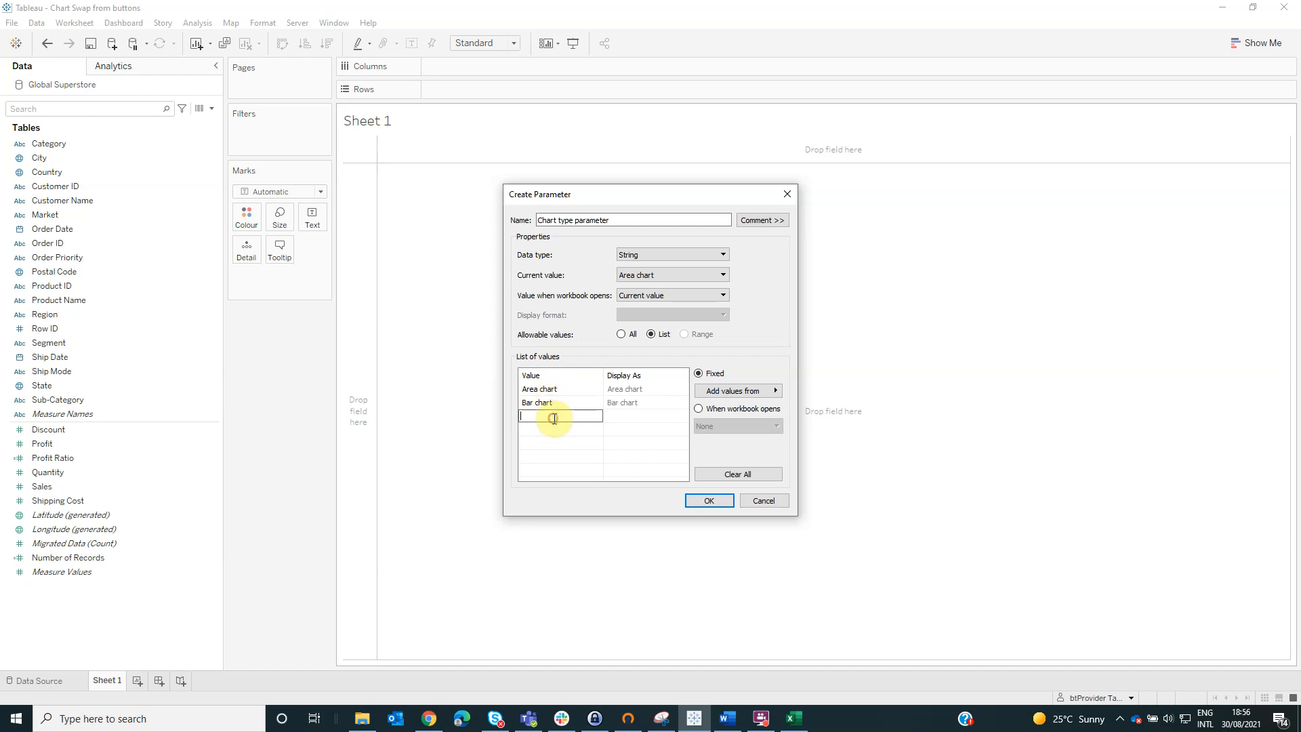
pyautogui.write('Scatter plot')
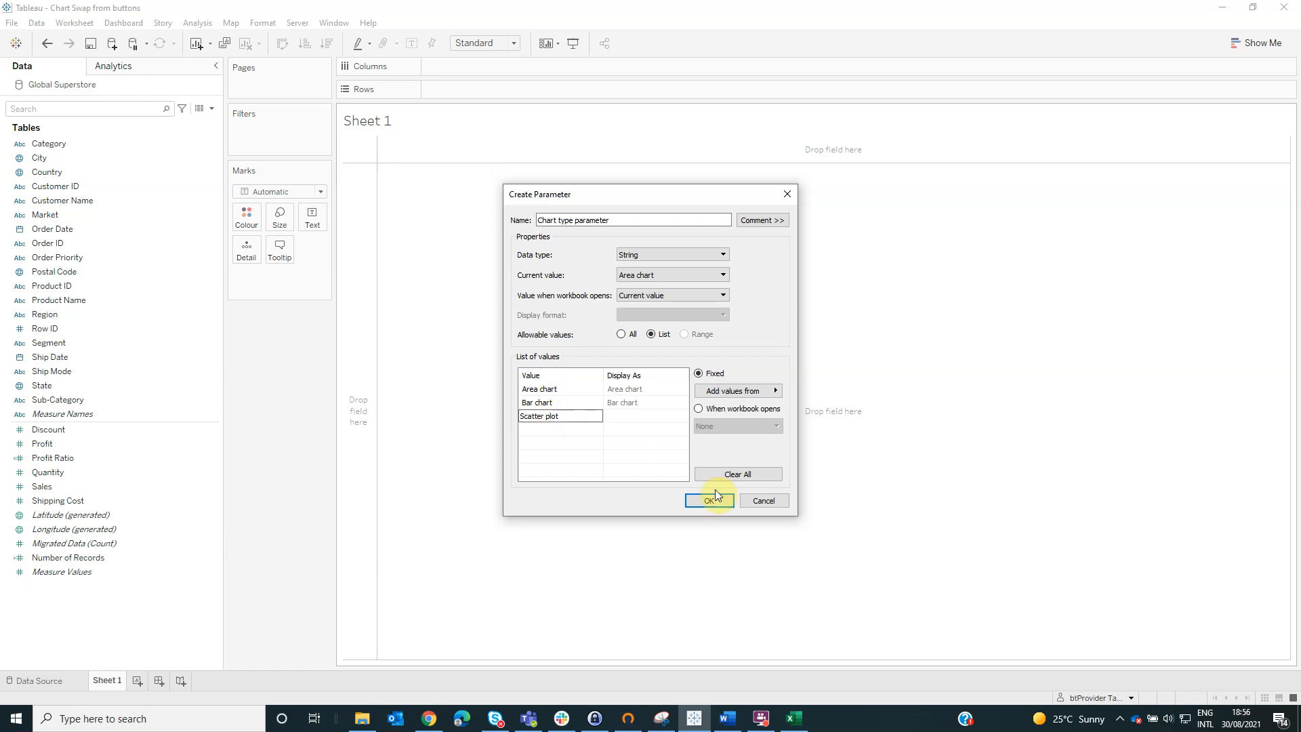
pyautogui.click(709, 500)
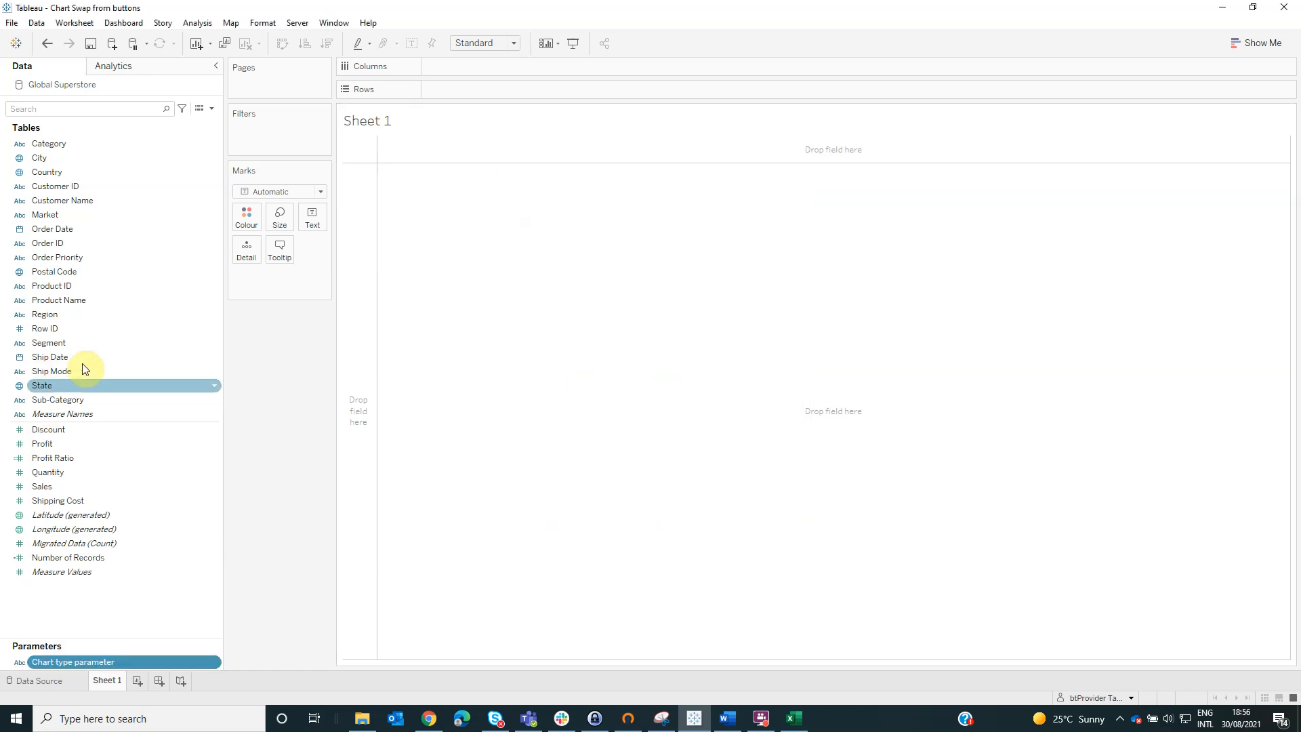
# Step: Add a calculated field 'Chart type' returning [Chart type parameter]
pyautogui.click(197, 109)
pyautogui.write('Chart ')
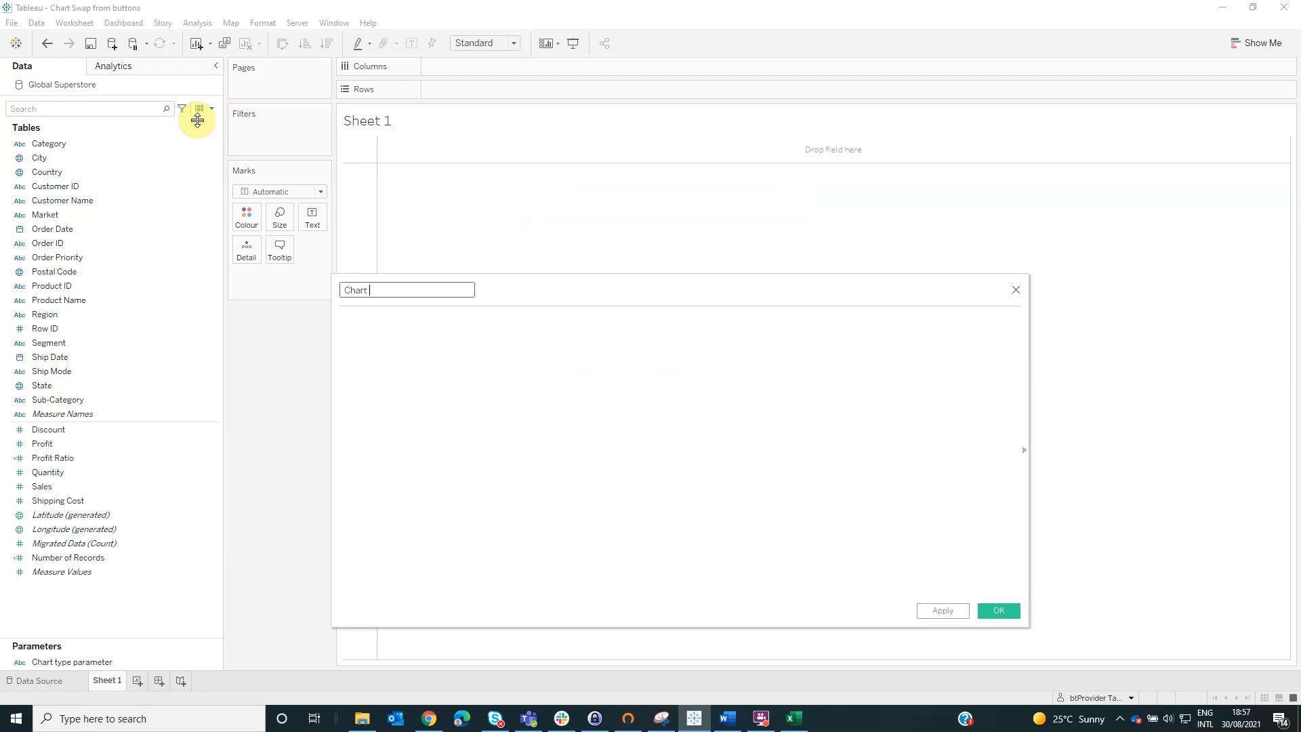
pyautogui.write('type')
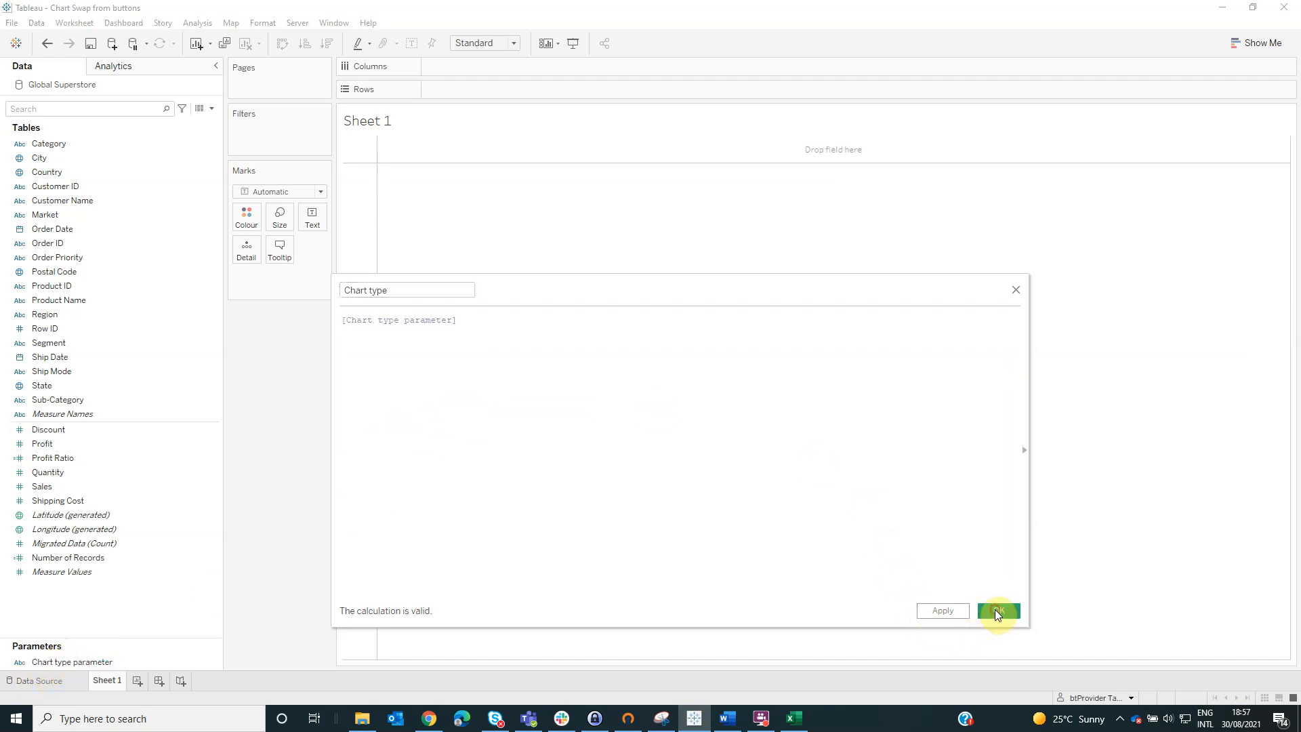
pyautogui.click(999, 611)
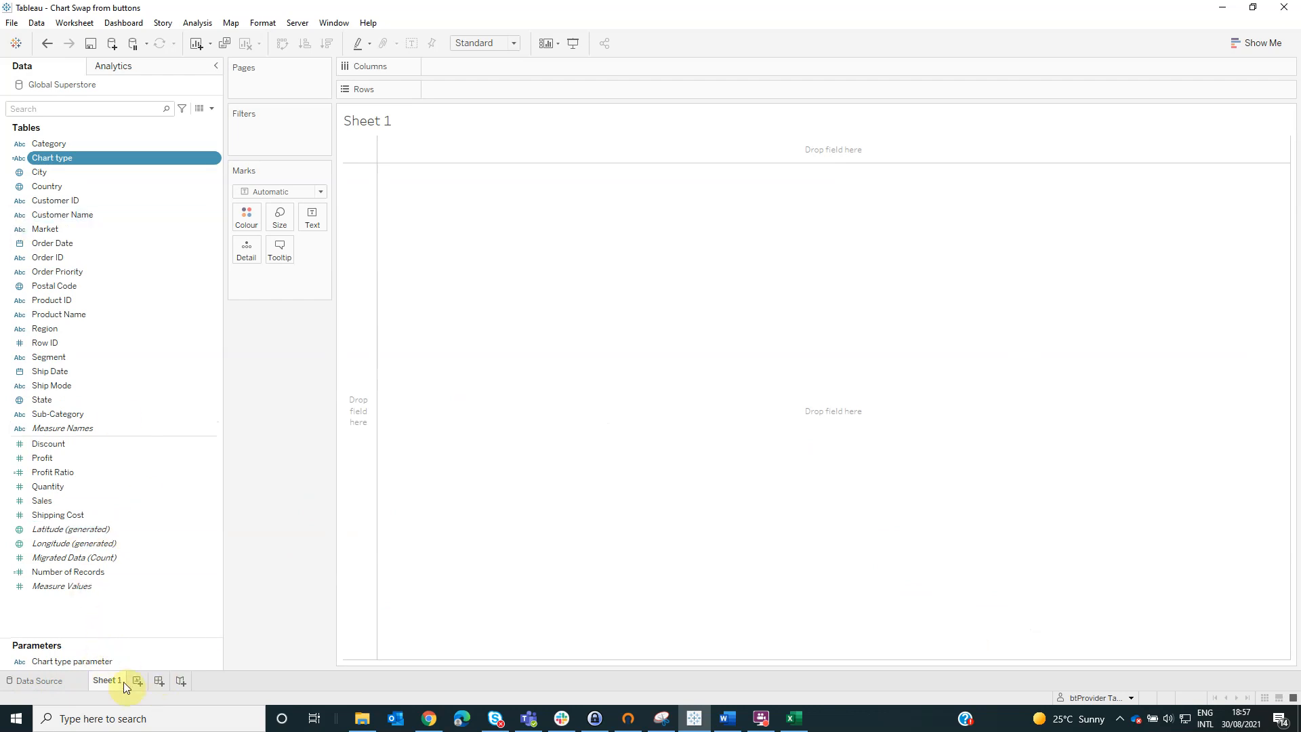
# Step: Rename Sheet 1 to Area chart and plot SUM(Sales) by month of Order Date
pyautogui.doubleClick(106, 680)
pyautogui.write('Area chart')
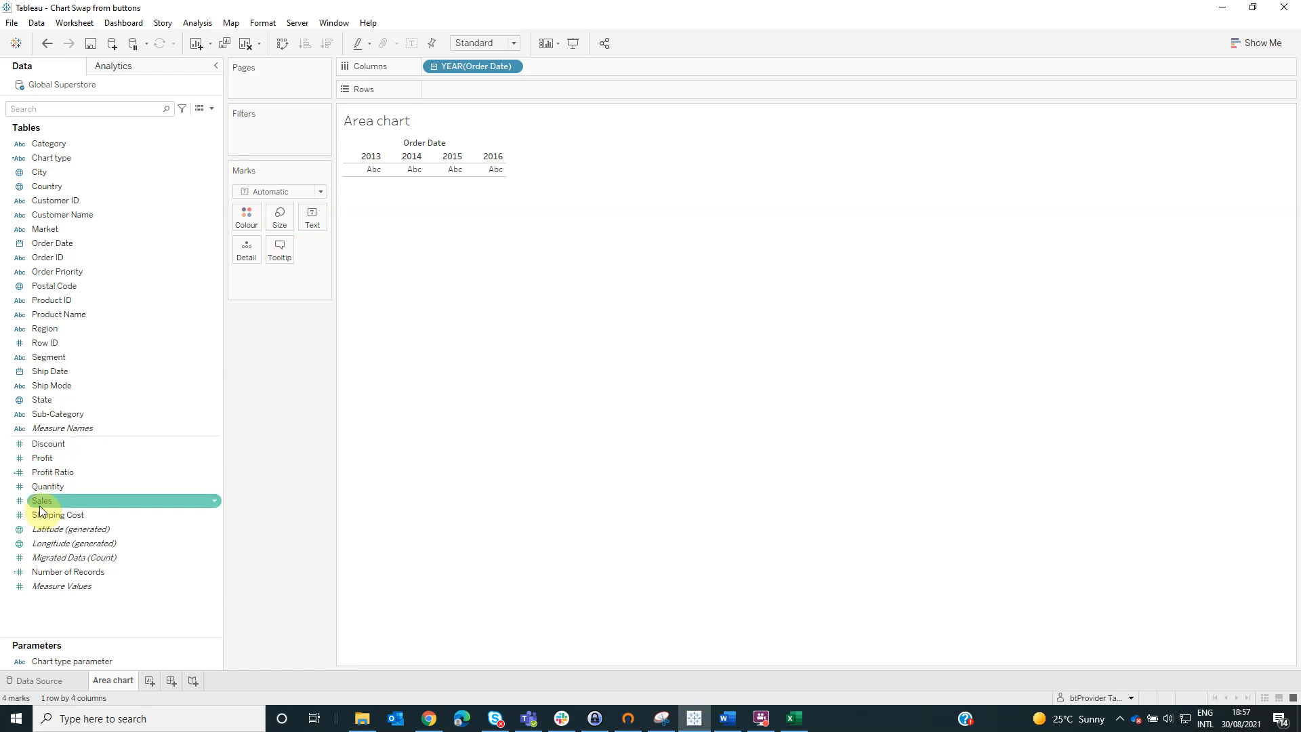
pyautogui.moveTo(42, 500); pyautogui.dragTo(286, 275)
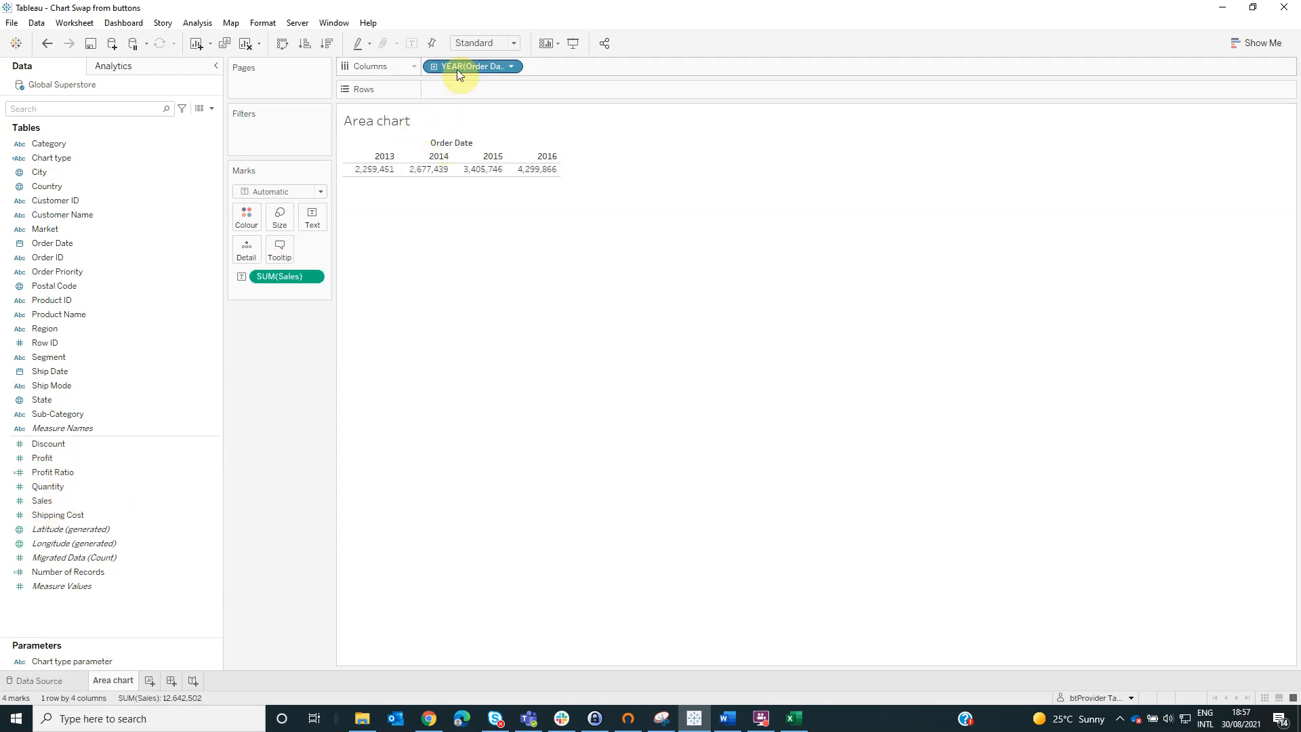
pyautogui.moveTo(286, 277); pyautogui.dragTo(471, 89)
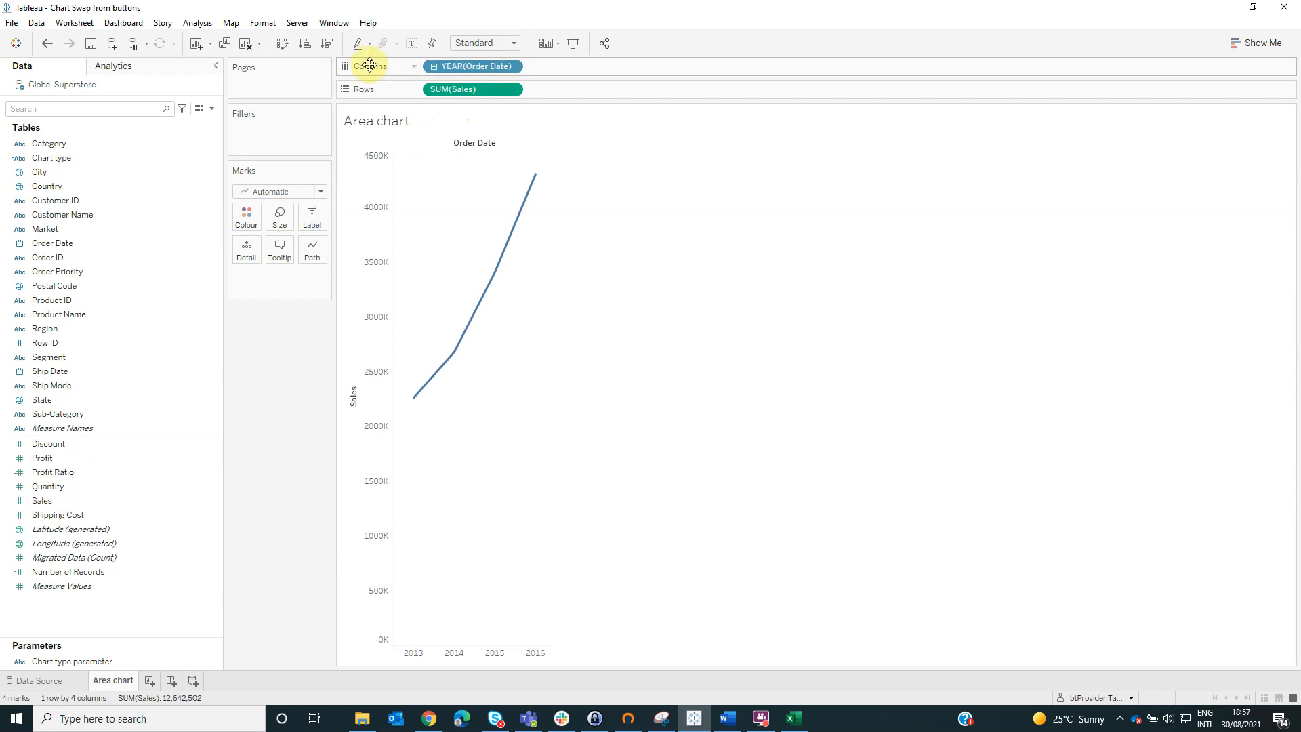
pyautogui.rightClick(472, 66)
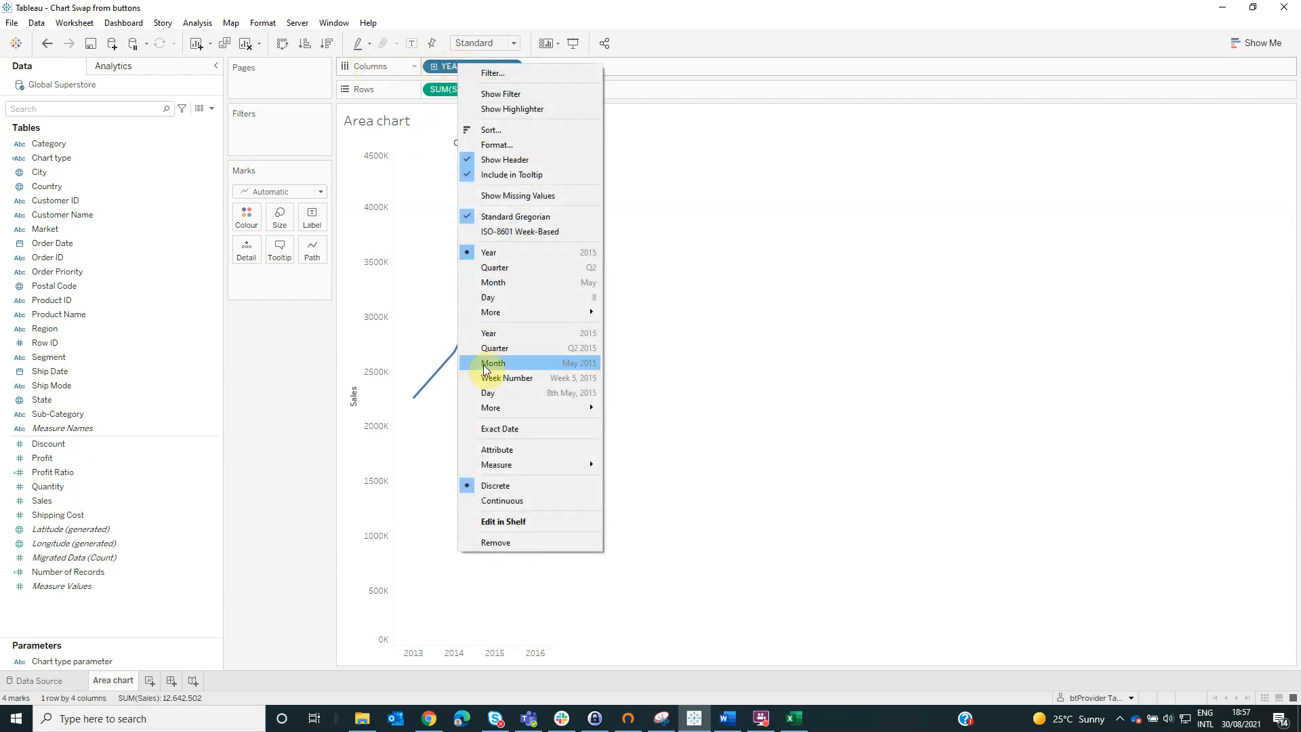
pyautogui.click(493, 363)
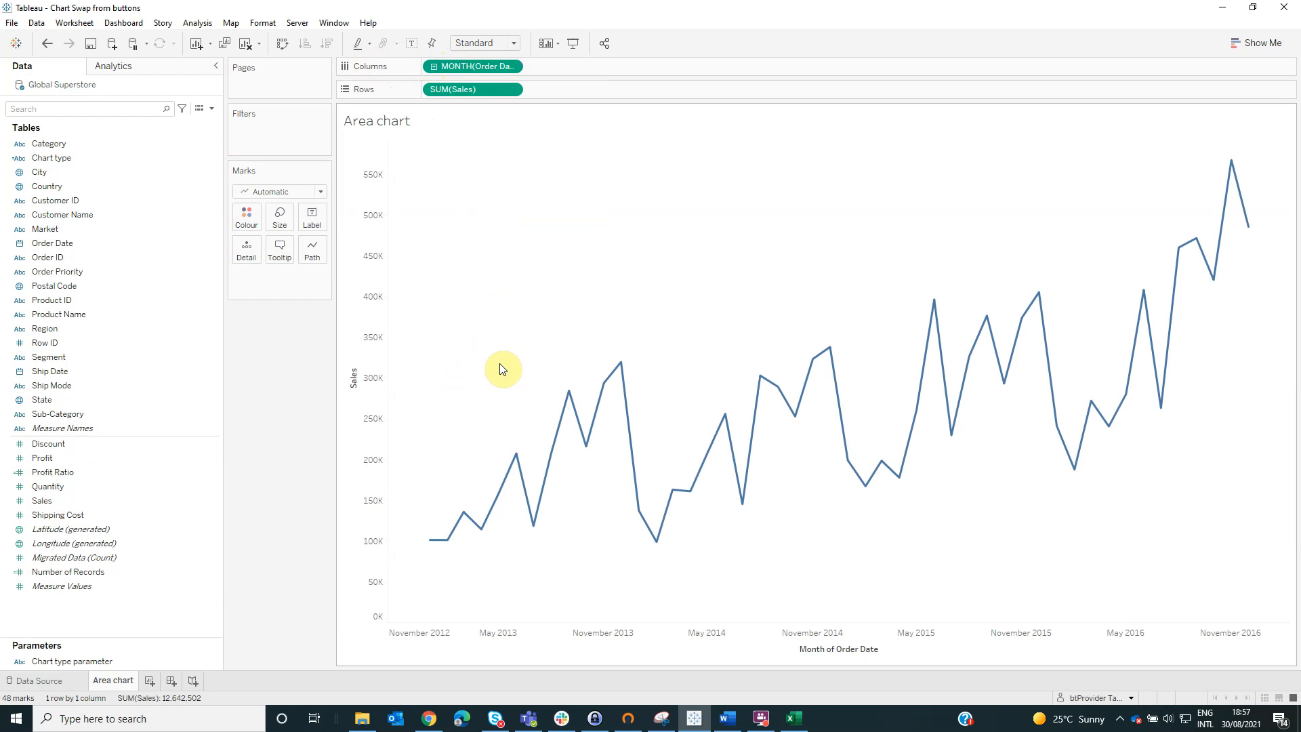
pyautogui.moveTo(324, 305)
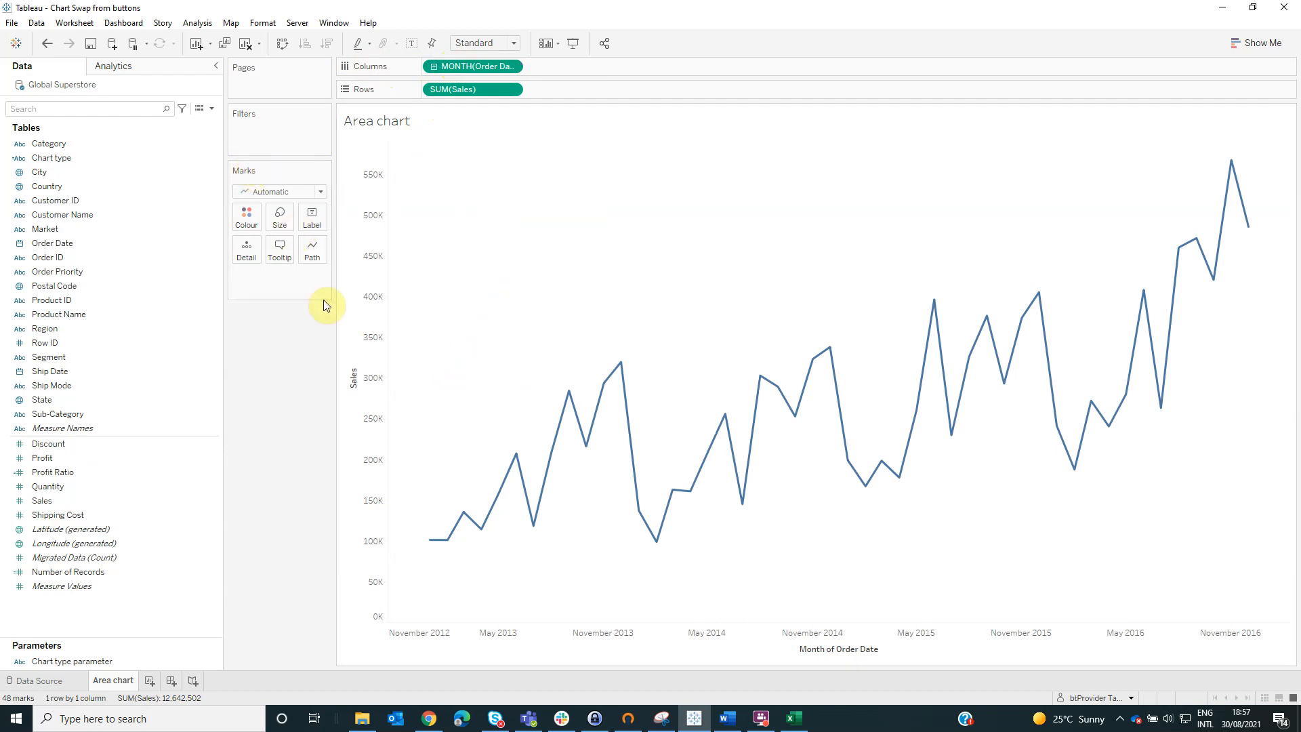
# Step: Change the marks to a filled Area and move to the Bar chart sheet
pyautogui.click(280, 191)
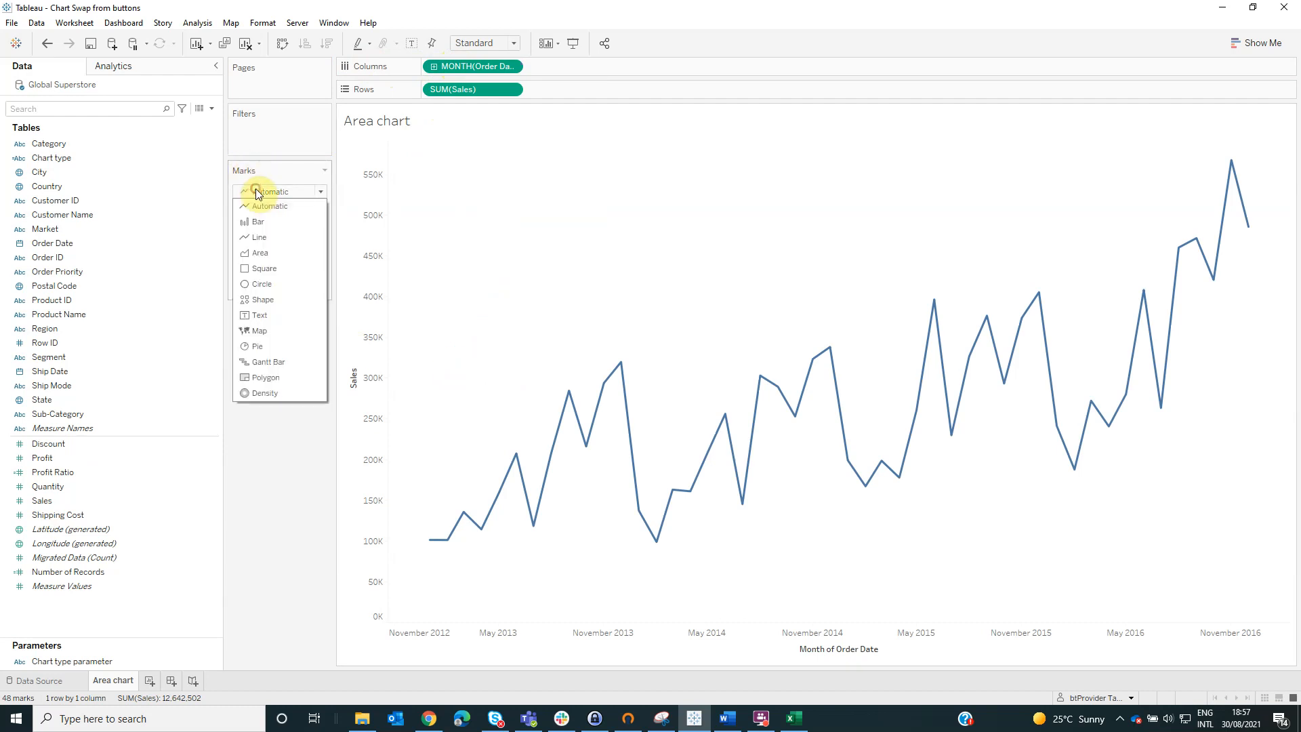
pyautogui.moveTo(261, 300)
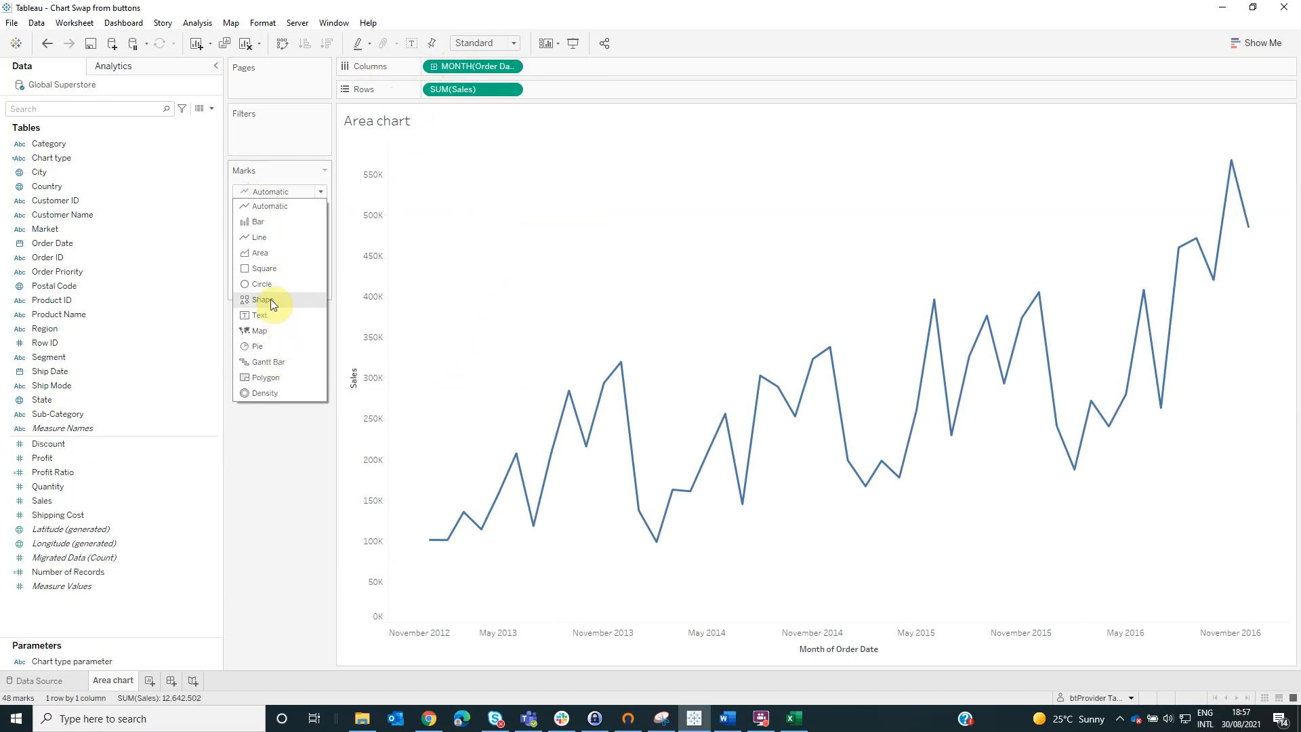
pyautogui.click(260, 253)
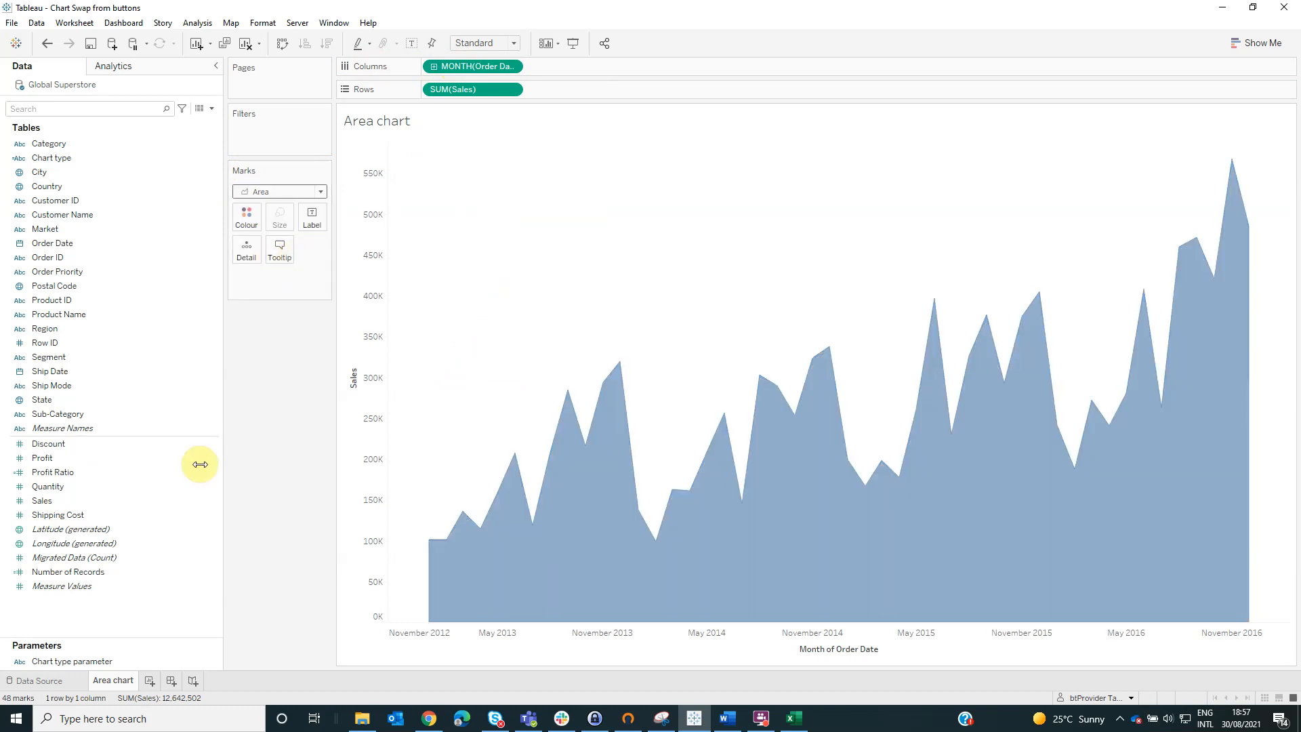
pyautogui.click(158, 681)
pyautogui.write('Bar chart')
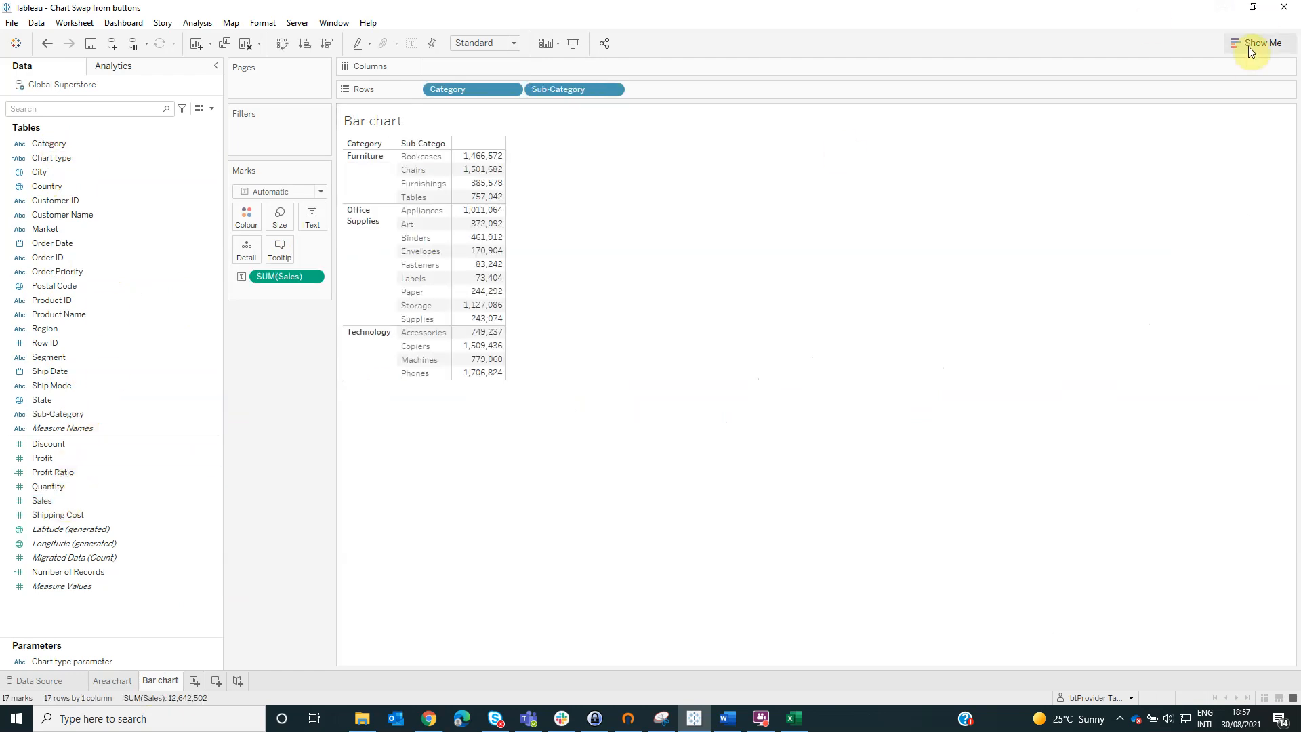
# Step: Use Show Me to turn the Bar chart sheet's sales view into horizontal bars
pyautogui.click(1258, 42)
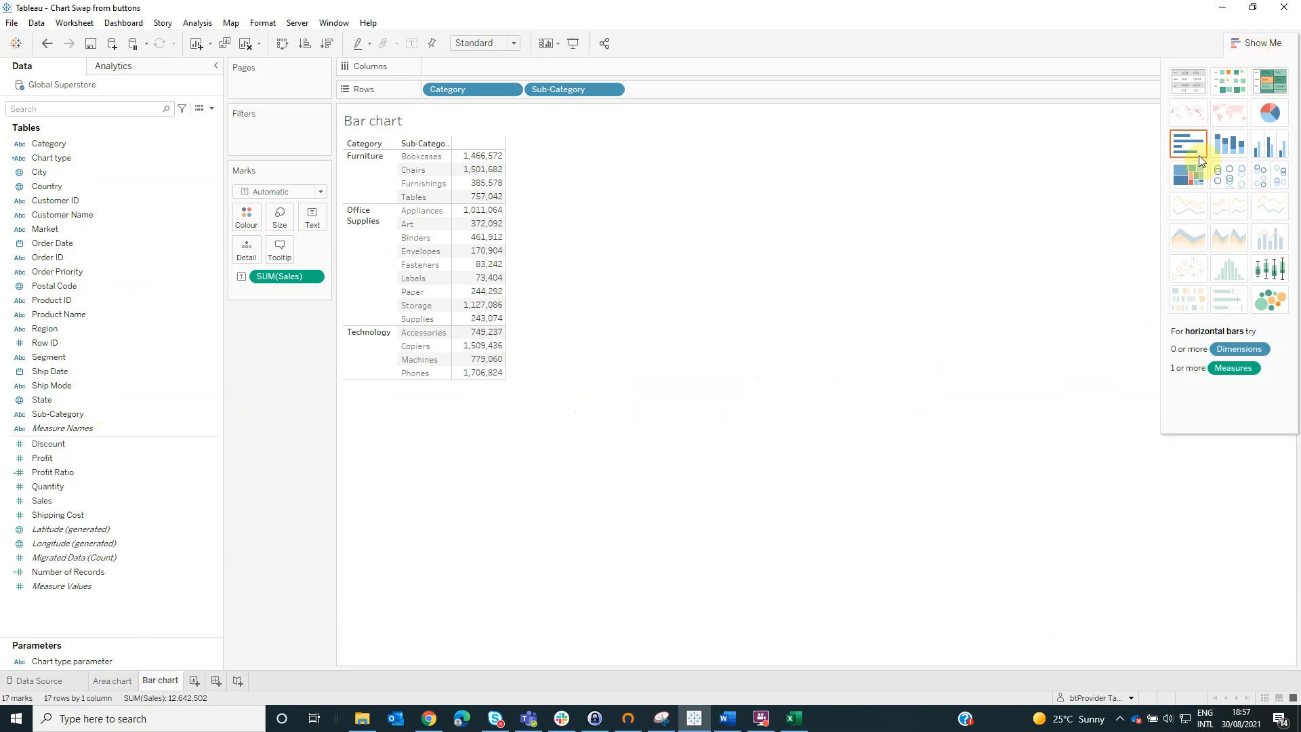
pyautogui.click(1188, 142)
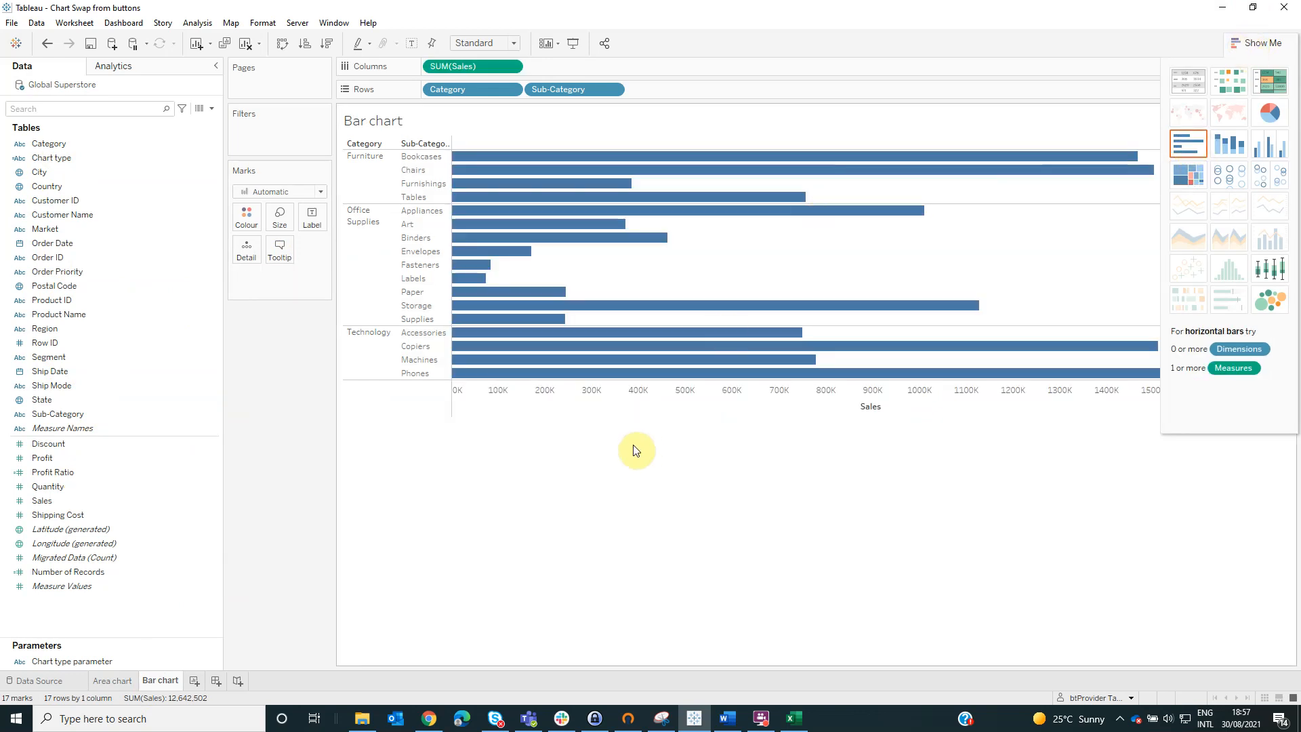
pyautogui.moveTo(1243, 42)
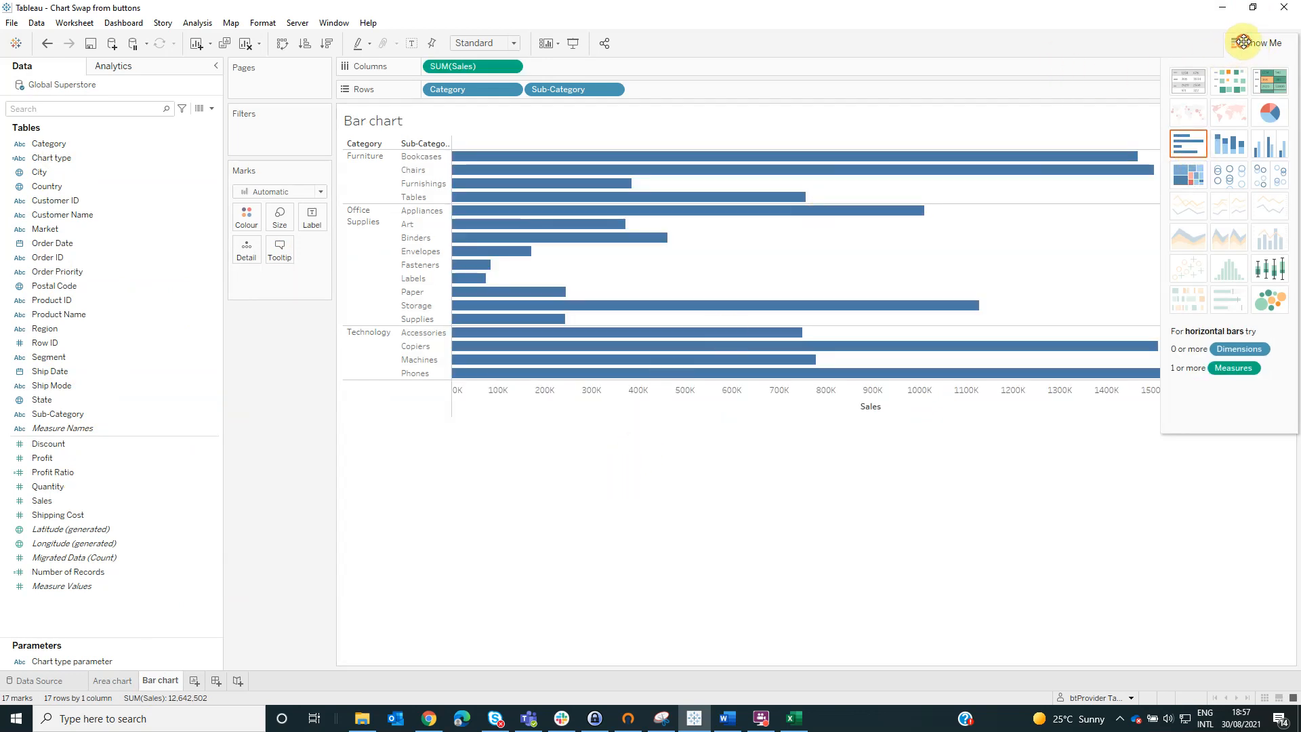
pyautogui.click(199, 681)
pyautogui.write('Scatter plot')
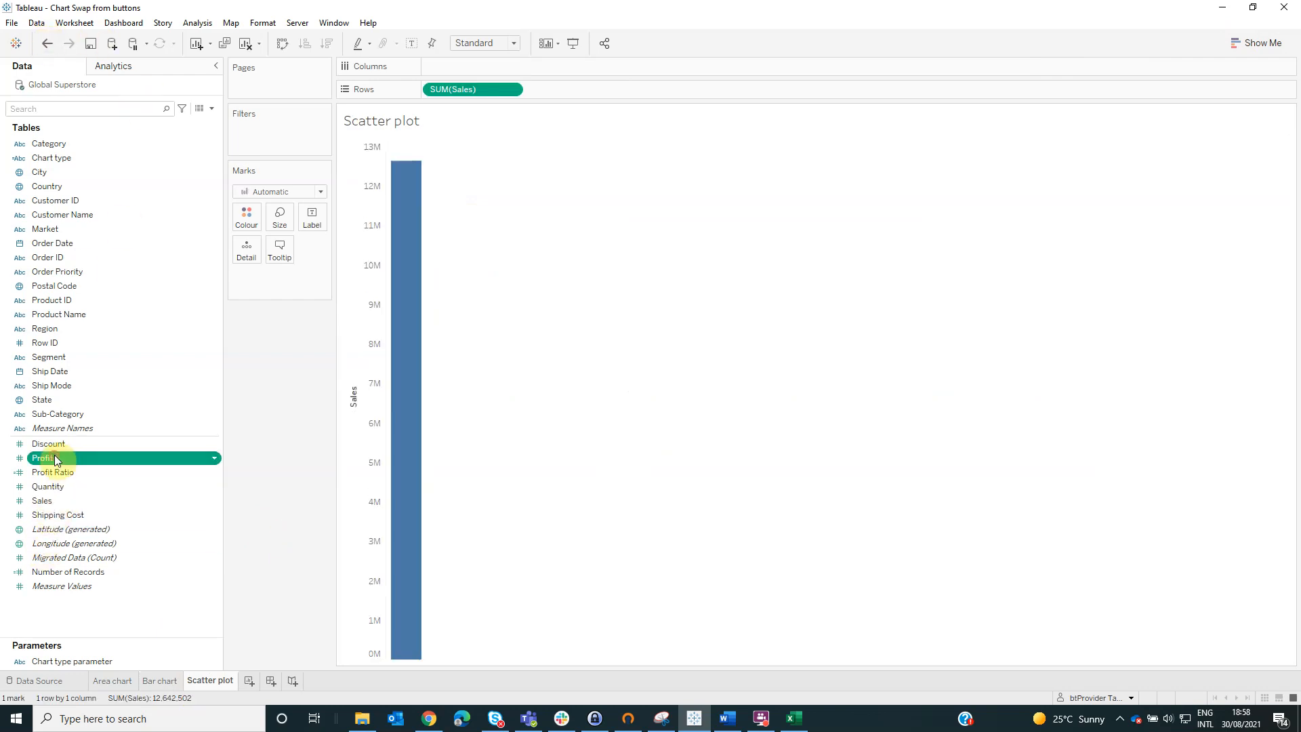
# Step: Put Profit on the horizontal axis against Sales with one point per Row ID
pyautogui.moveTo(49, 458); pyautogui.dragTo(473, 67)
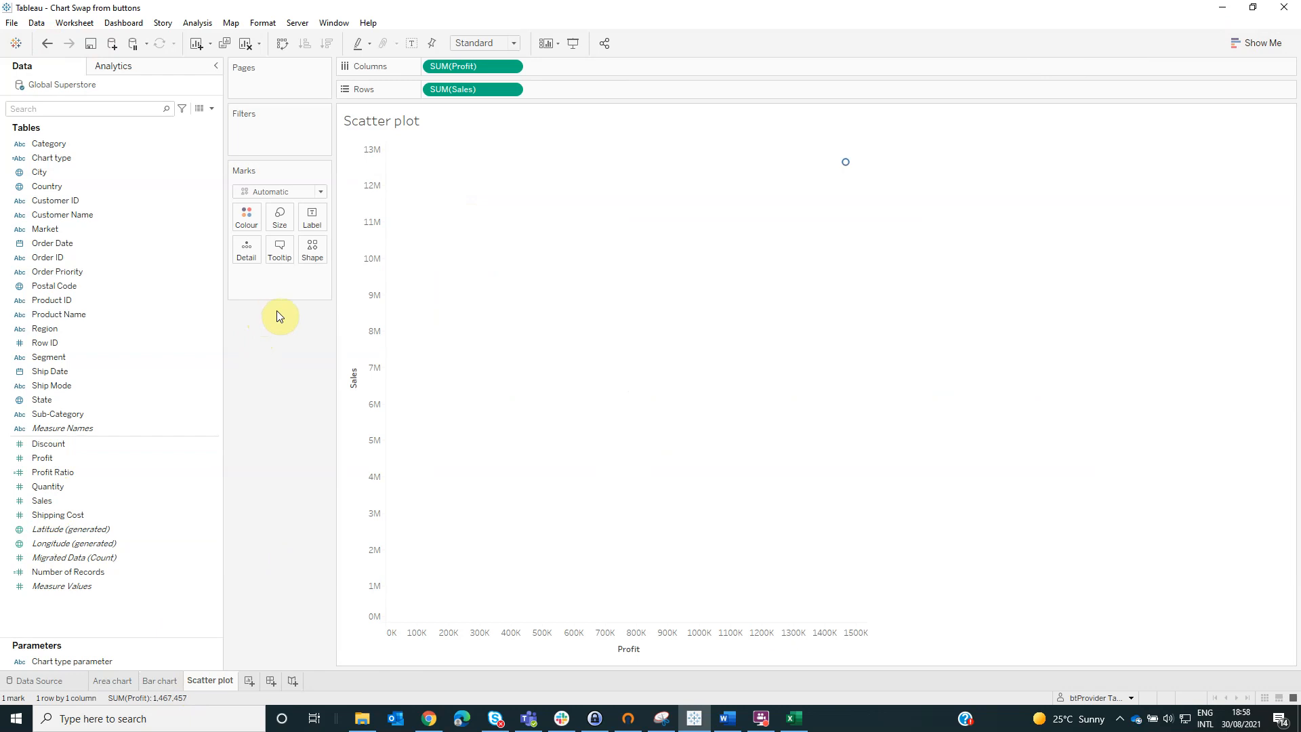
pyautogui.click(44, 343)
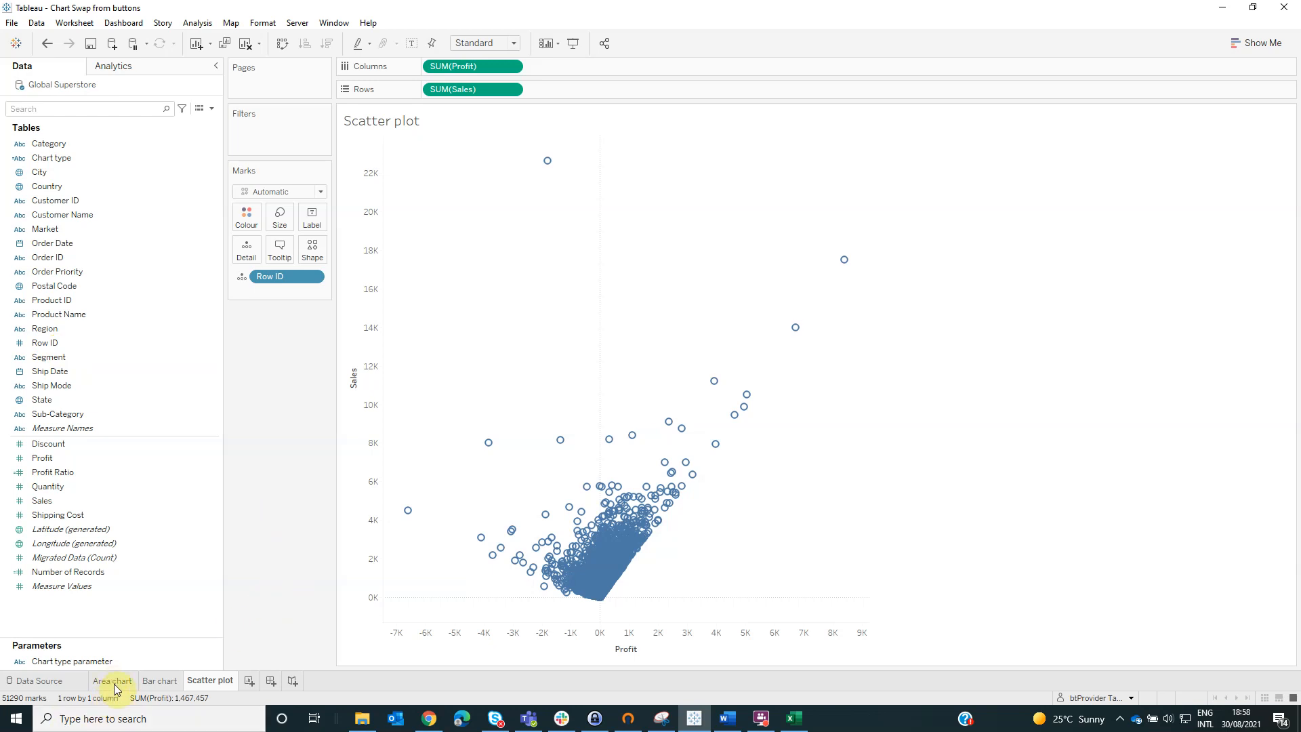
pyautogui.click(113, 679)
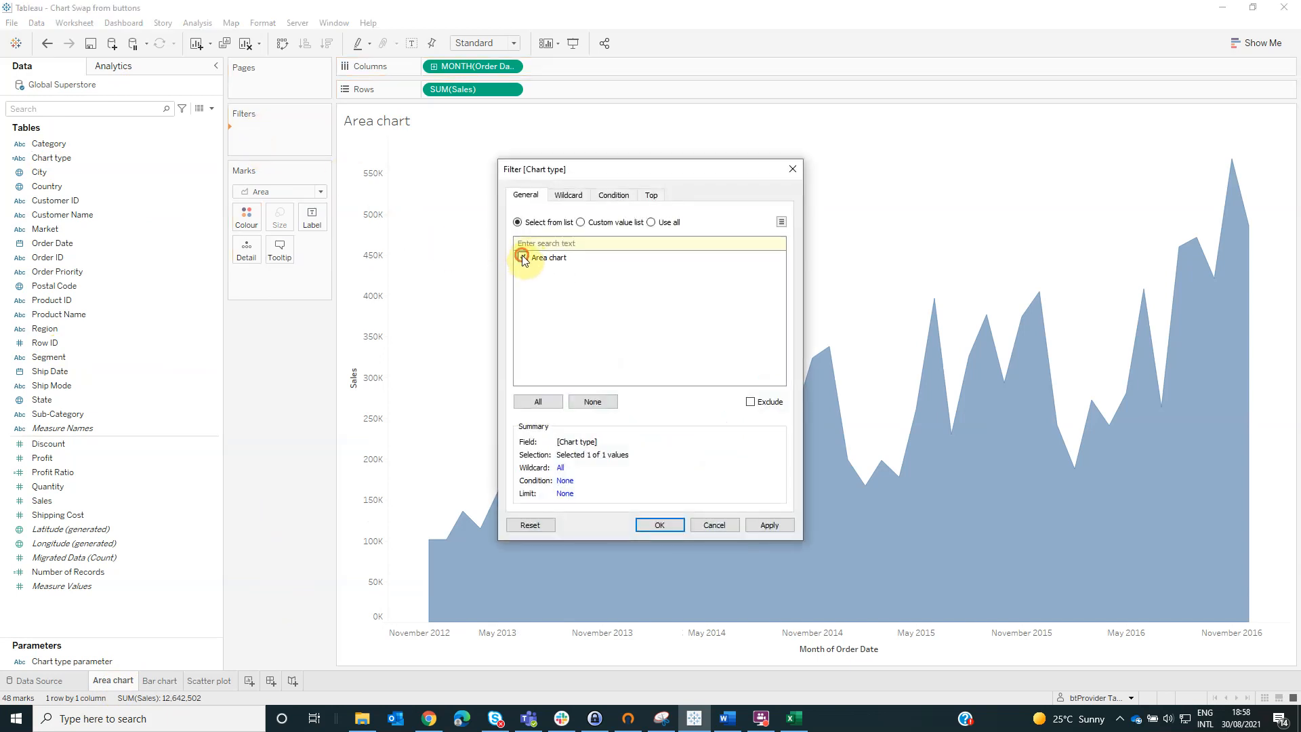
# Step: Filter Area chart to Chart type = Area chart and move to the Bar chart sheet
pyautogui.click(658, 524)
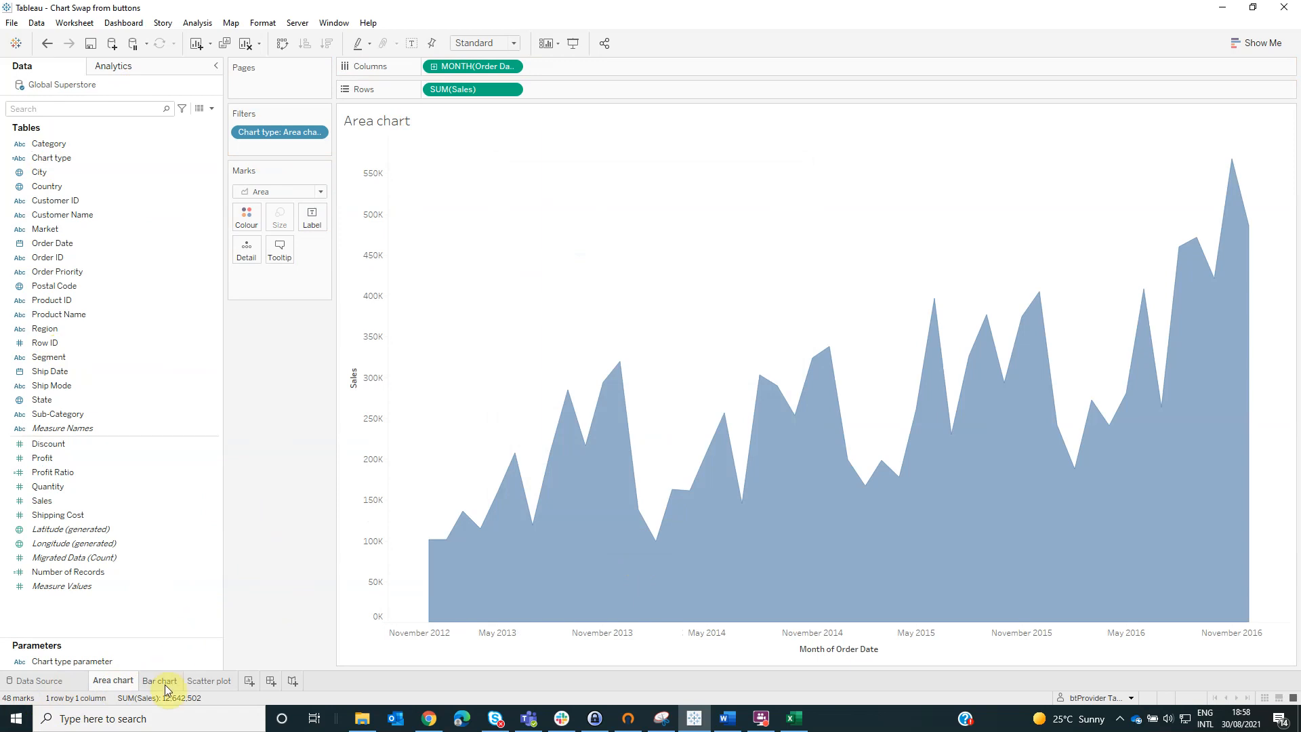
pyautogui.click(160, 680)
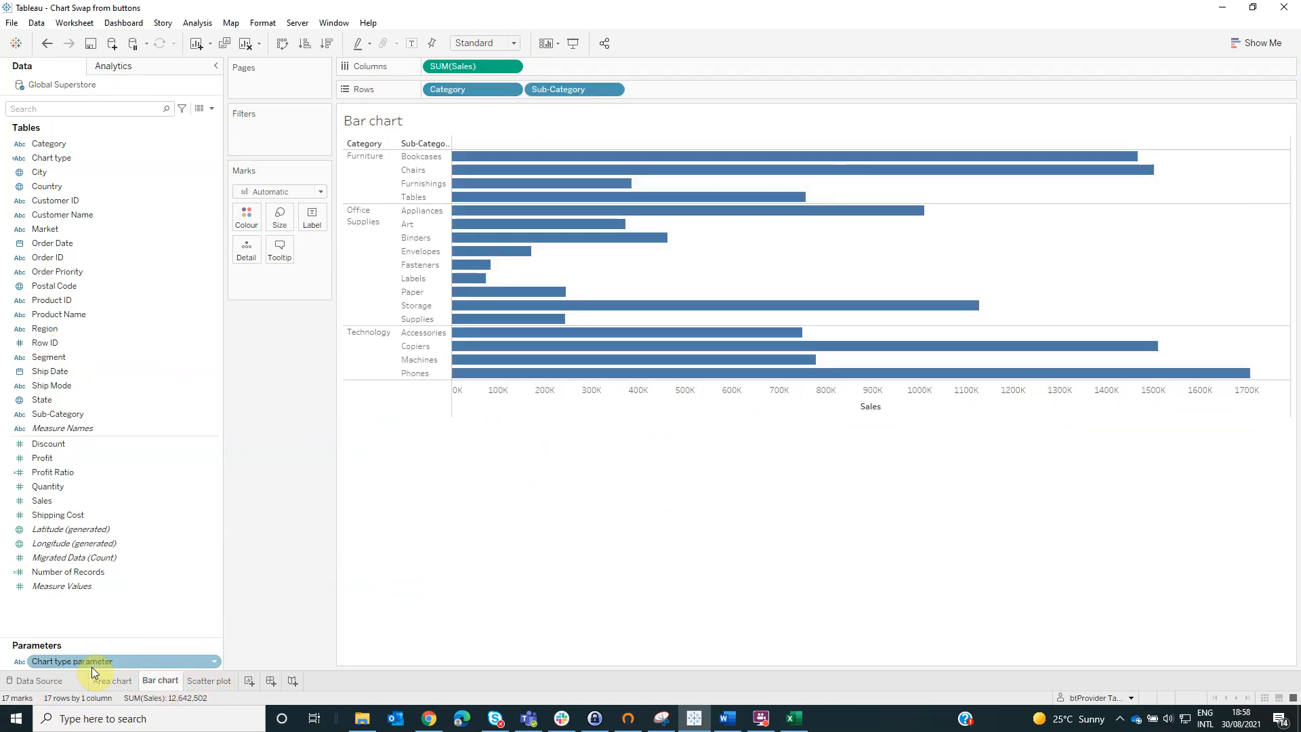
# Step: Show the parameter on Bar chart, set it to Bar chart and filter Chart type to match
pyautogui.rightClick(72, 660)
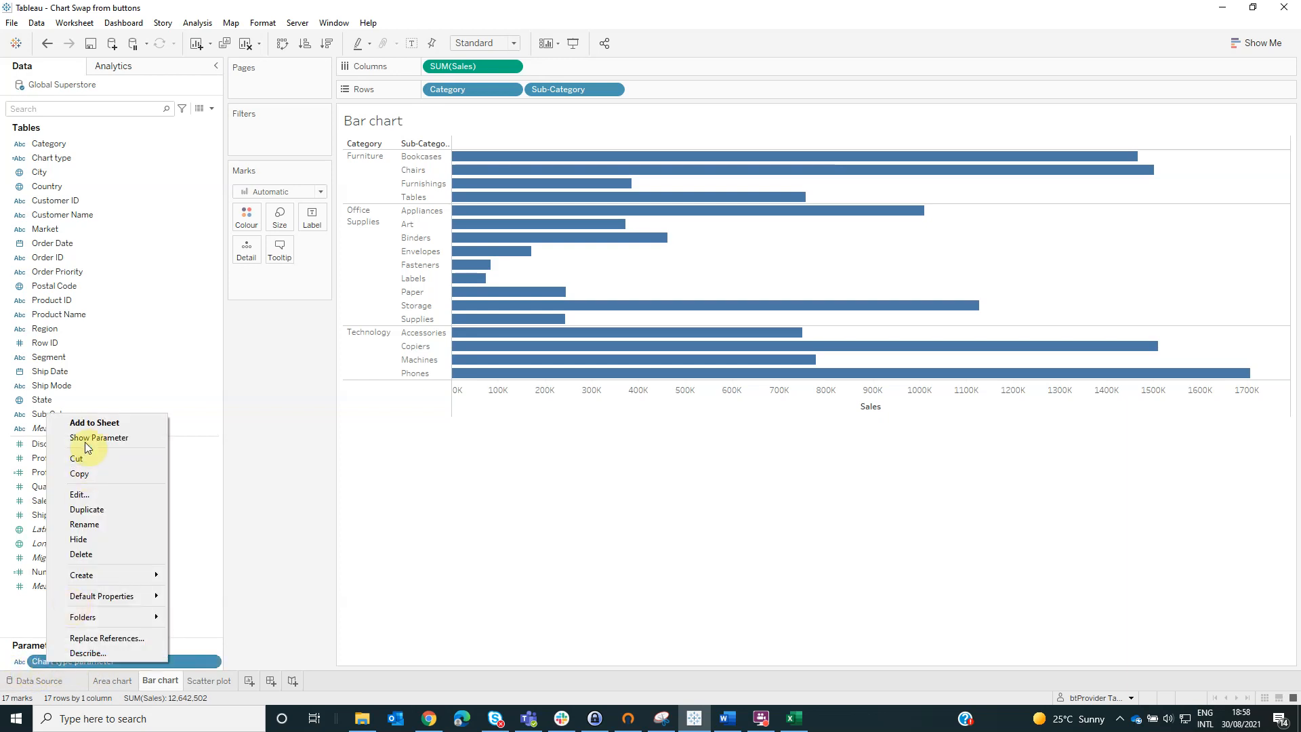
pyautogui.click(99, 438)
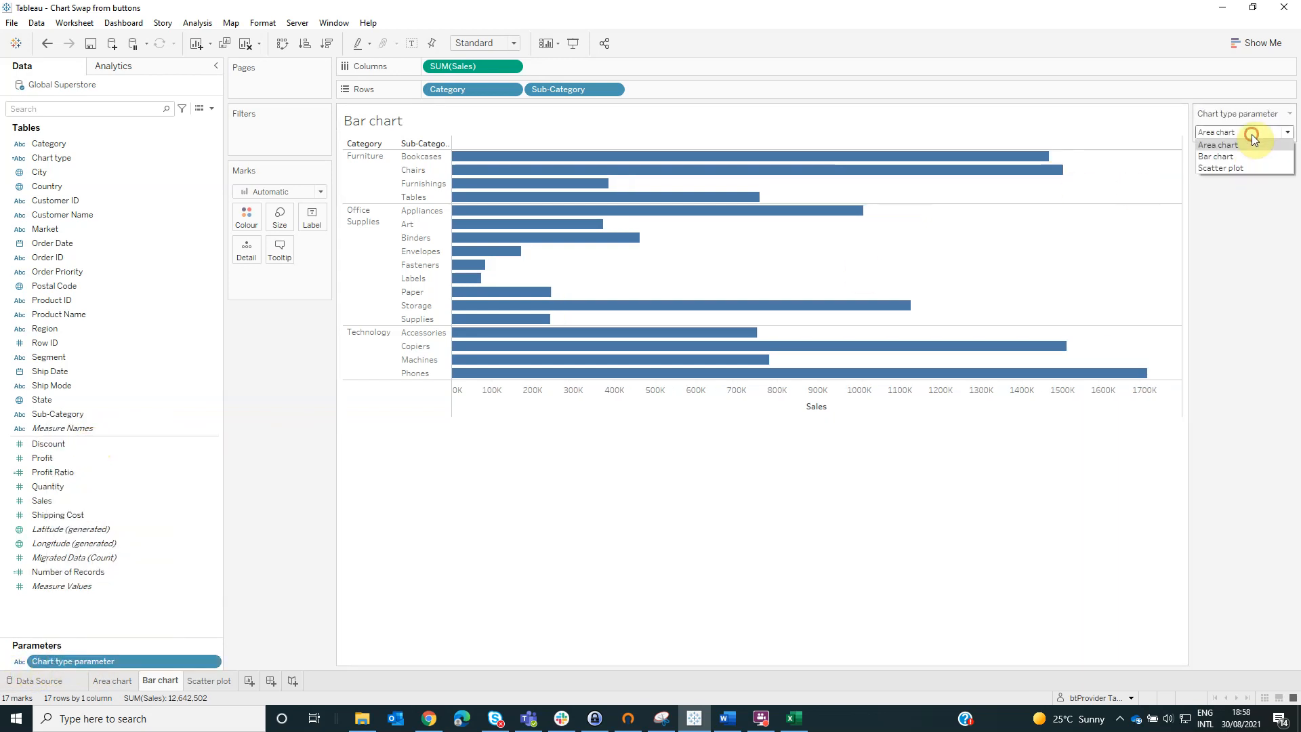
pyautogui.moveTo(1217, 157)
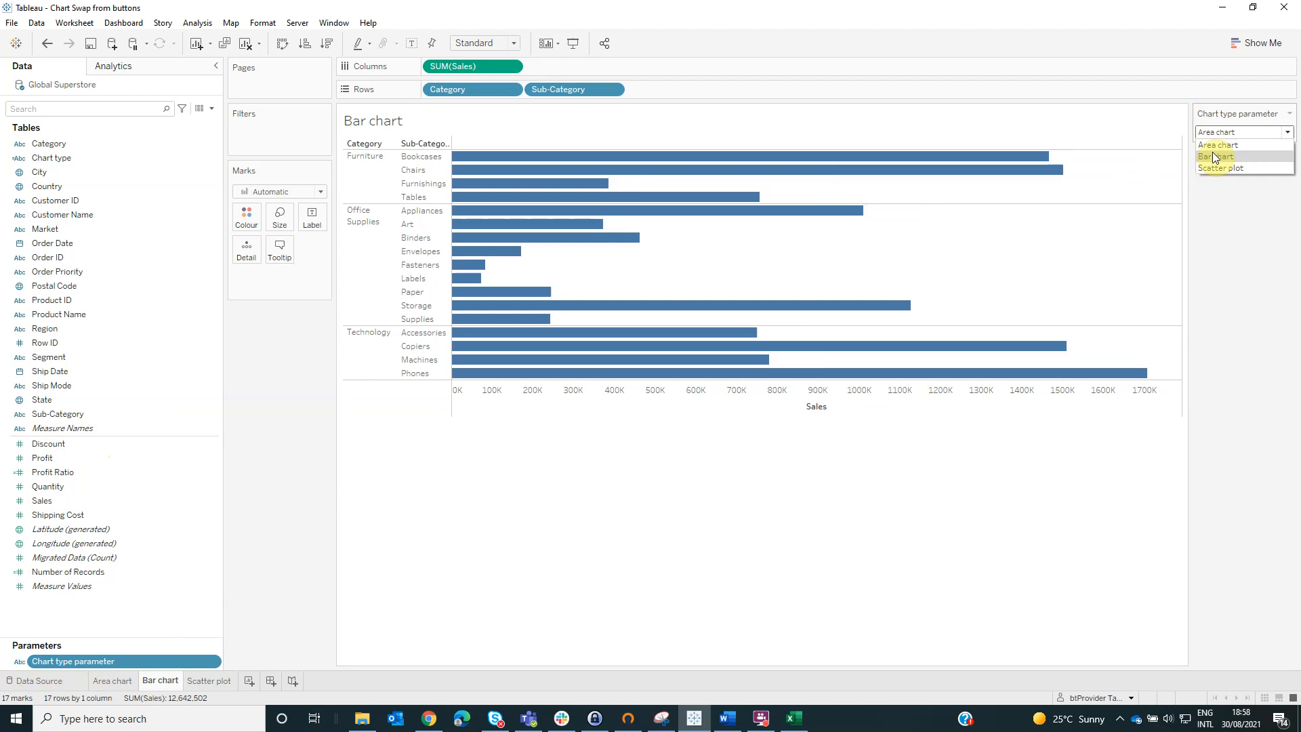
pyautogui.click(1216, 157)
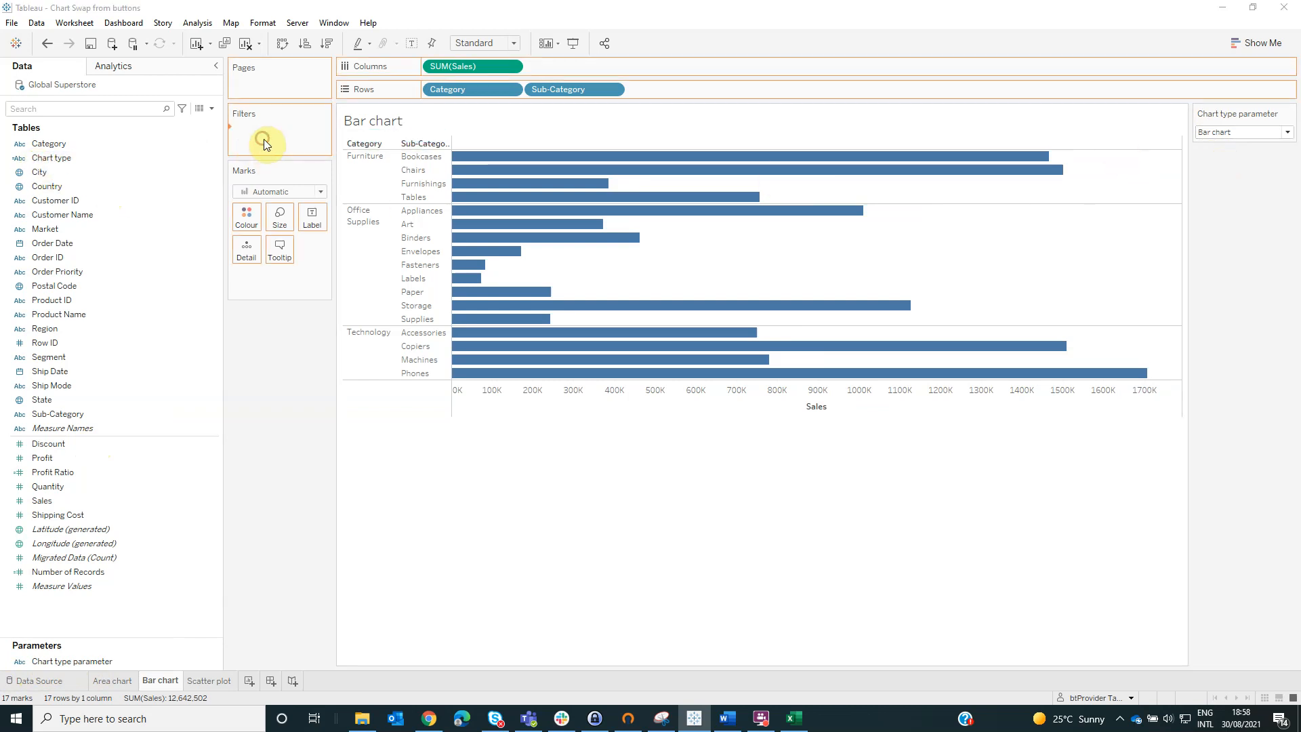
pyautogui.click(264, 141)
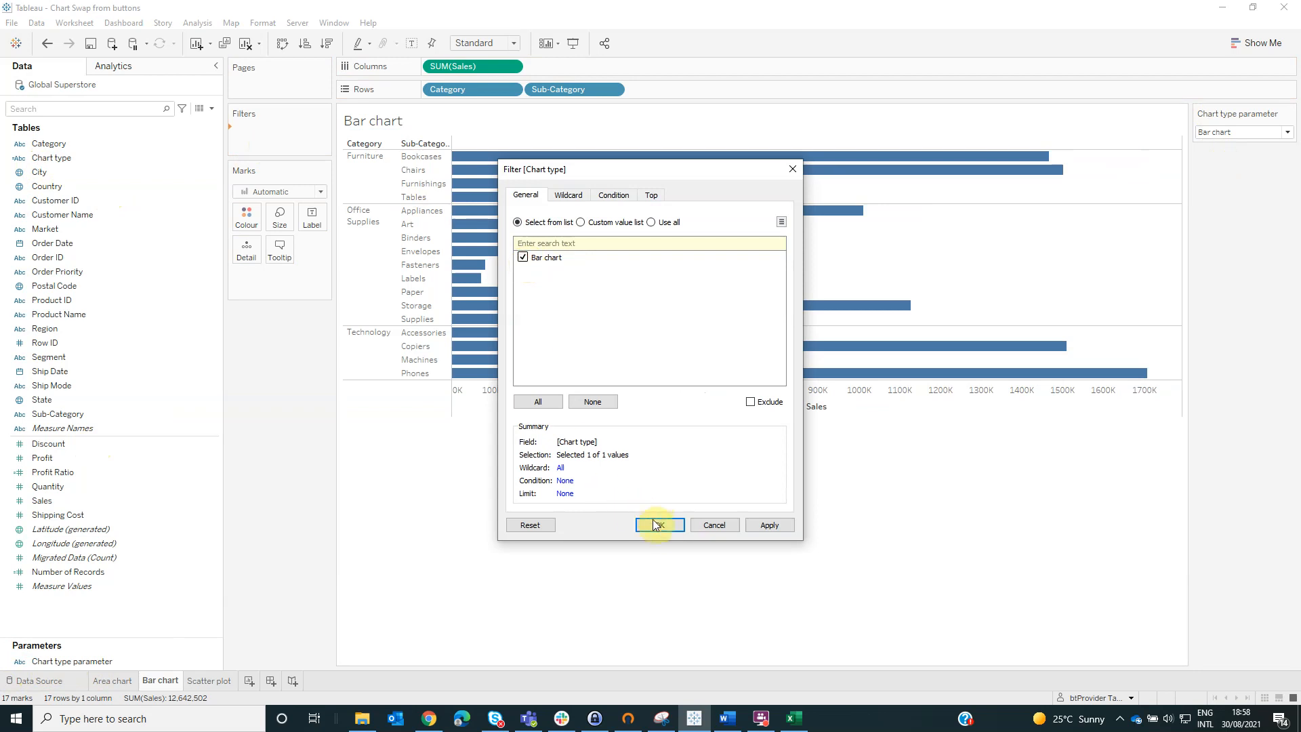
# Step: Show the parameter on Scatter plot, set it to Scatter plot and filter Chart type to match
pyautogui.click(210, 680)
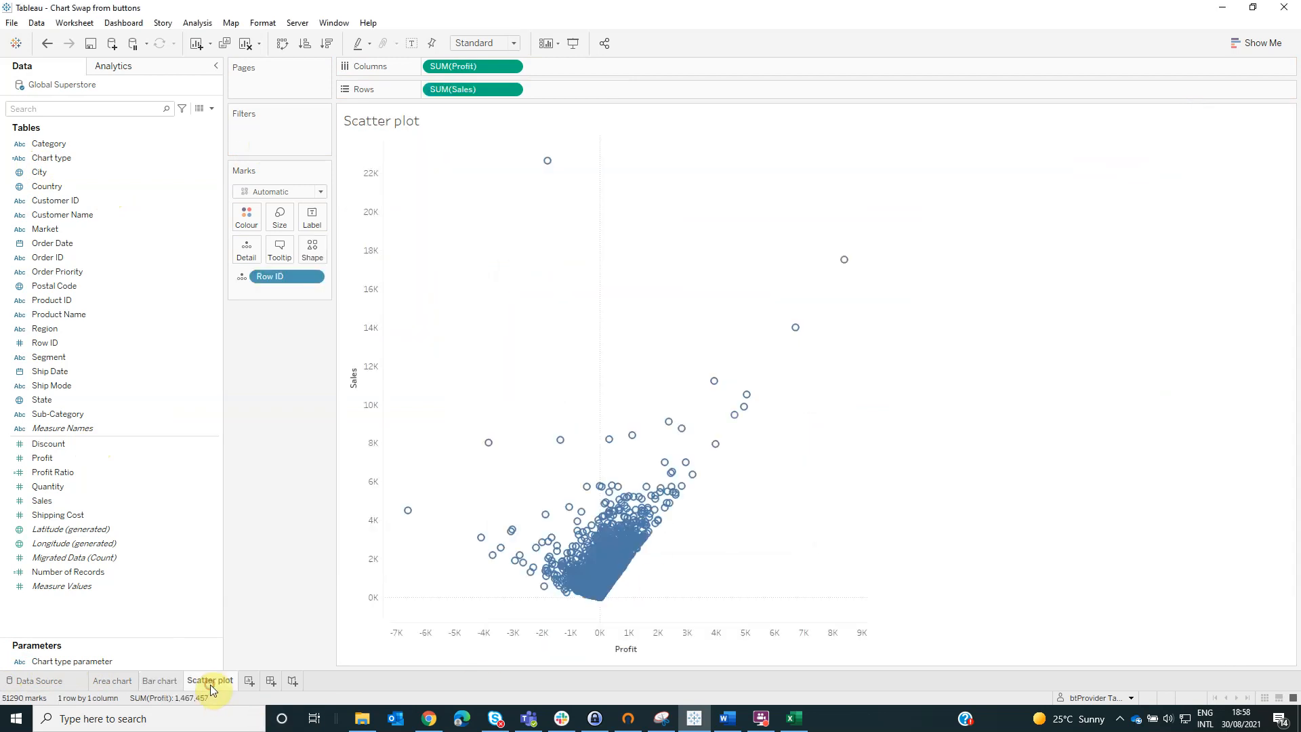
pyautogui.rightClick(73, 661)
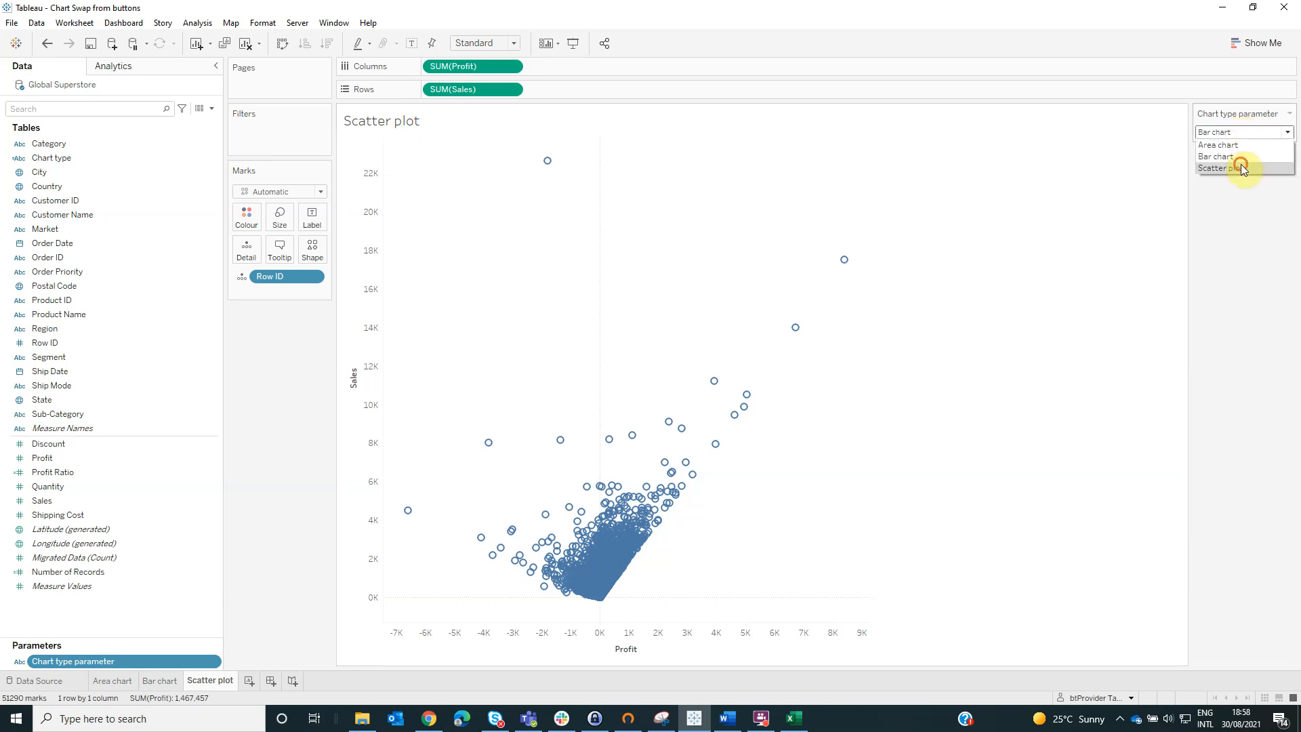
pyautogui.click(1230, 168)
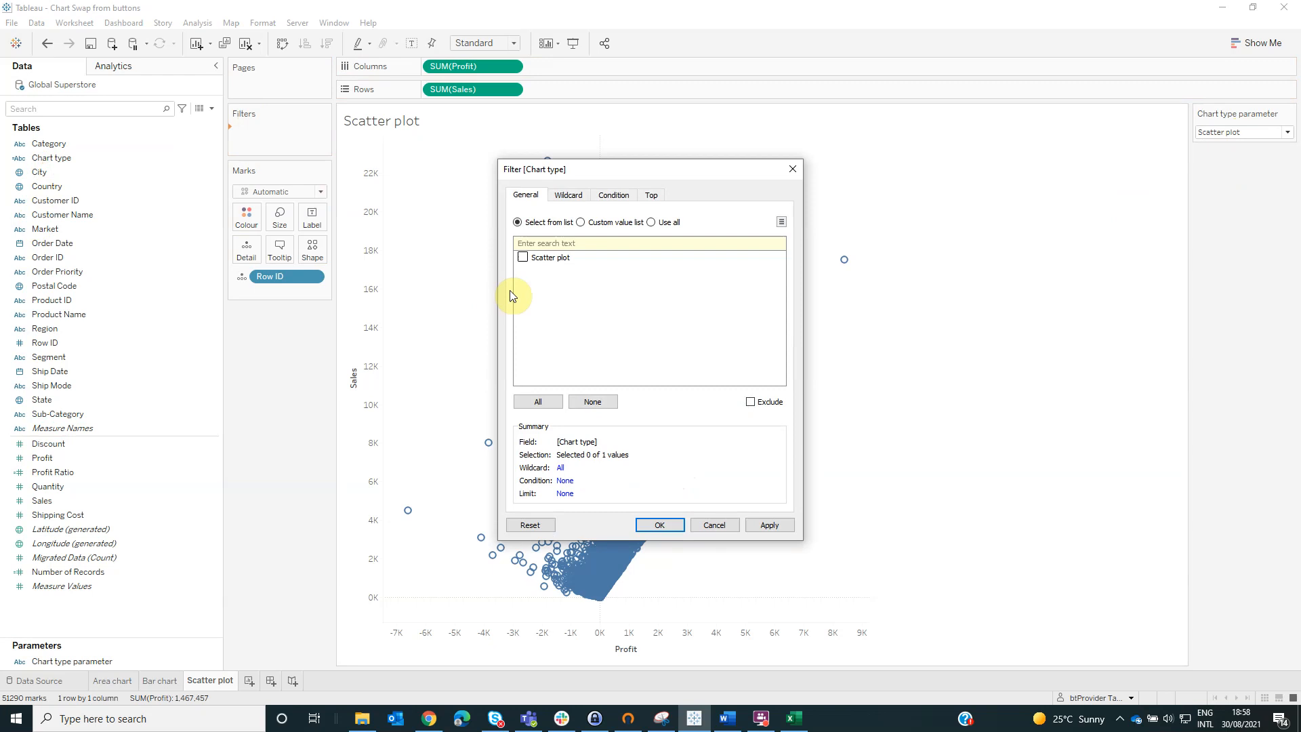
pyautogui.click(523, 256)
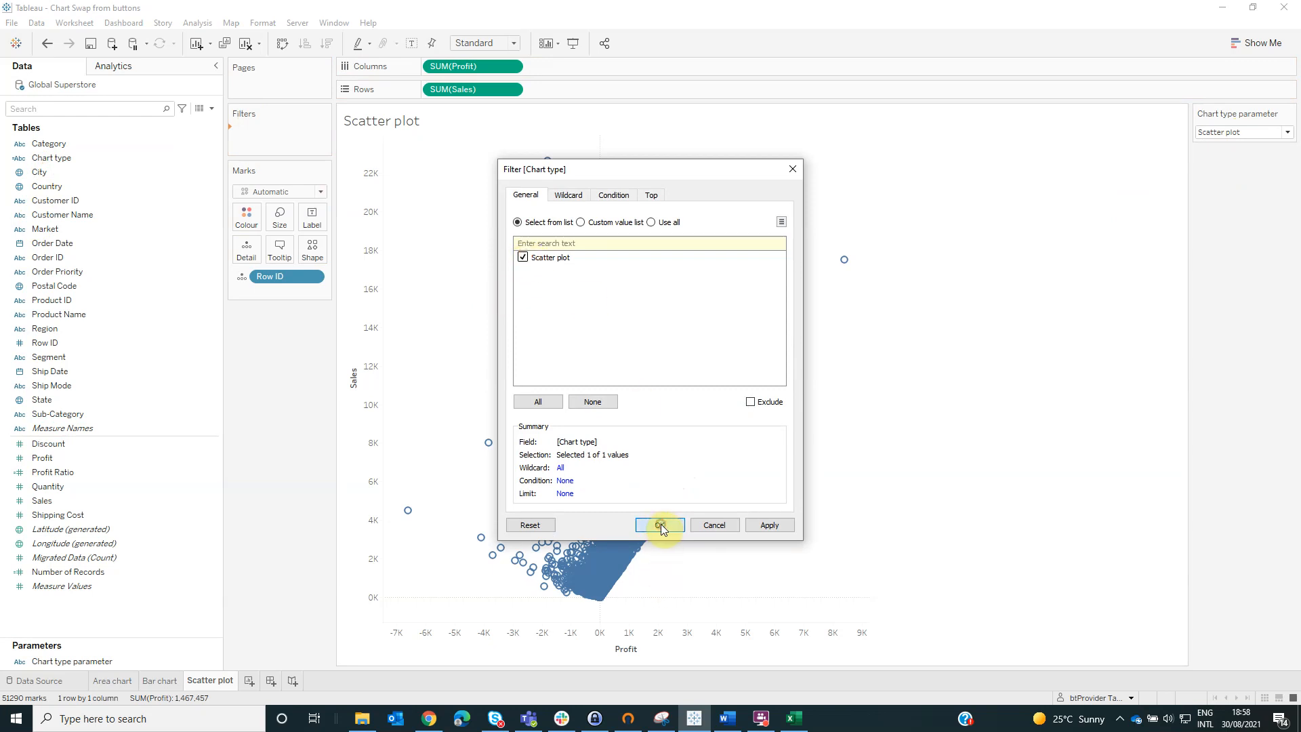
pyautogui.click(660, 524)
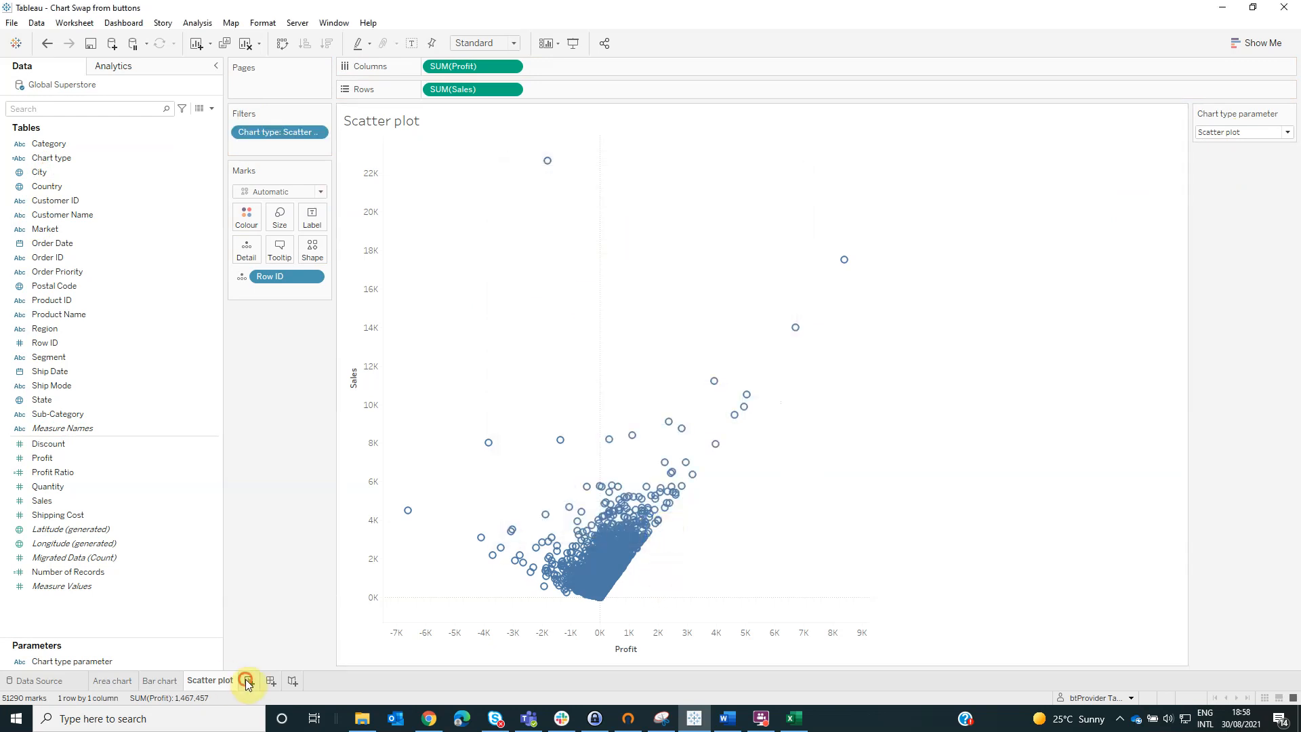
pyautogui.click(286, 680)
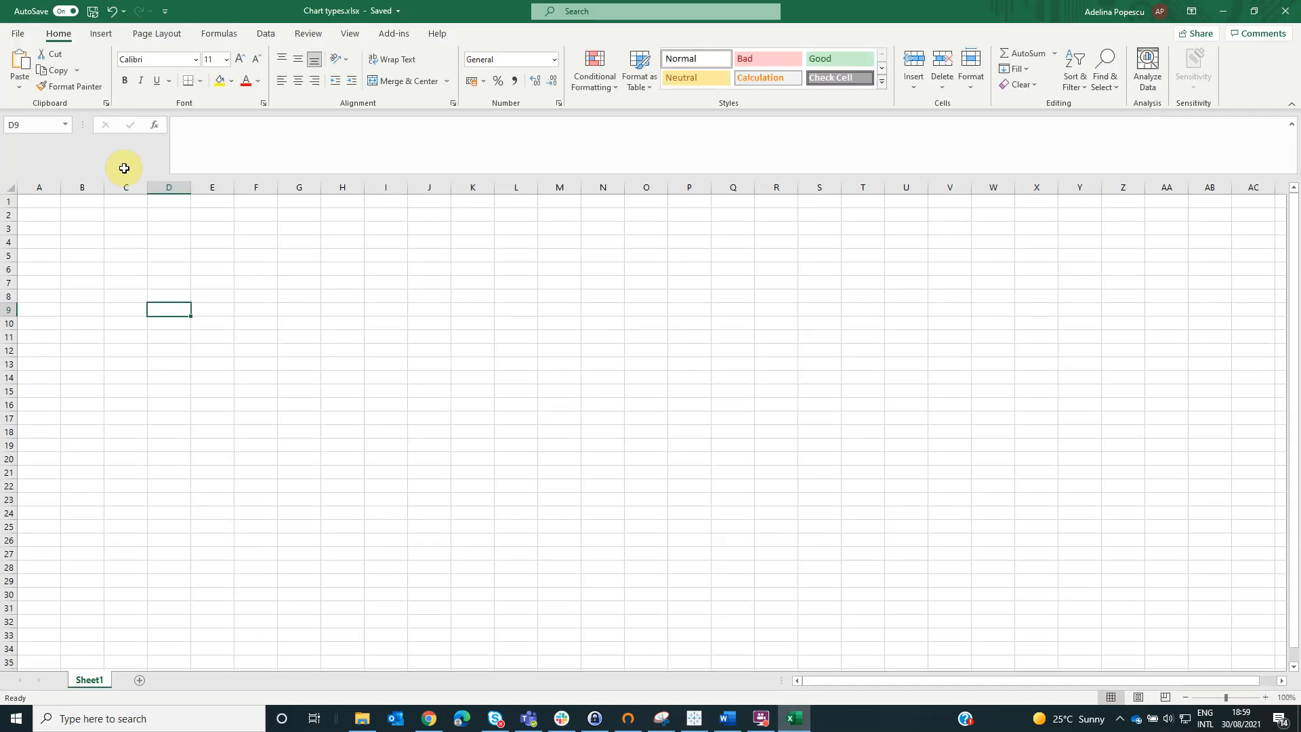
# Step: Enter Chart type, Area chart, Bar chart, Scatter plot in column A and return to Tableau
pyautogui.click(39, 201)
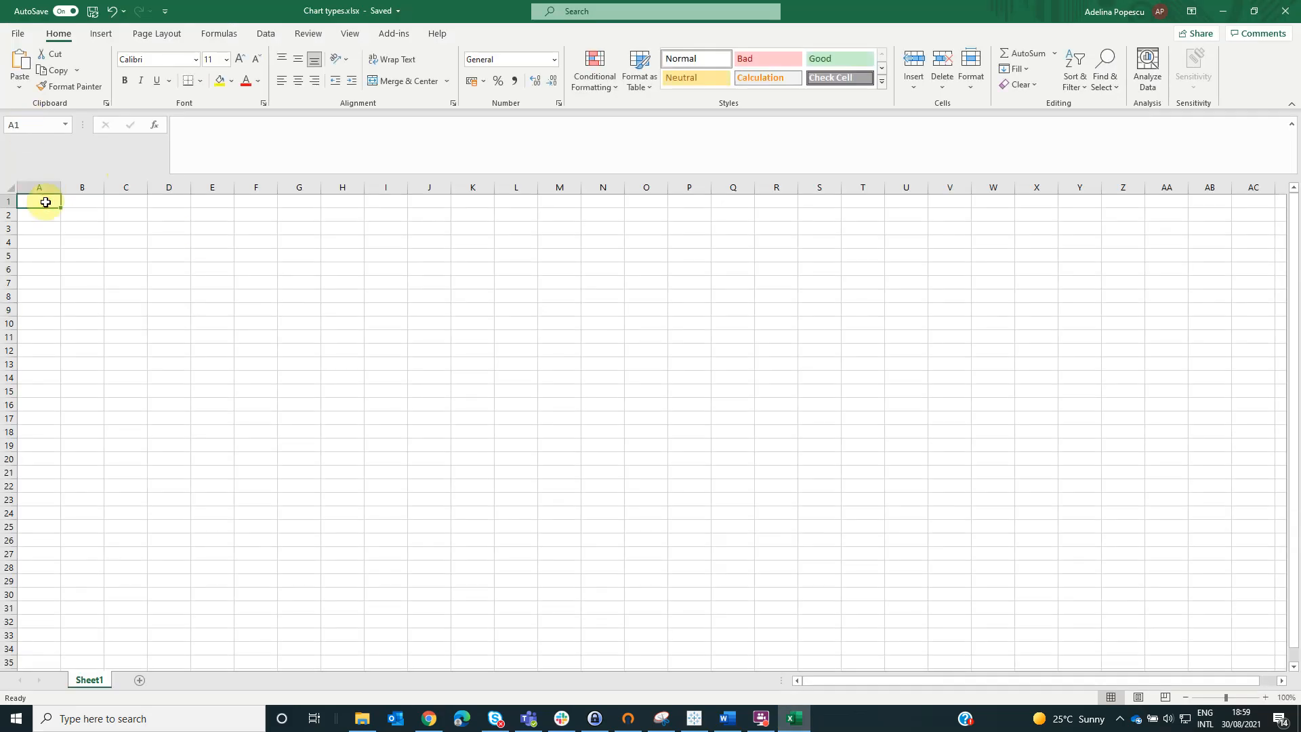
pyautogui.write('Chart type')
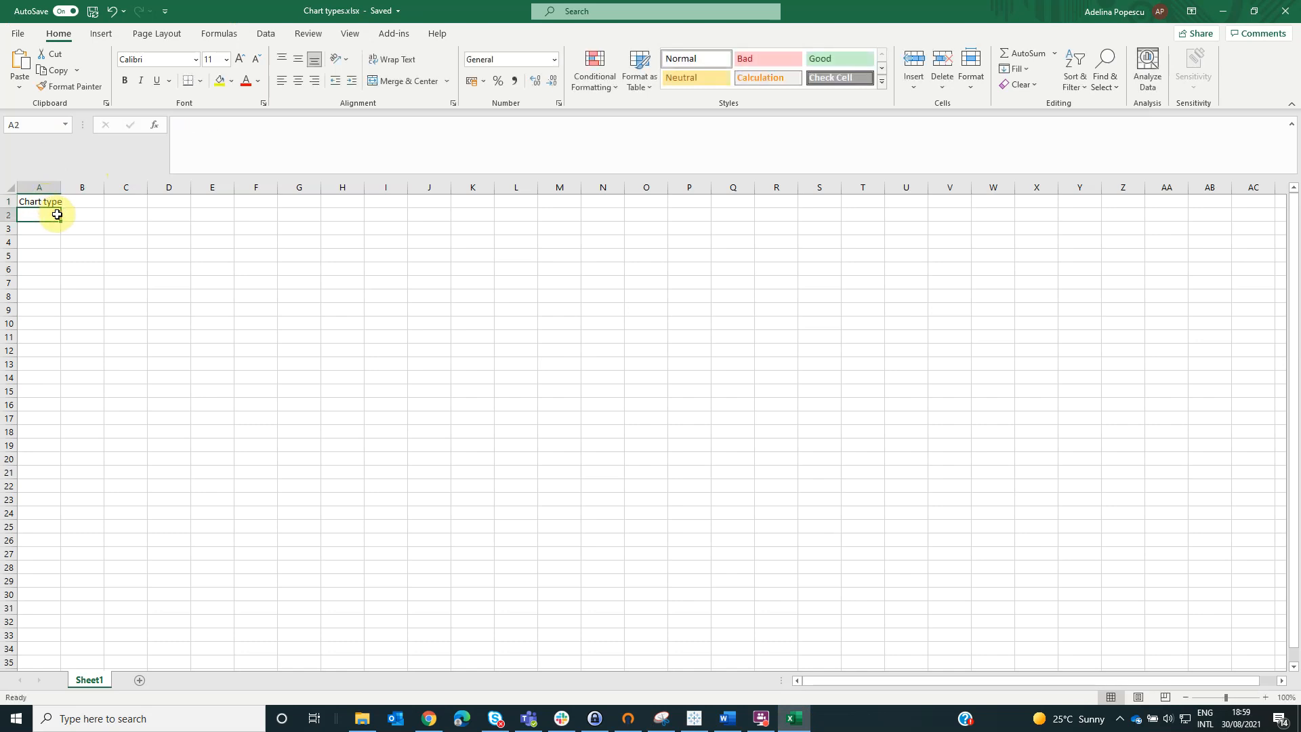
pyautogui.write('Area chart')
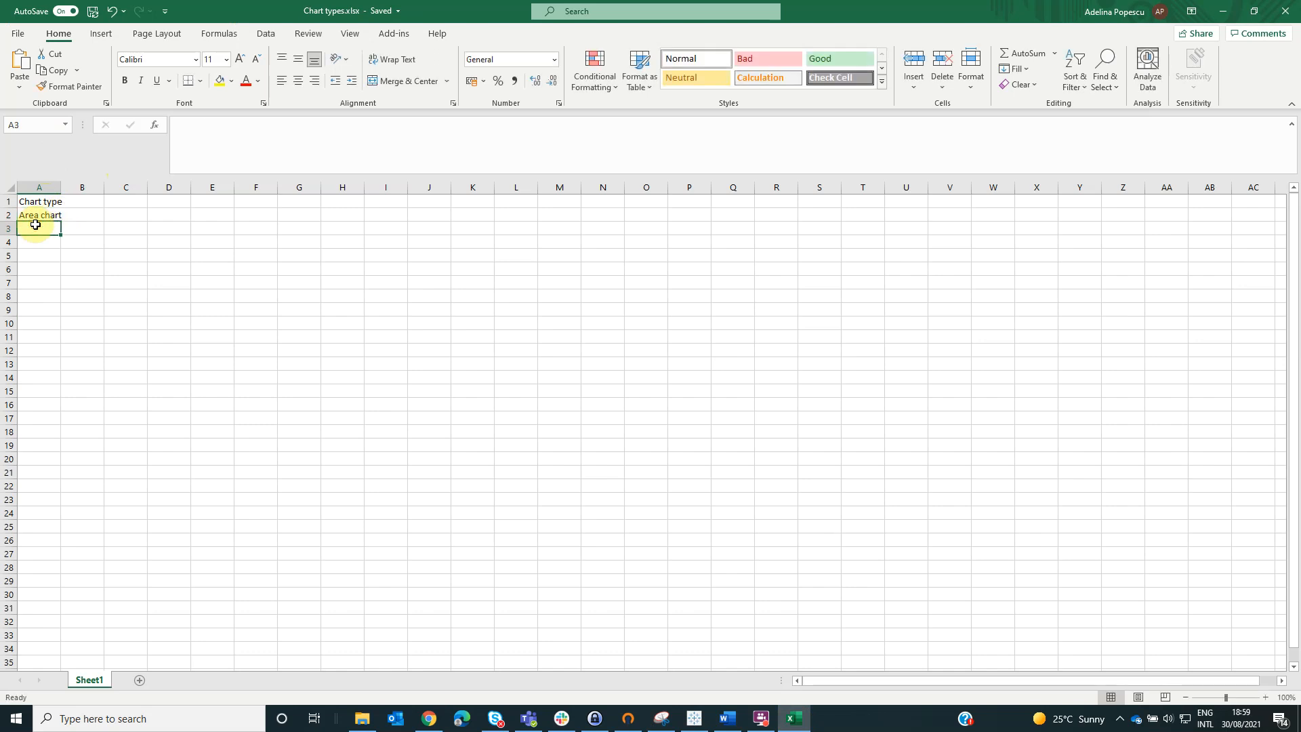
pyautogui.write('Bar chart')
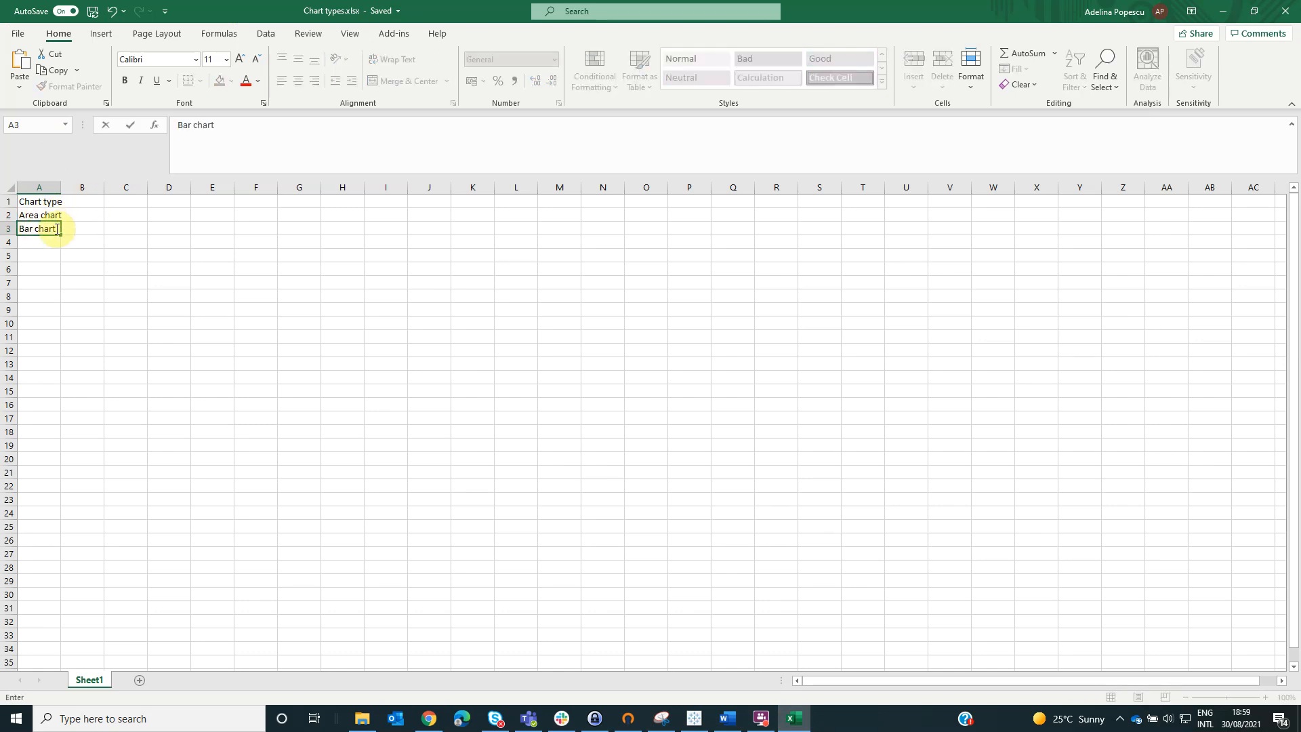
pyautogui.write('Scatter p')
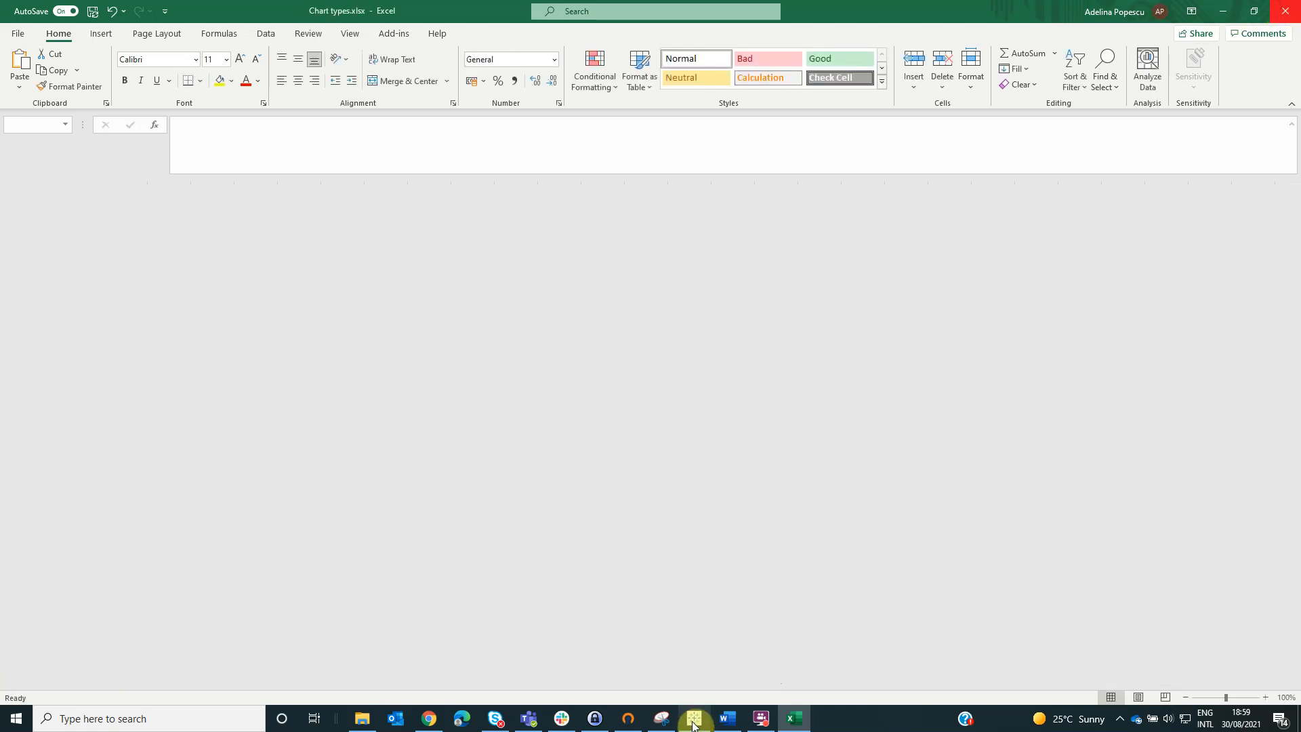
pyautogui.click(661, 724)
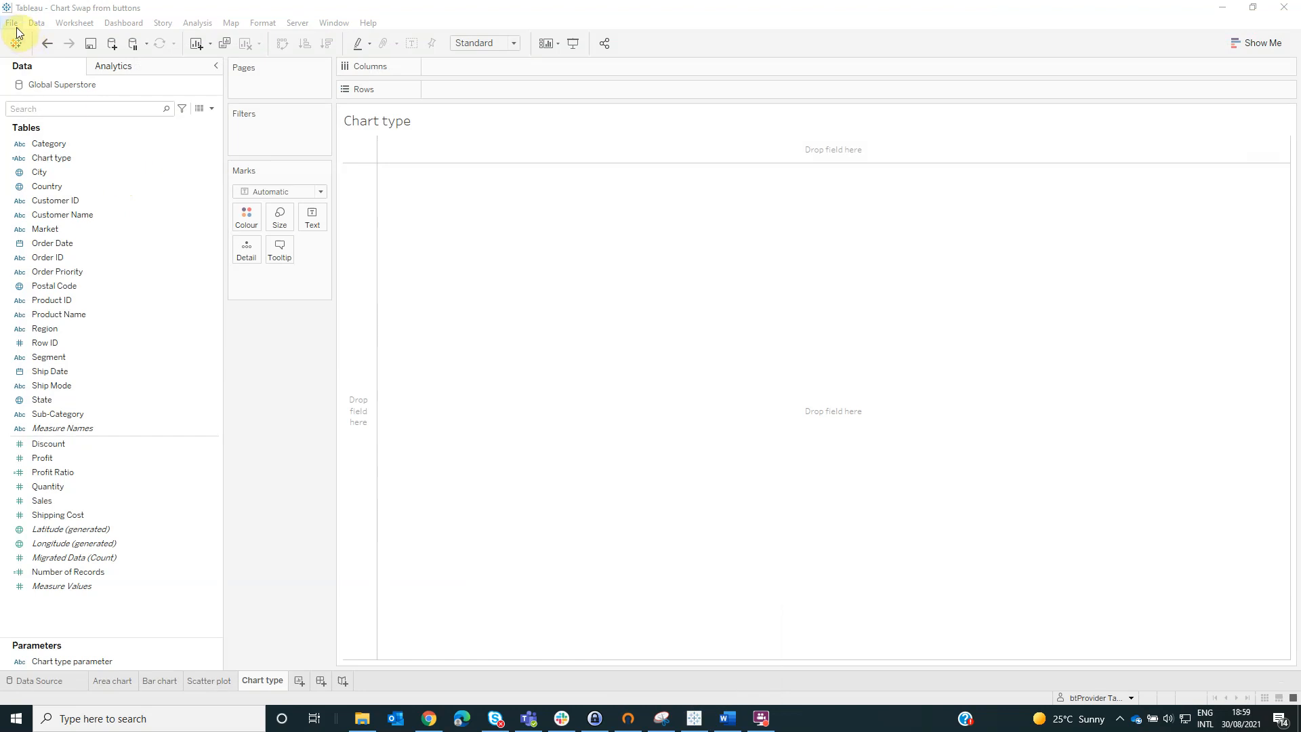
# Step: Connect the Chart types Excel workbook as a new data source and return to the Chart type sheet
pyautogui.click(13, 23)
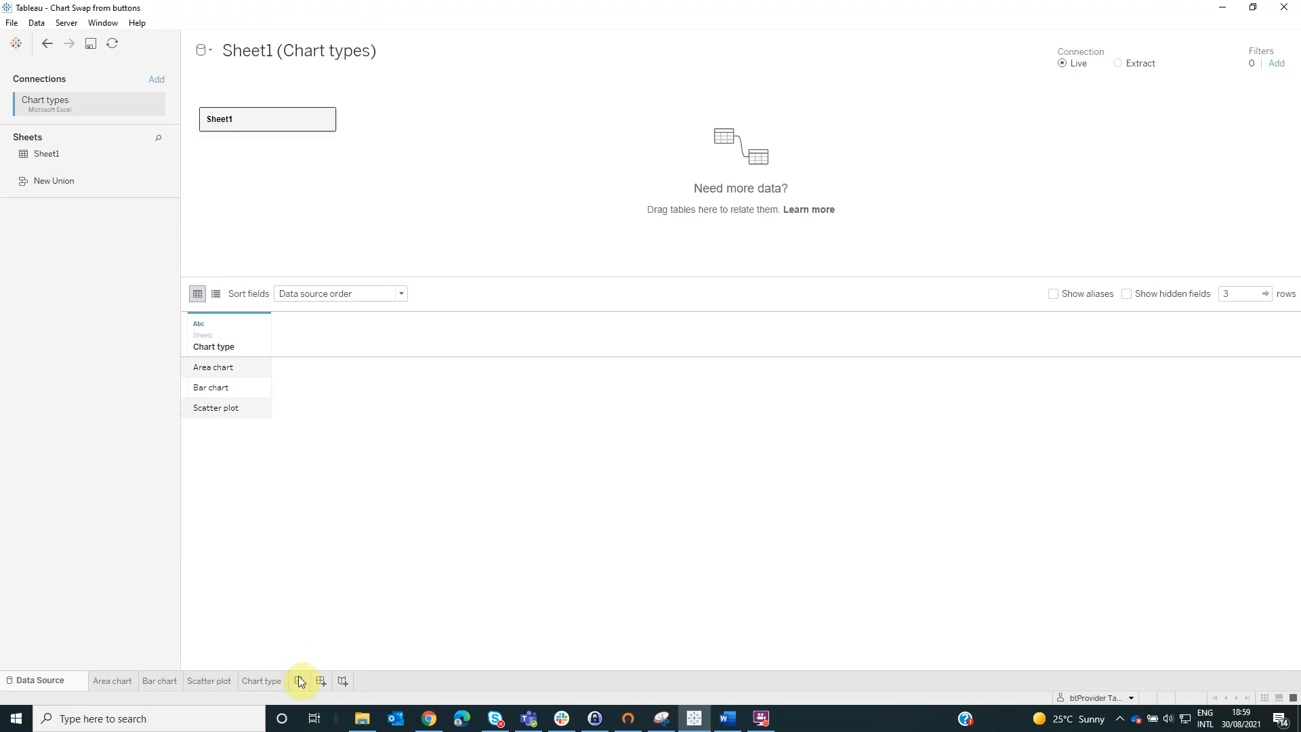
pyautogui.click(261, 680)
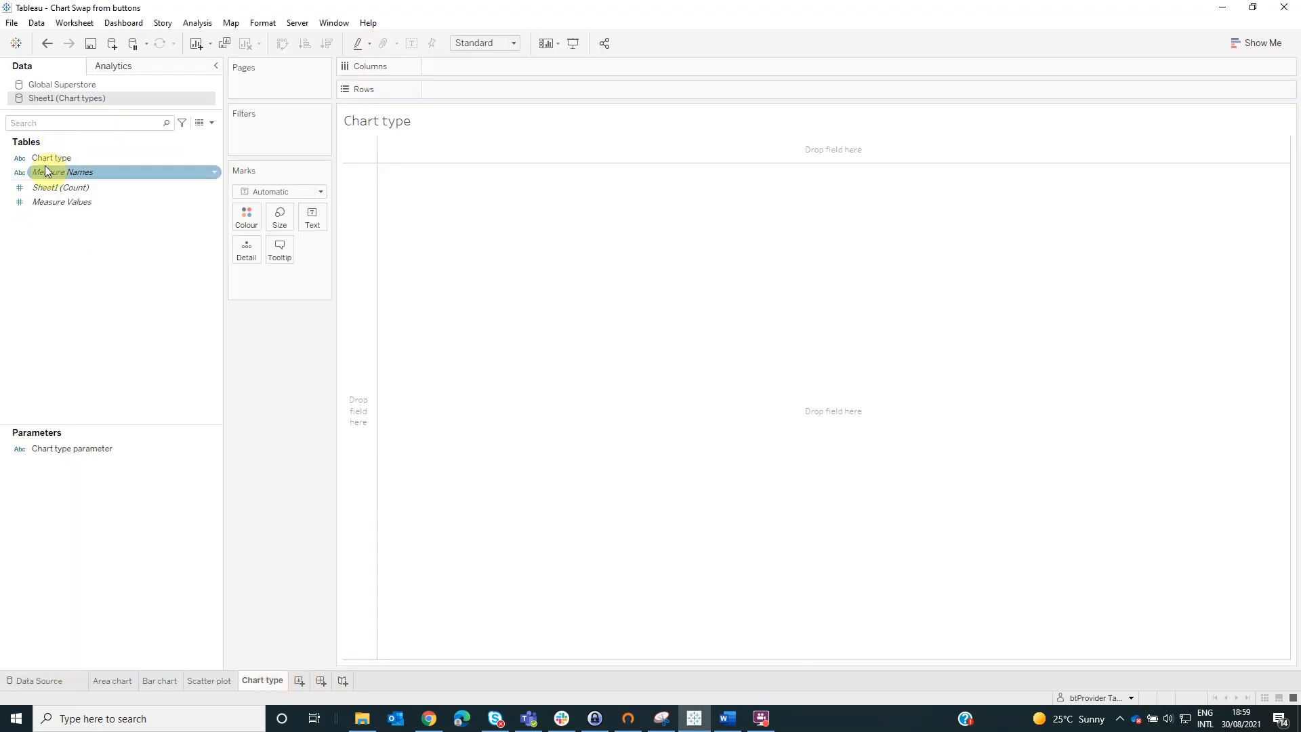
# Step: Add Chart type to the view as Shape marks using the Filled shape palette
pyautogui.moveTo(50, 157); pyautogui.dragTo(473, 89)
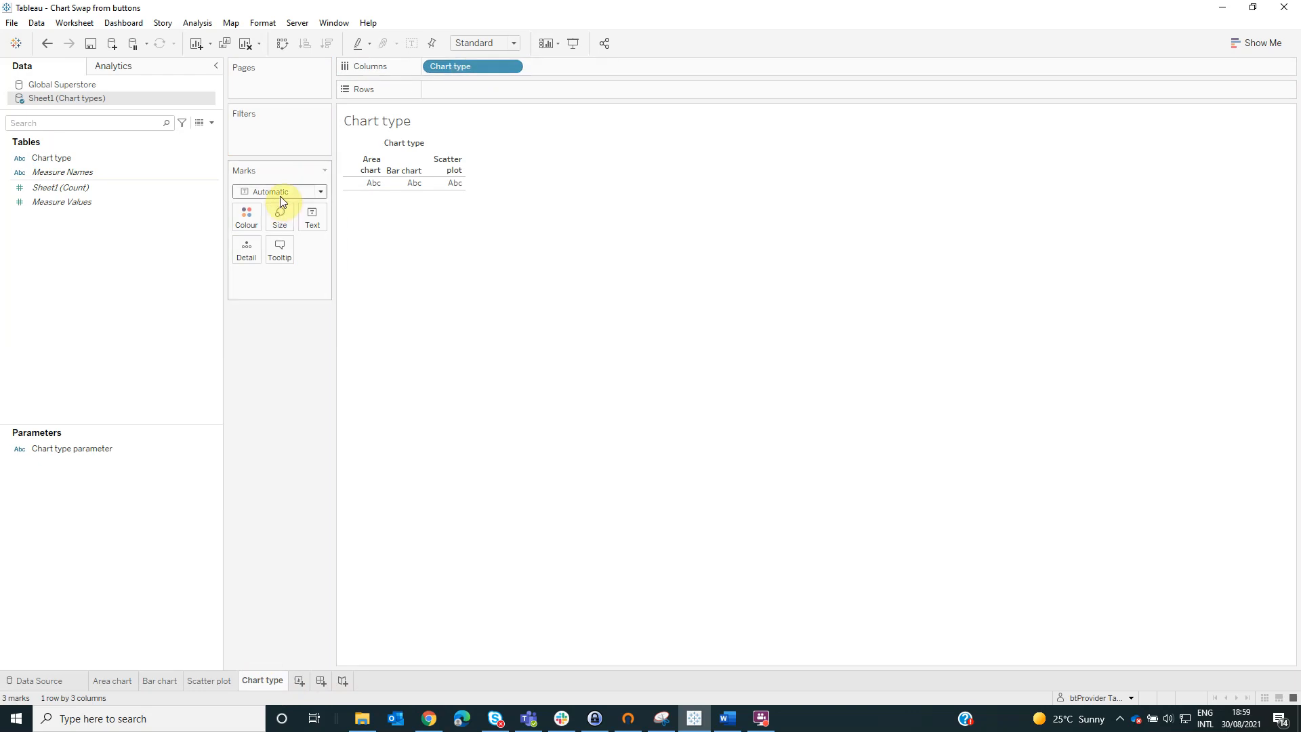
pyautogui.click(279, 191)
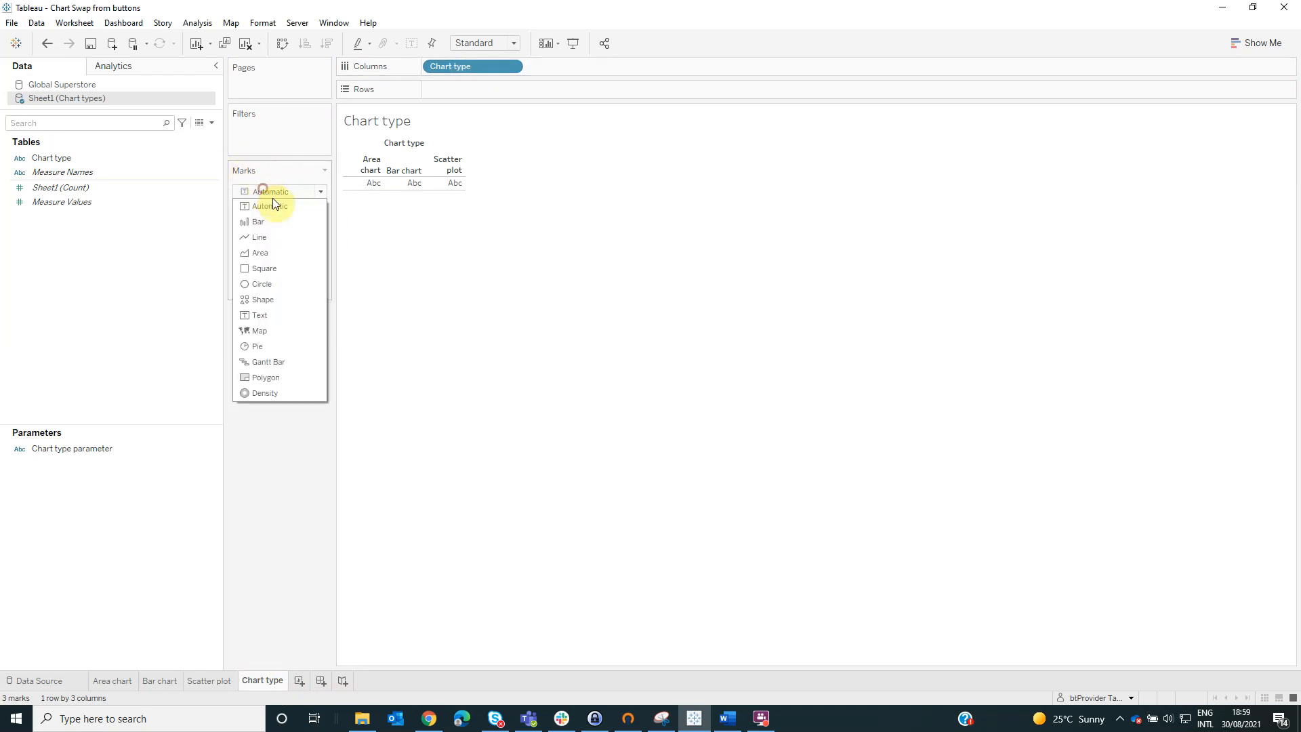
pyautogui.click(262, 300)
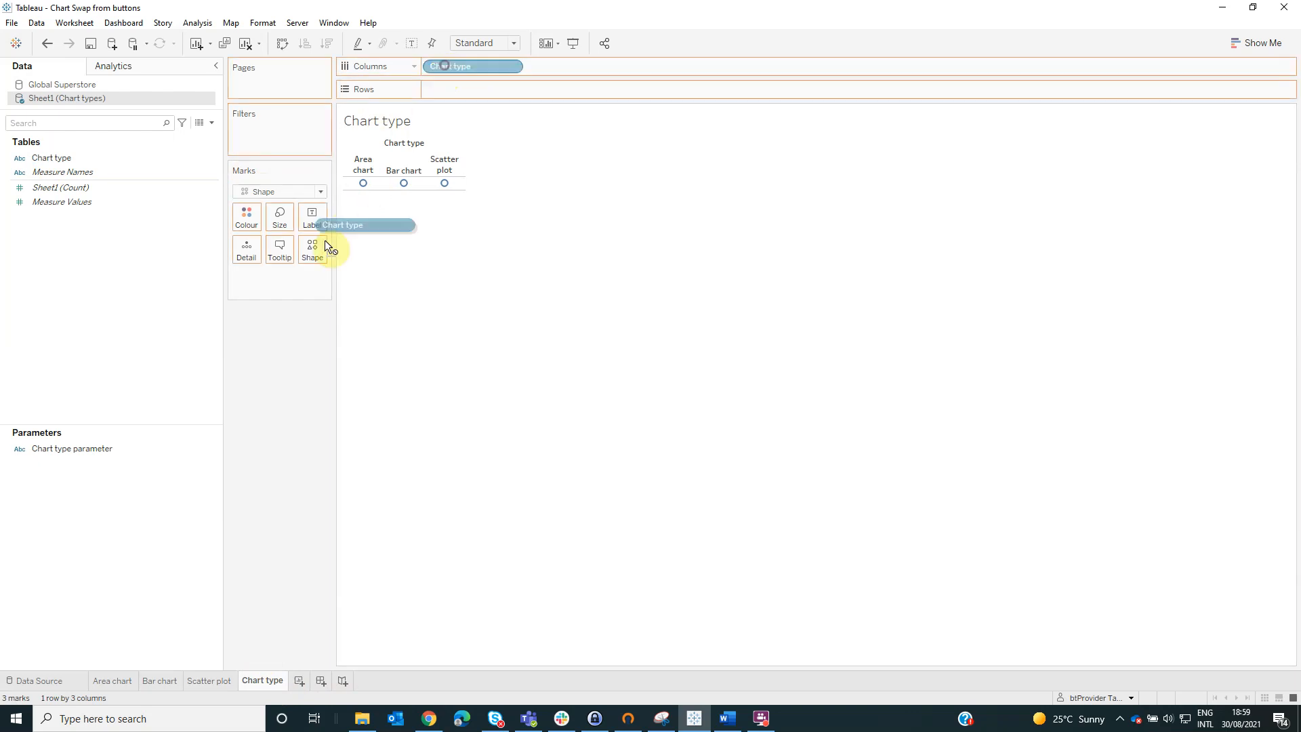
pyautogui.click(312, 249)
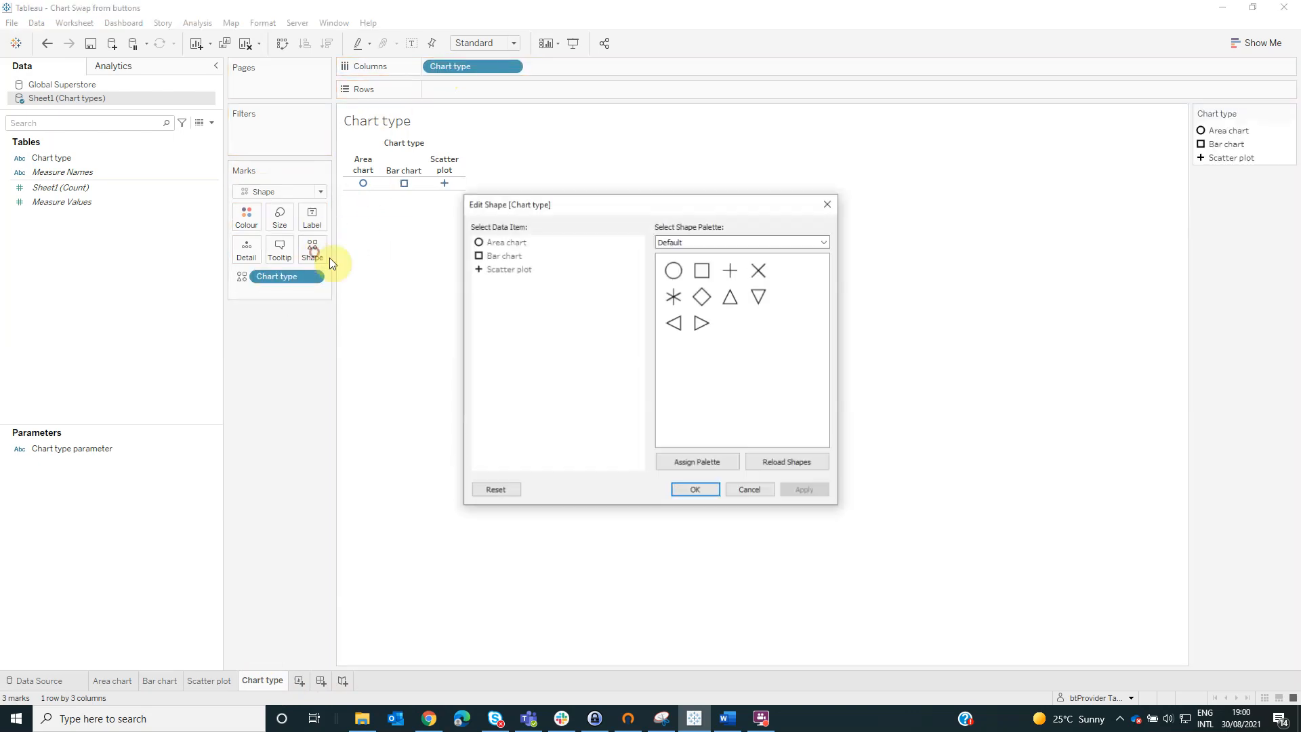
pyautogui.click(505, 241)
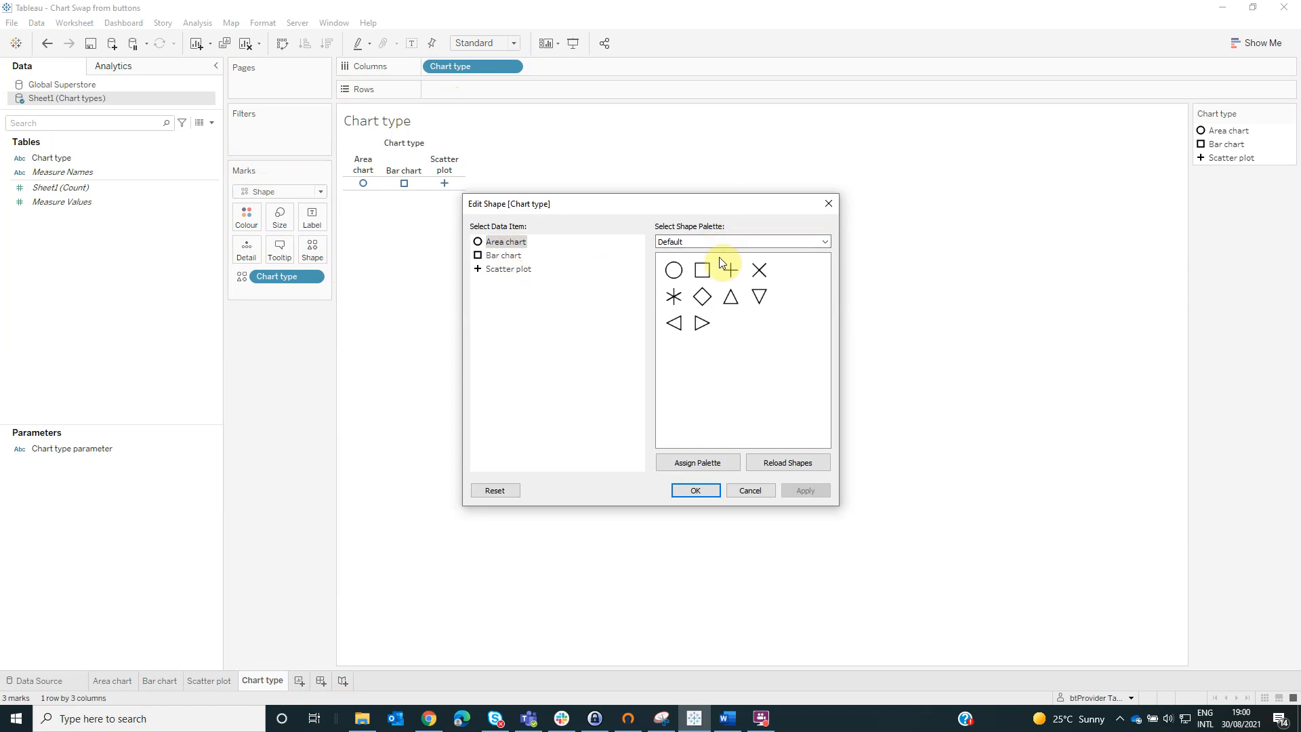
pyautogui.click(739, 241)
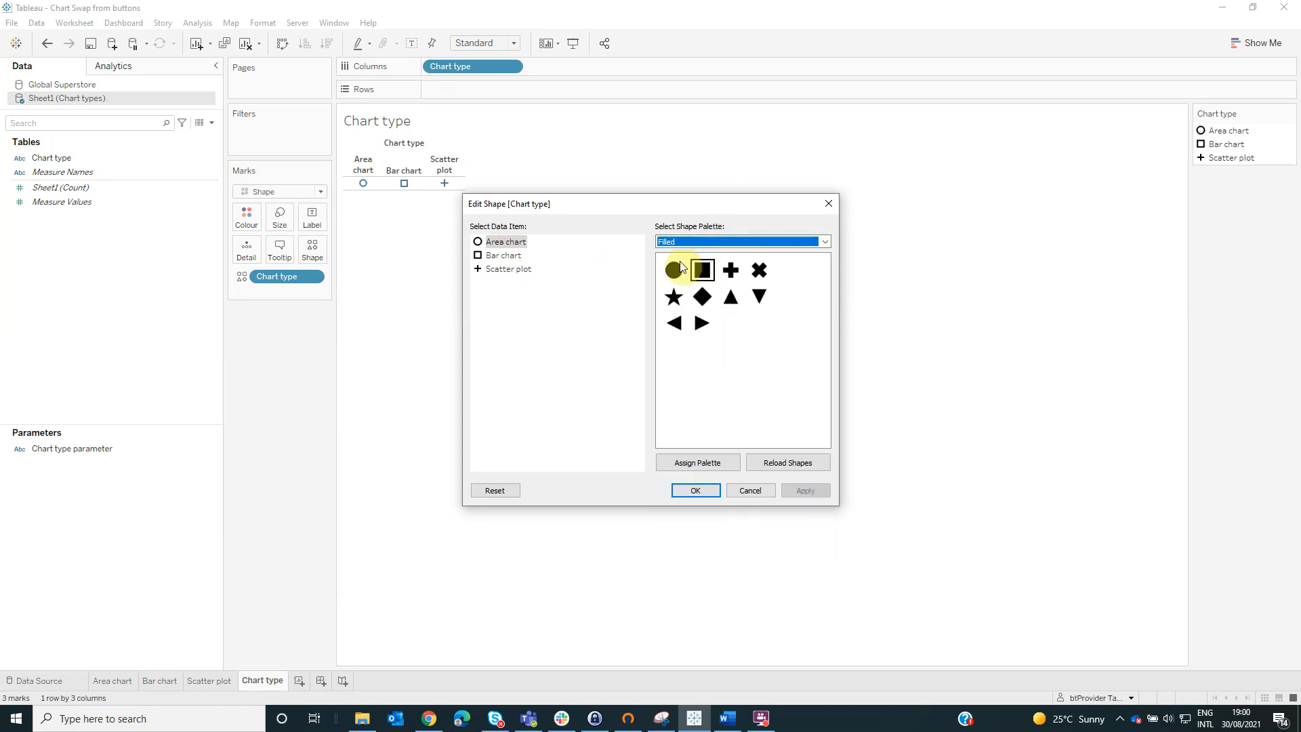
# Step: Assign filled triangle to Area chart, square to Bar chart, and enlarge the shapes
pyautogui.click(673, 296)
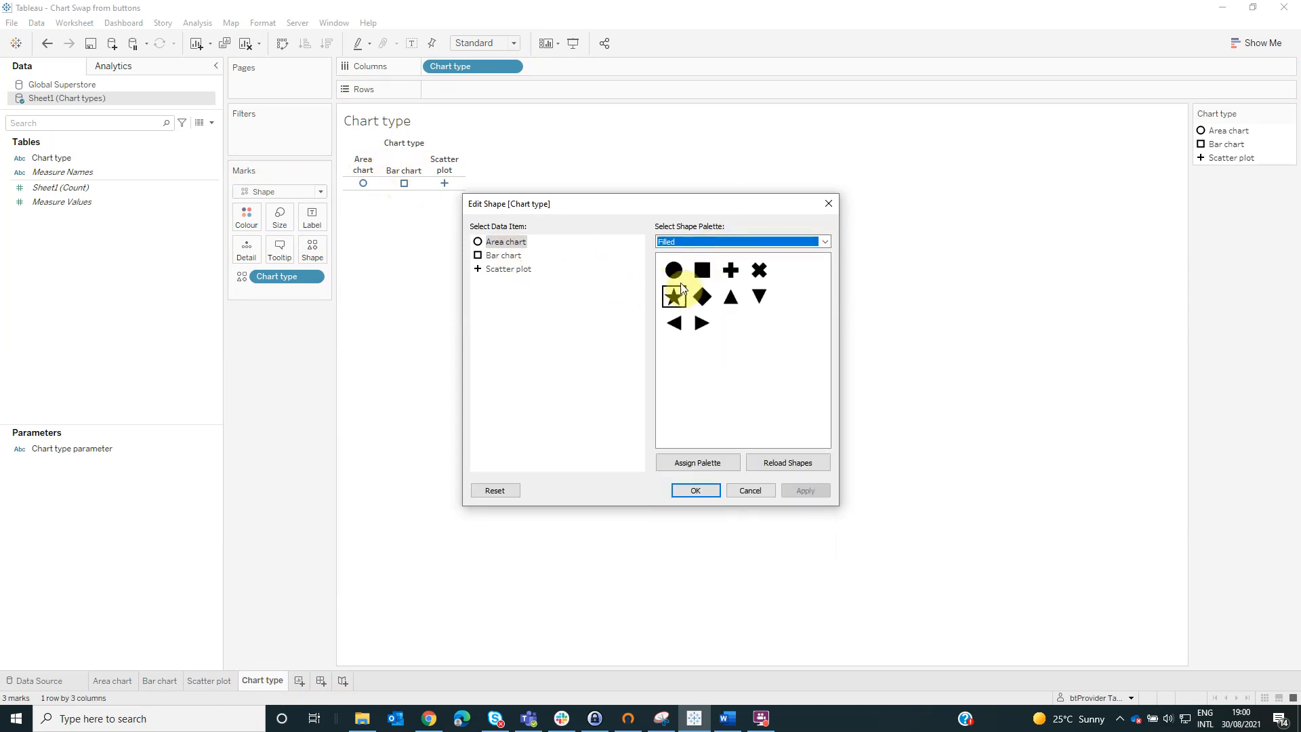
pyautogui.click(701, 269)
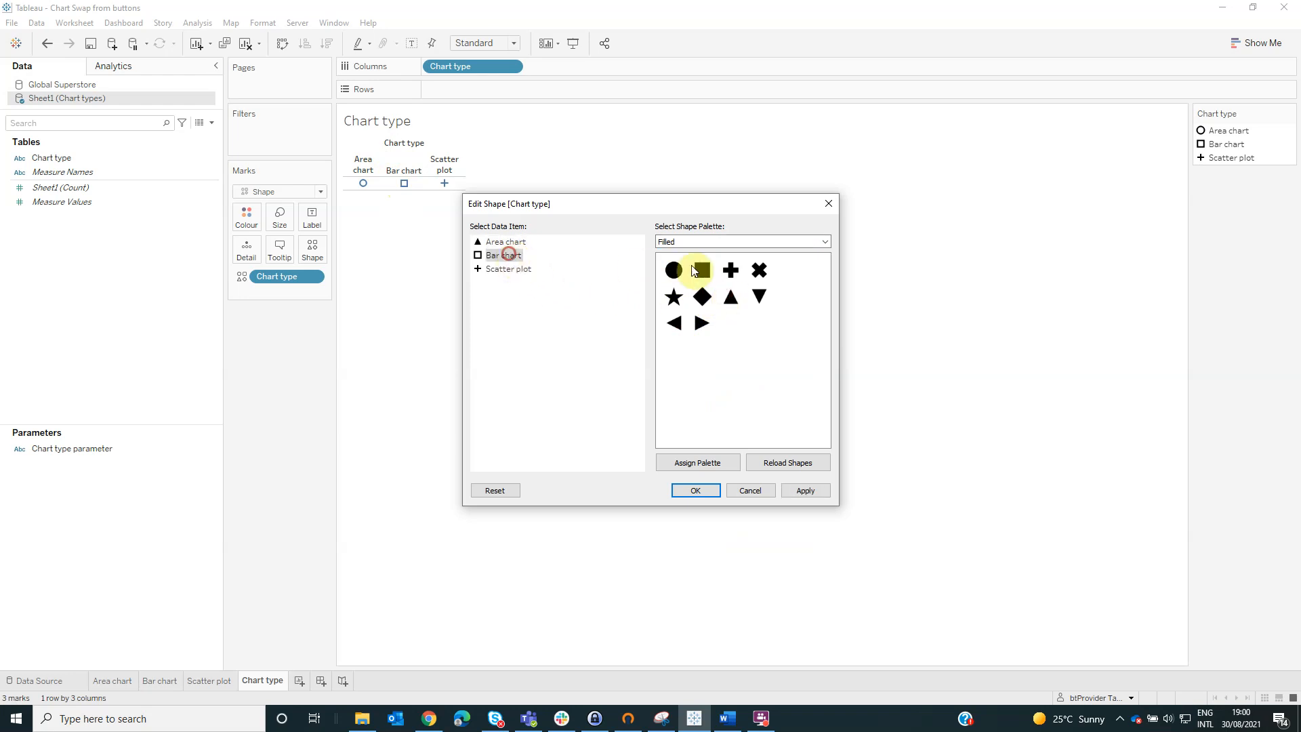
pyautogui.click(507, 268)
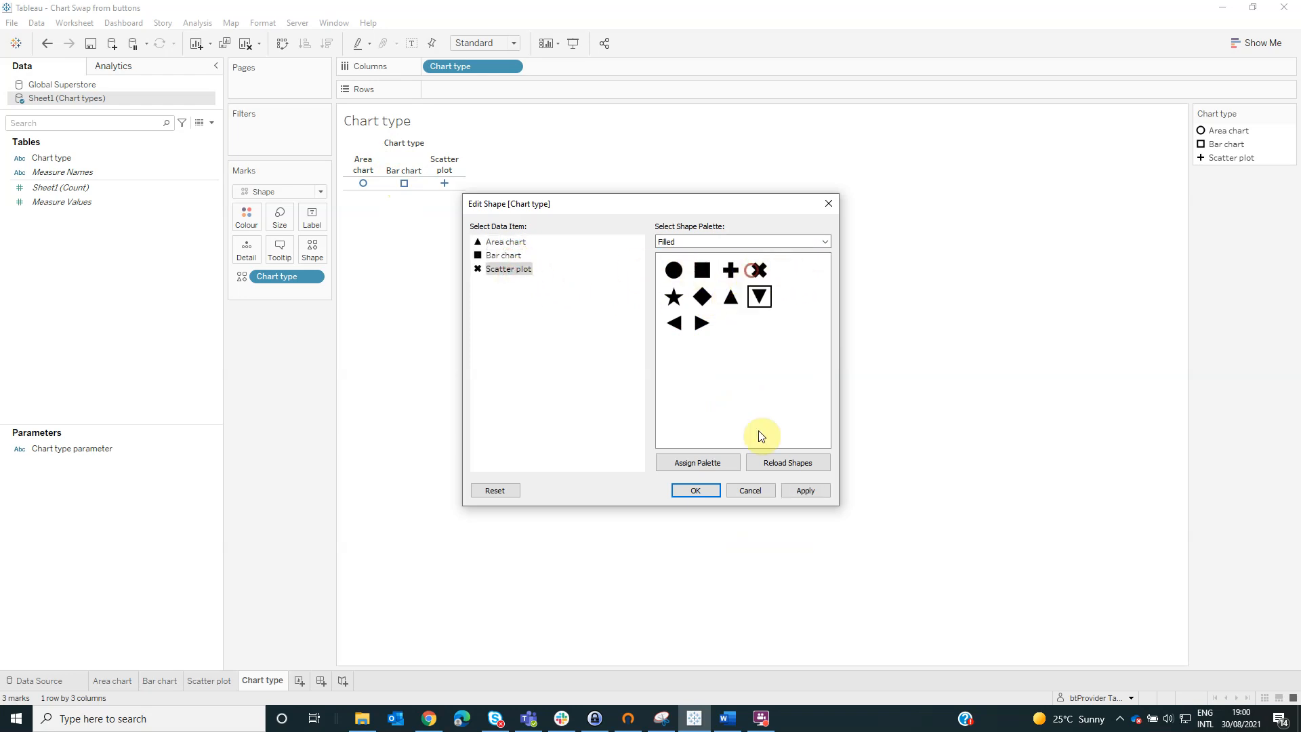
pyautogui.click(694, 489)
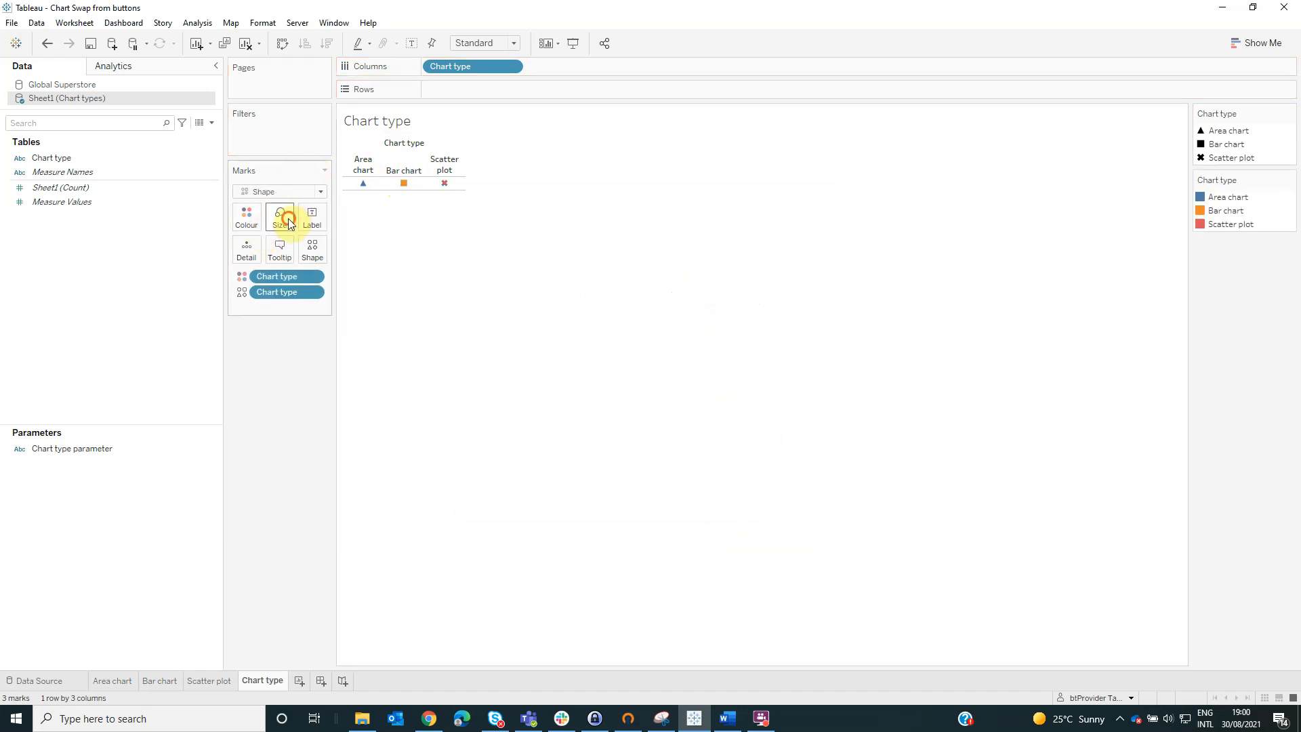
pyautogui.click(478, 42)
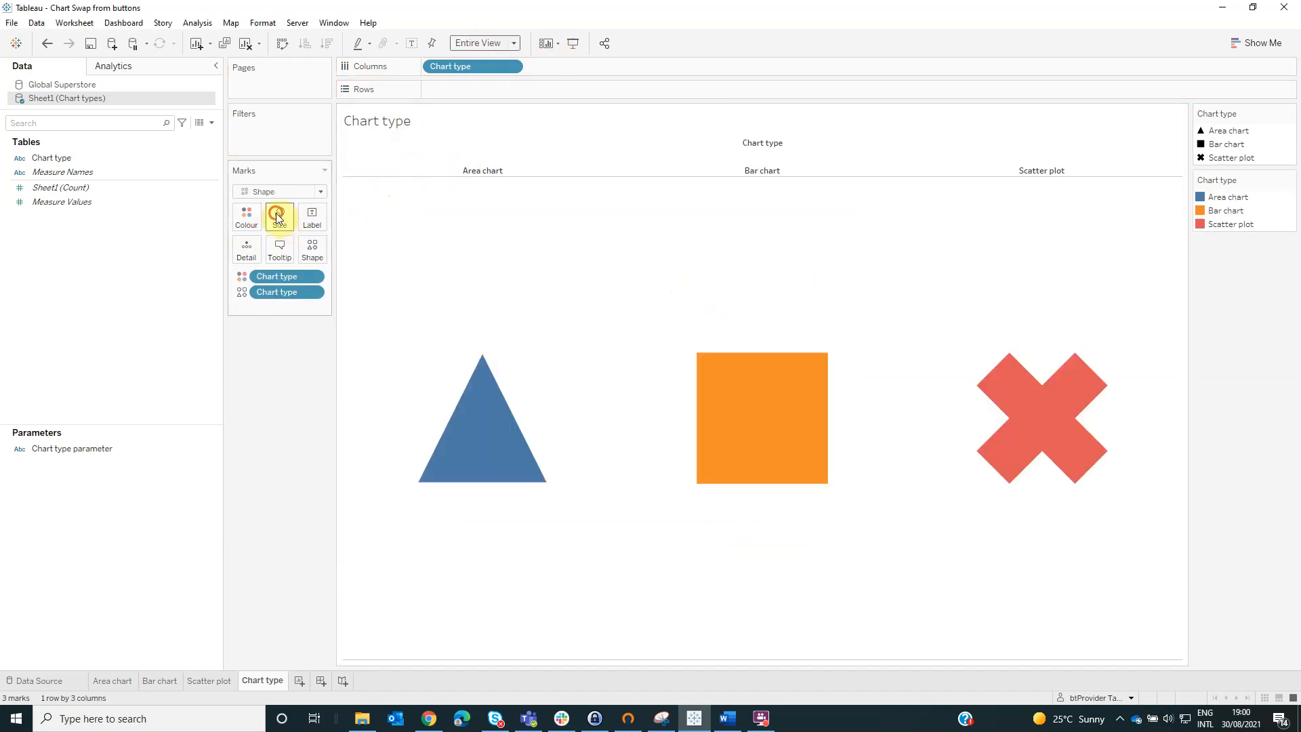
# Step: Hide the Chart type column field label and start a new dashboard
pyautogui.rightClick(762, 142)
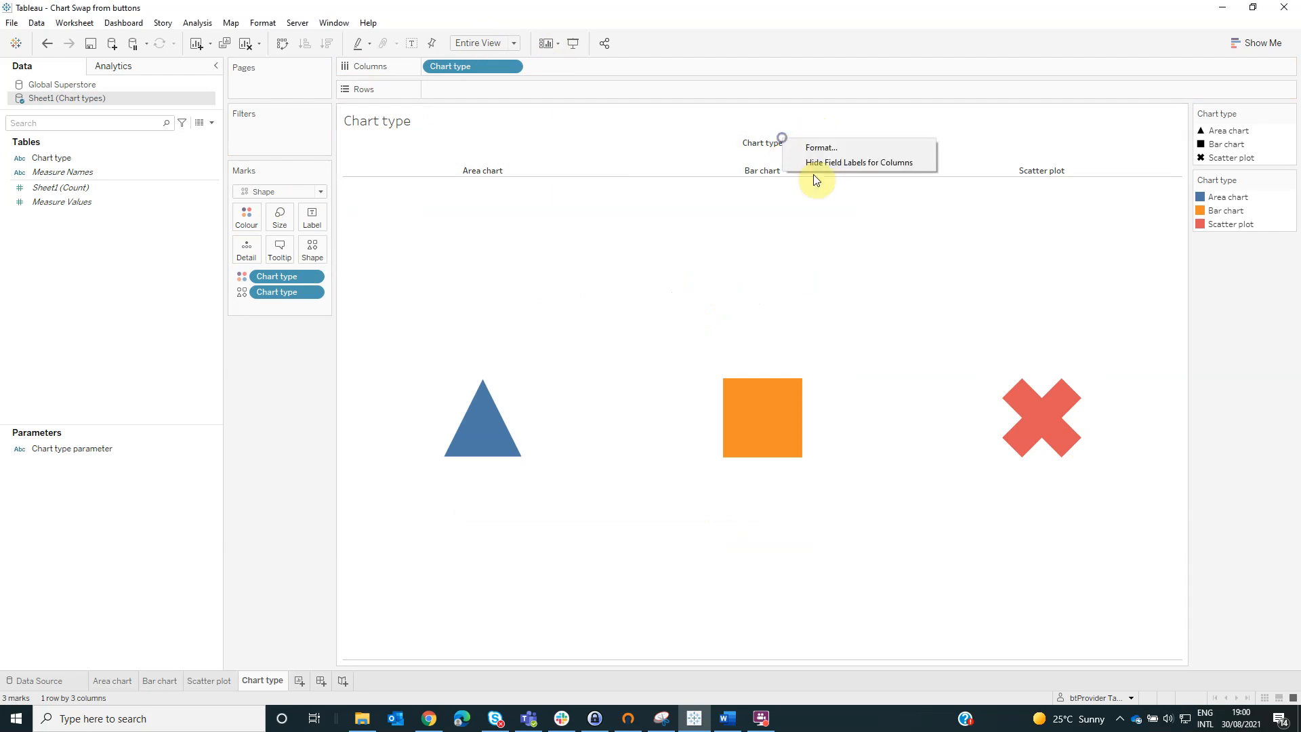
pyautogui.click(859, 161)
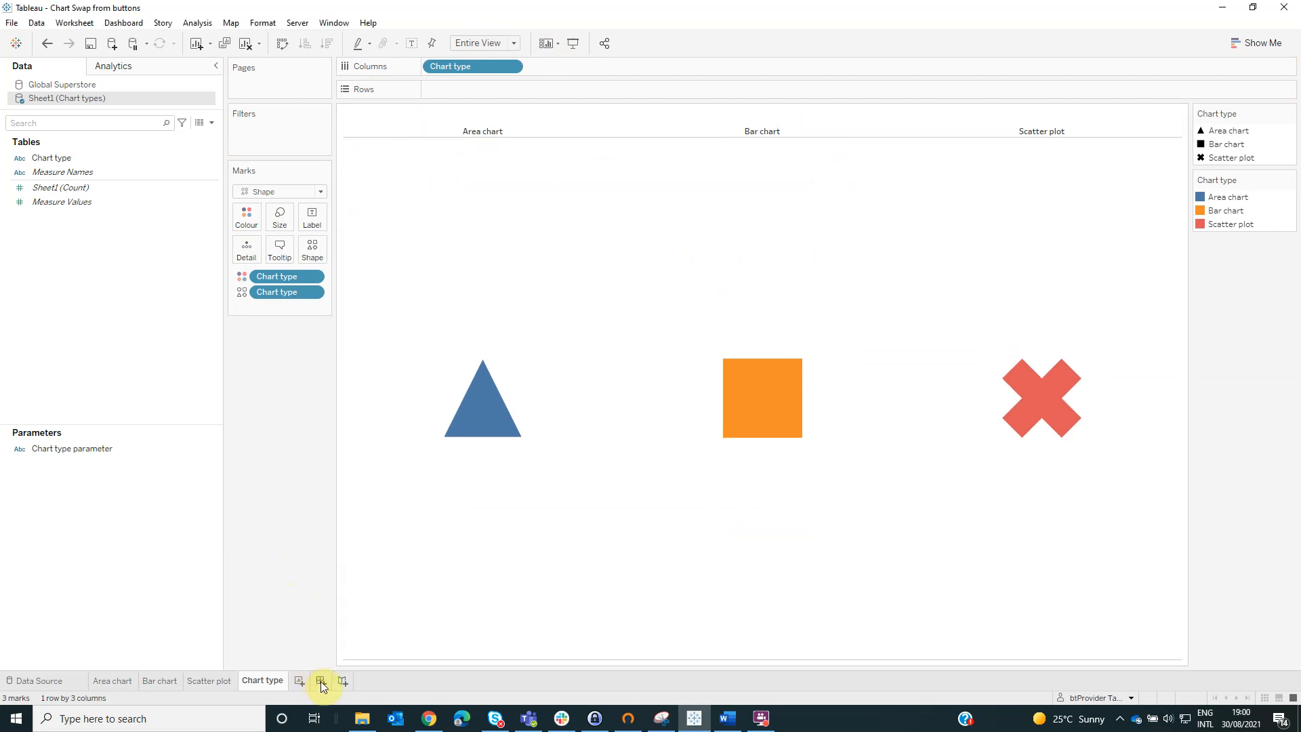
pyautogui.click(322, 680)
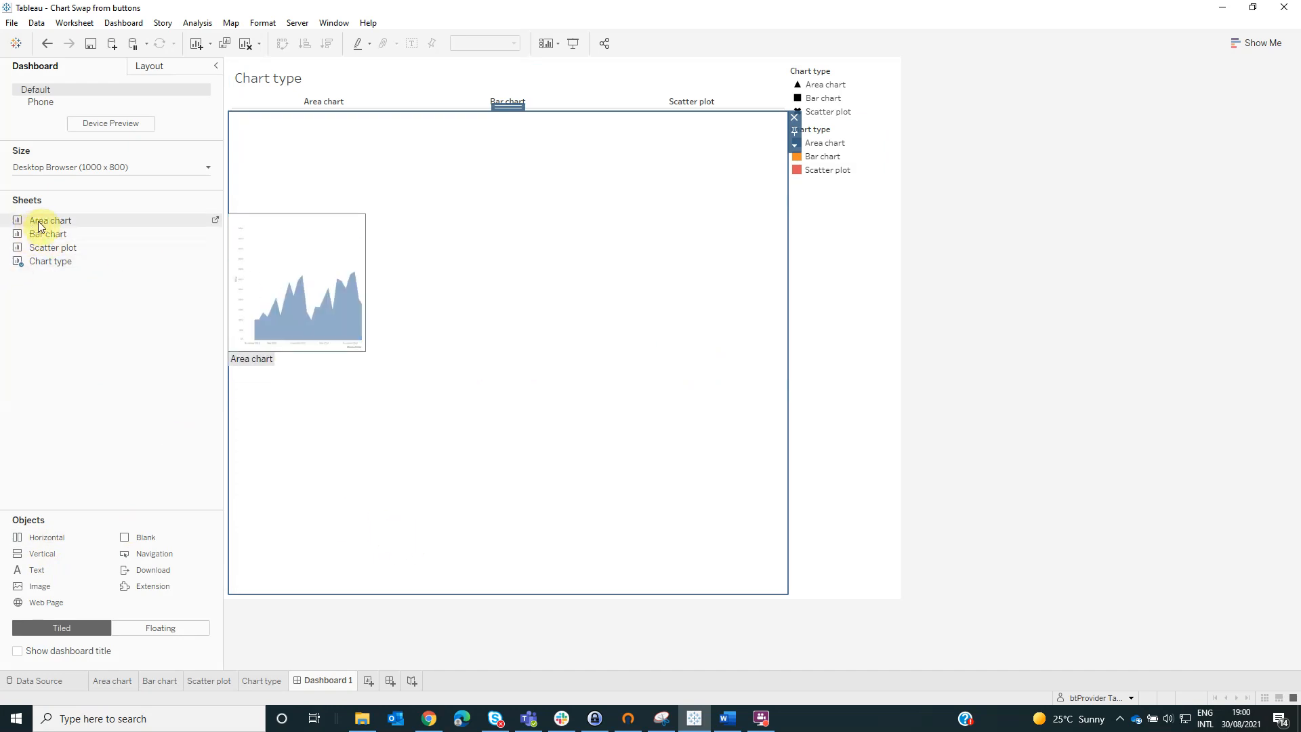
# Step: Place the chart sheet, delete the legends container and select the shape strip to move it to the top
pyautogui.click(689, 102)
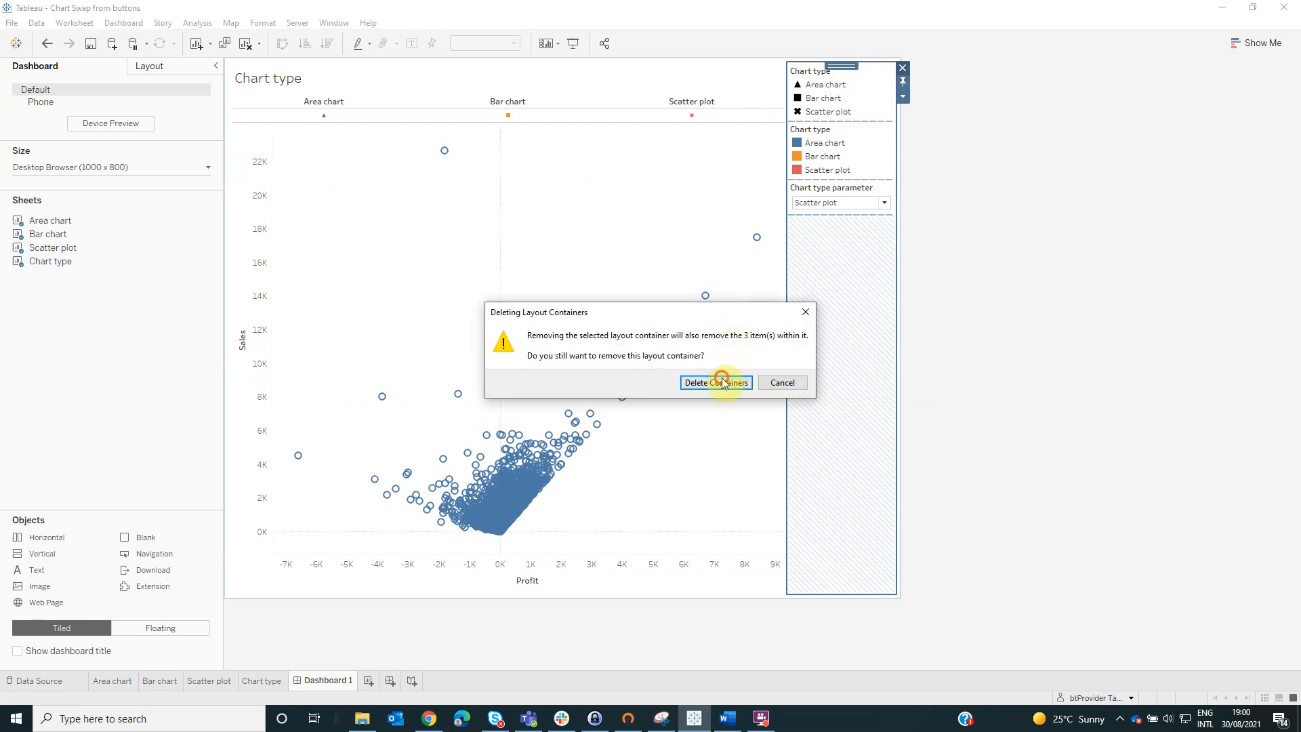
pyautogui.click(715, 382)
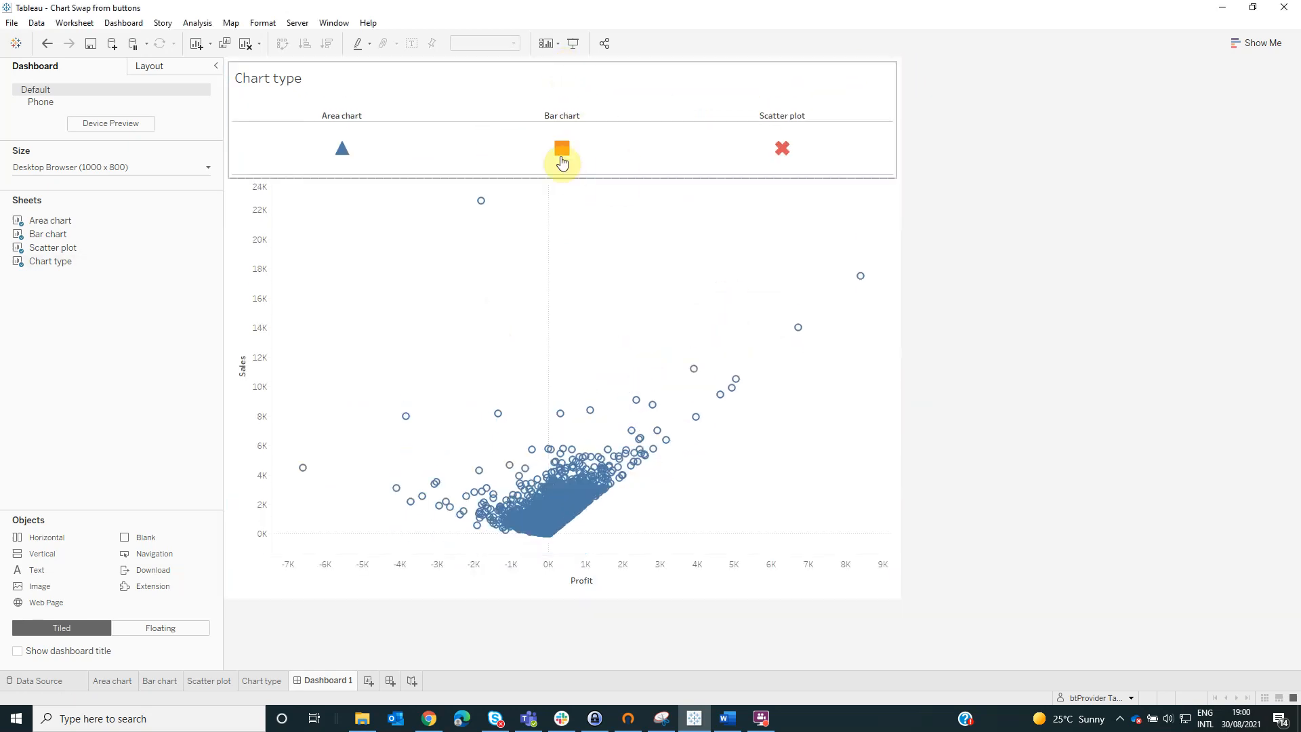
pyautogui.click(561, 157)
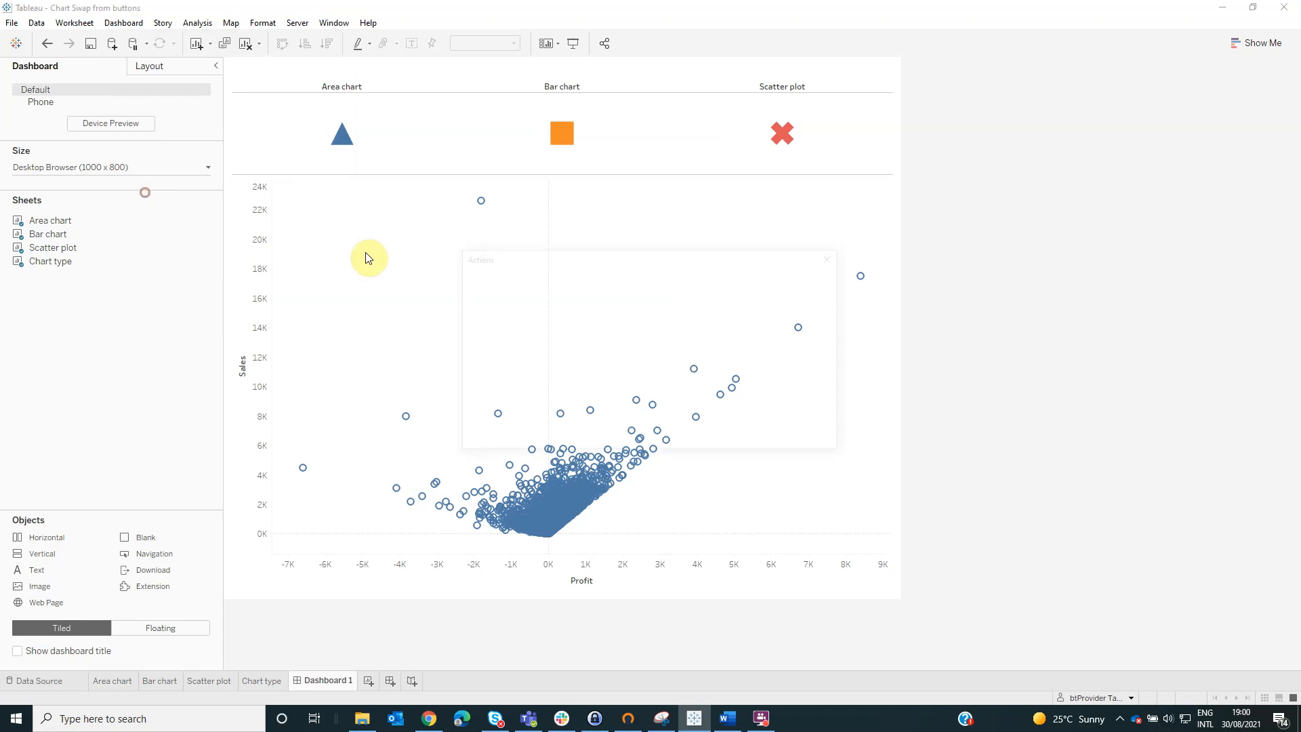
# Step: Create a Change Parameter action from the Chart type sheet setting Chart type parameter from the Chart type field
pyautogui.click(489, 411)
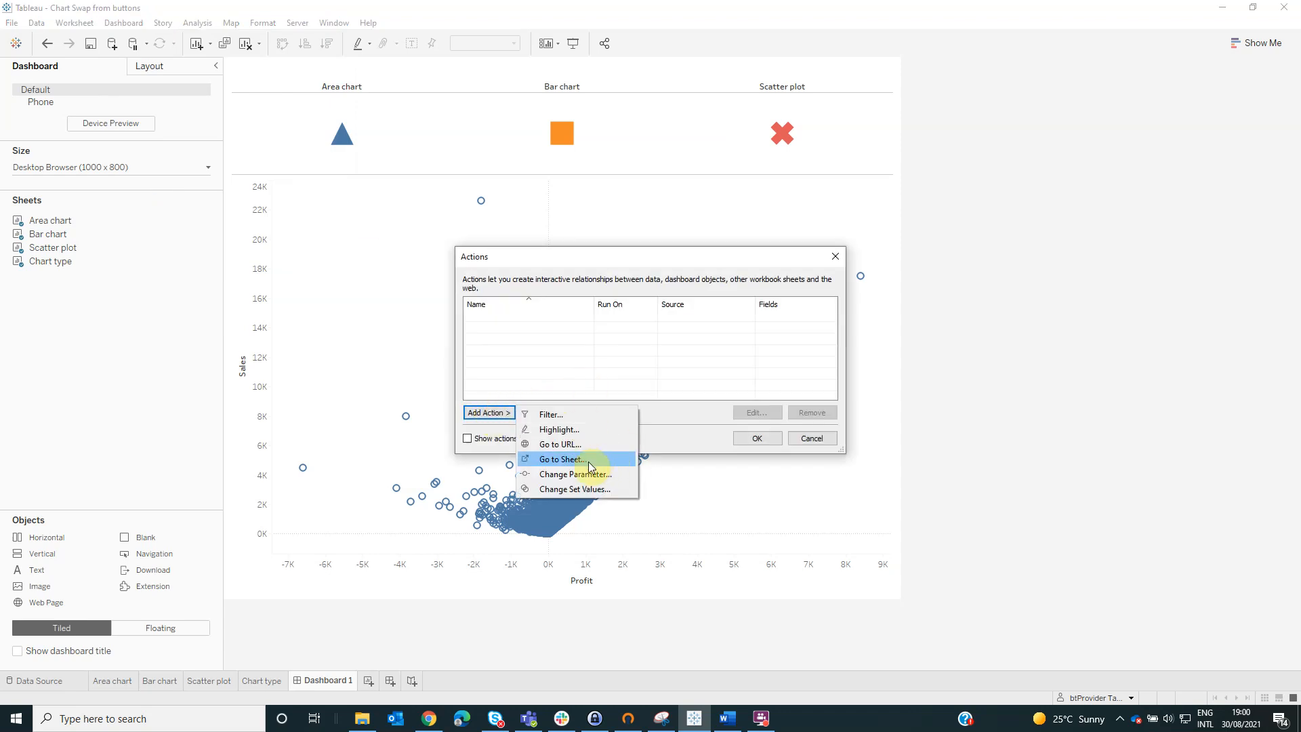
pyautogui.click(574, 474)
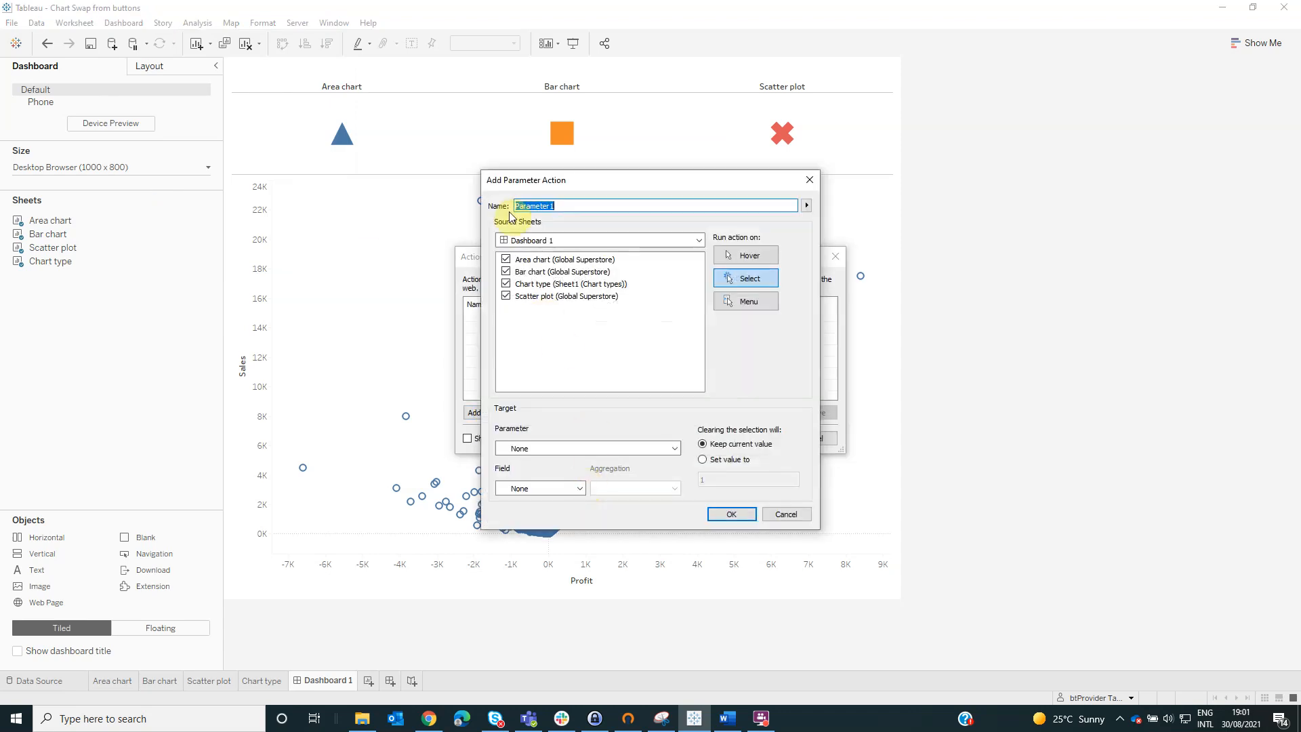
pyautogui.click(506, 259)
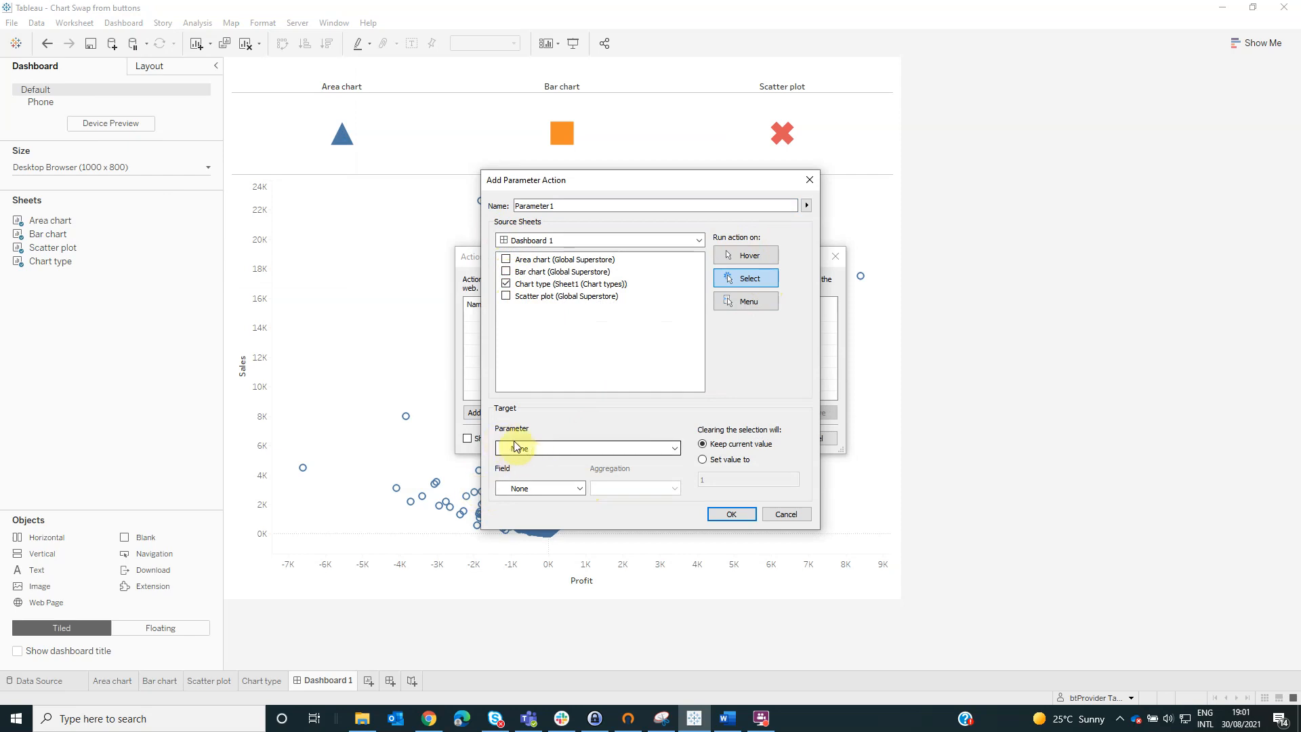
pyautogui.click(586, 448)
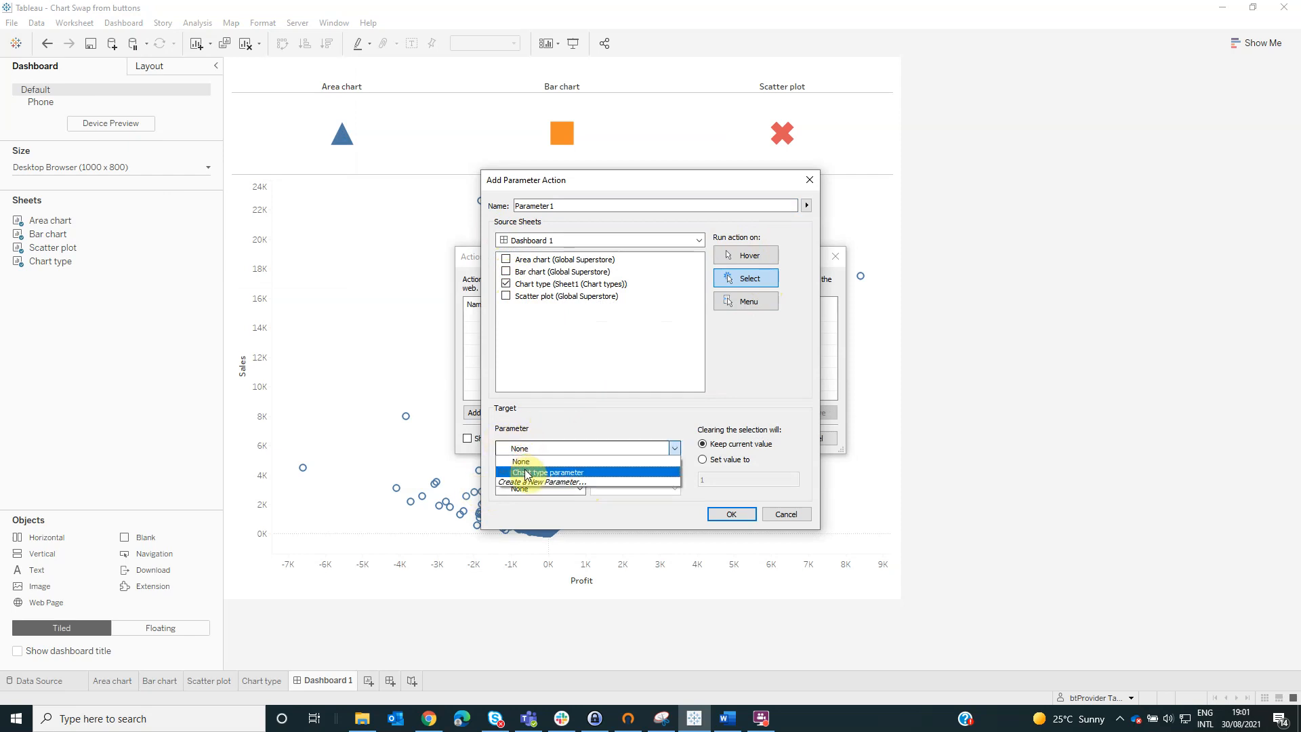
pyautogui.click(553, 471)
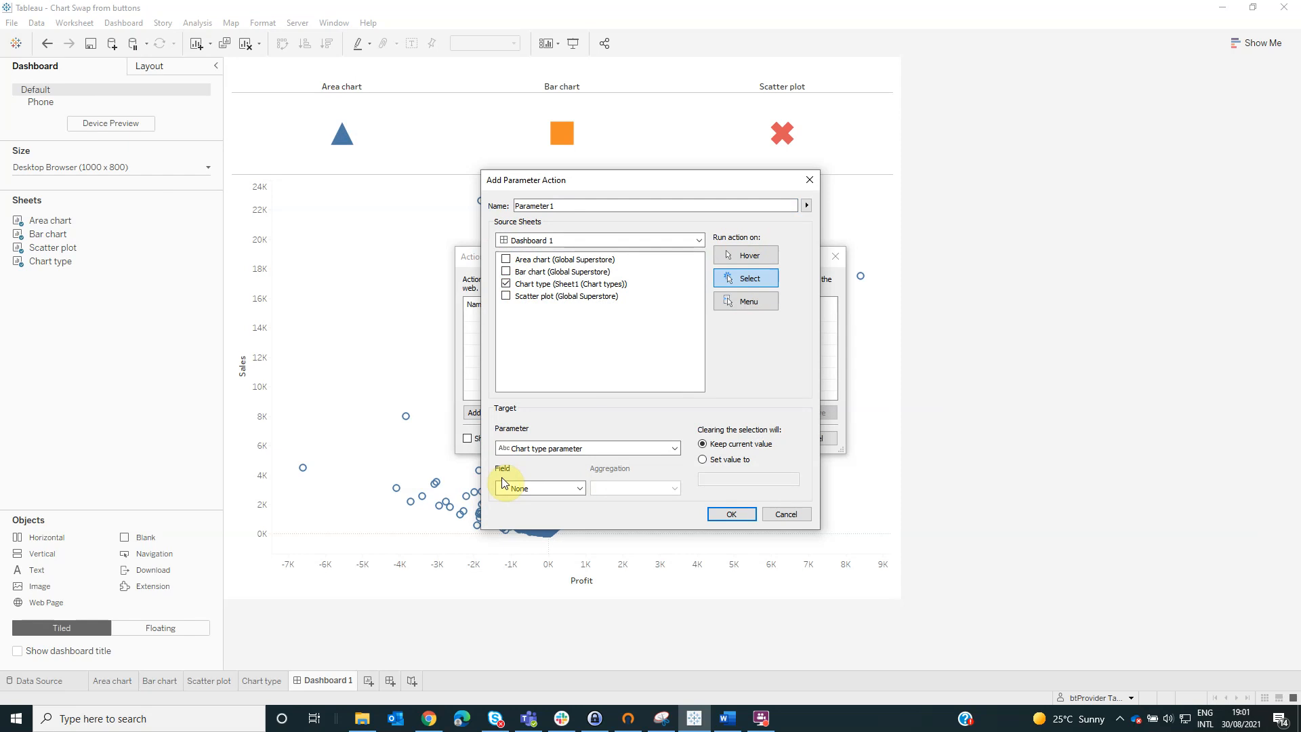
pyautogui.click(539, 488)
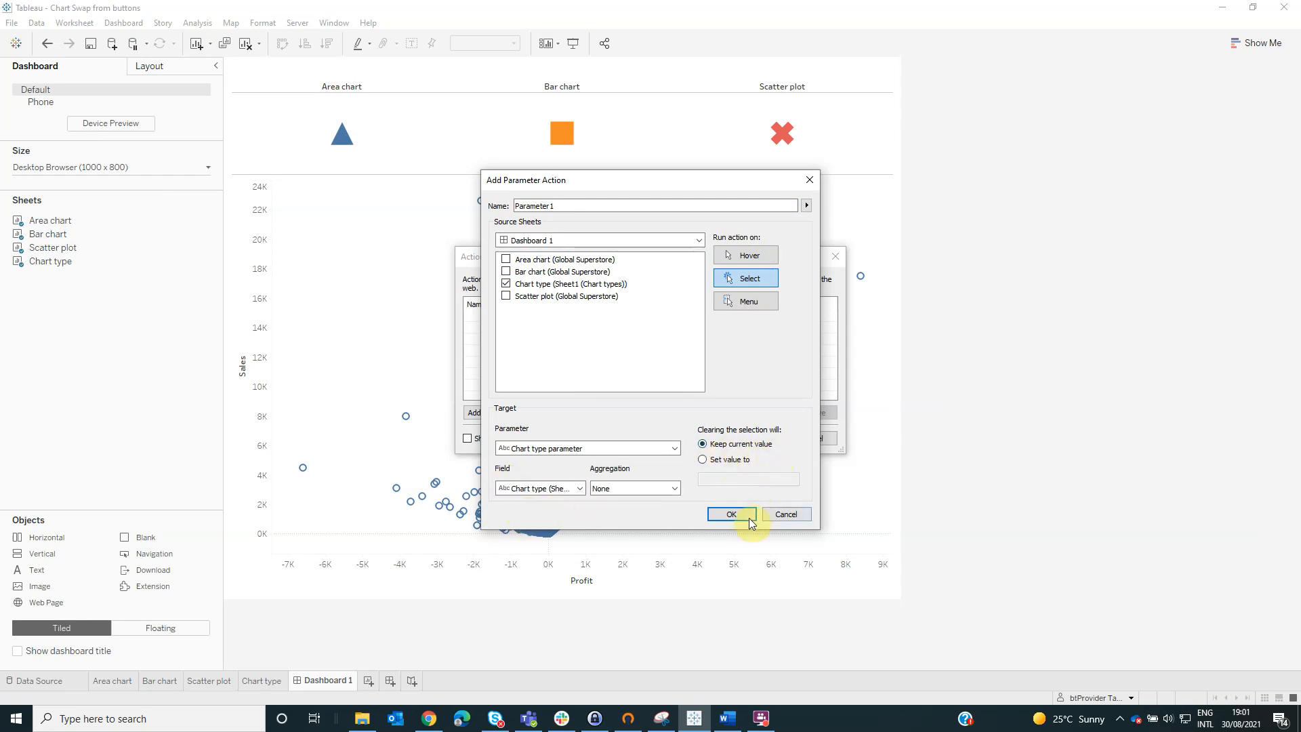
pyautogui.click(730, 513)
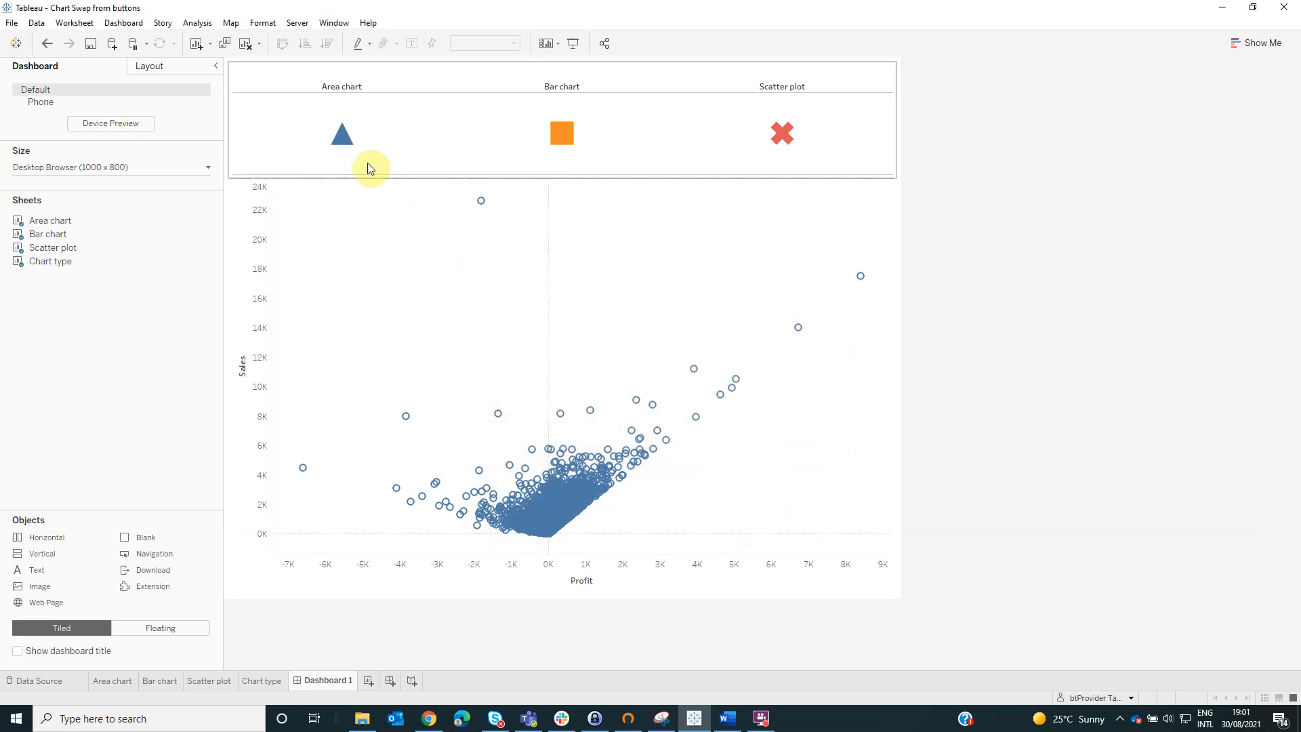
# Step: Select the triangle then the square to confirm the area and bar charts appear
pyautogui.click(342, 134)
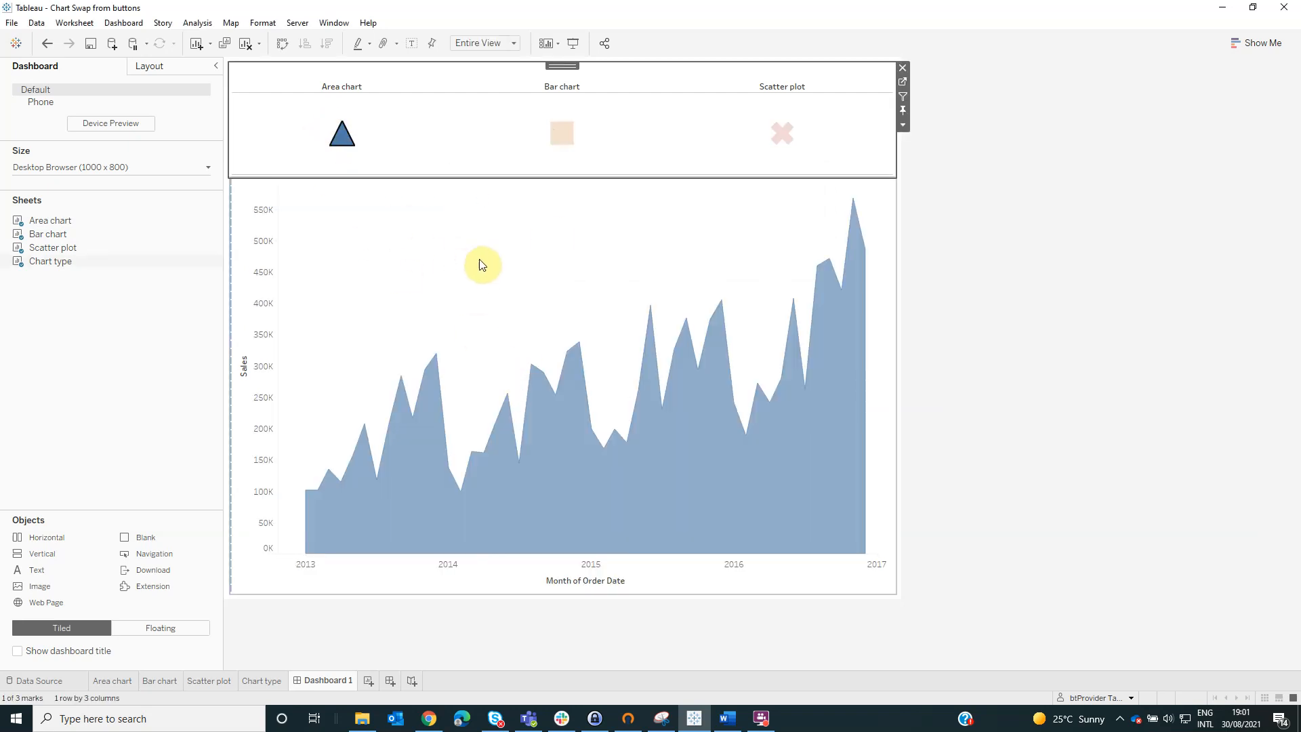
pyautogui.moveTo(729, 341)
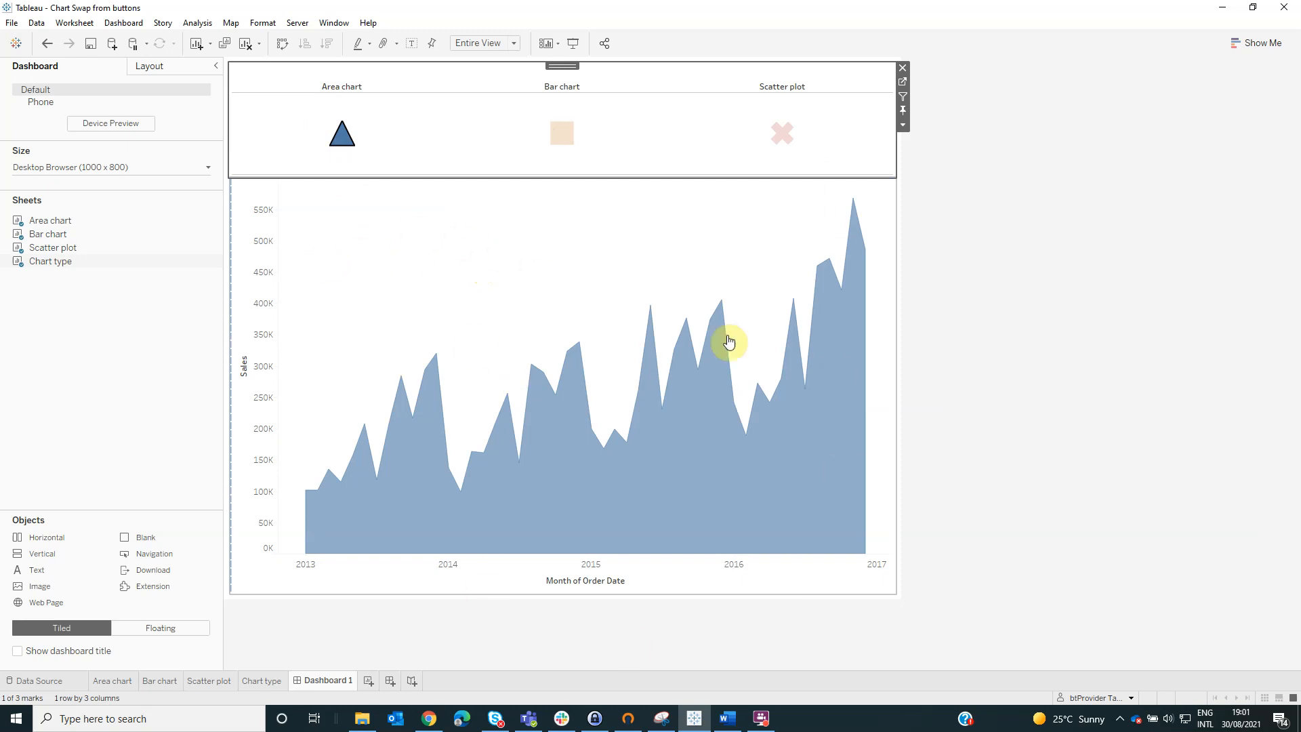
pyautogui.click(561, 134)
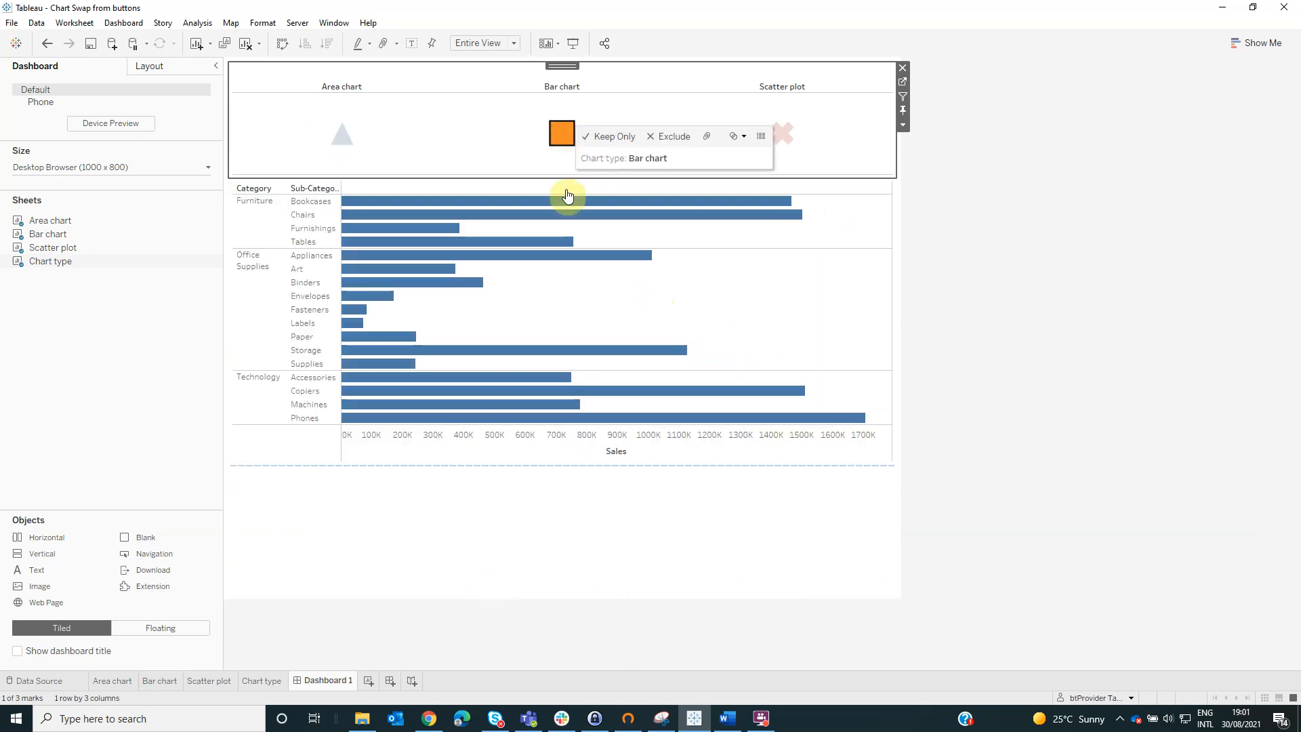